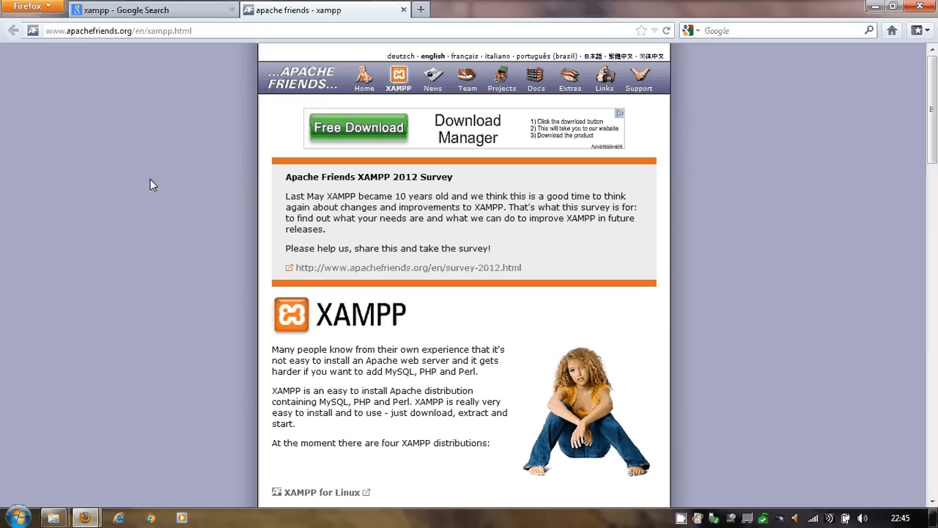
{"action": "mouse_move", "coordinate": [103, 121]}
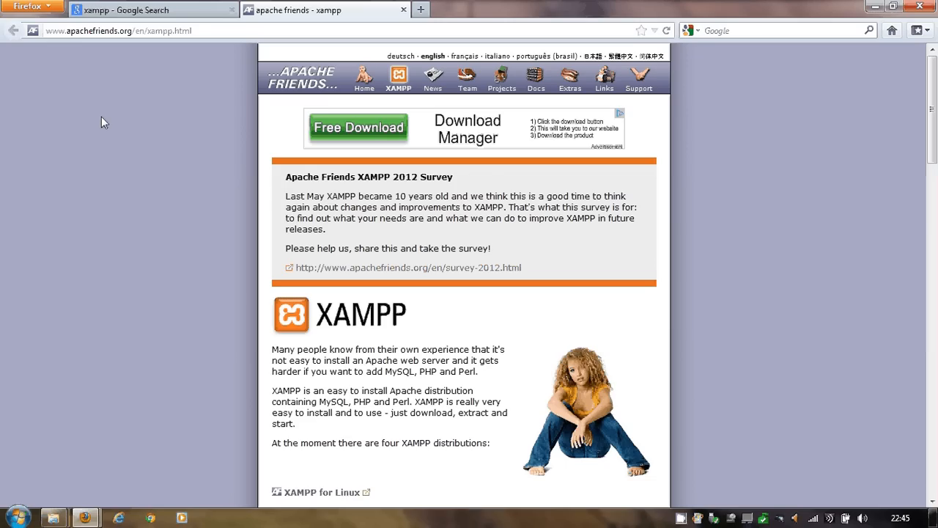
{"action": "mouse_move", "coordinate": [394, 318]}
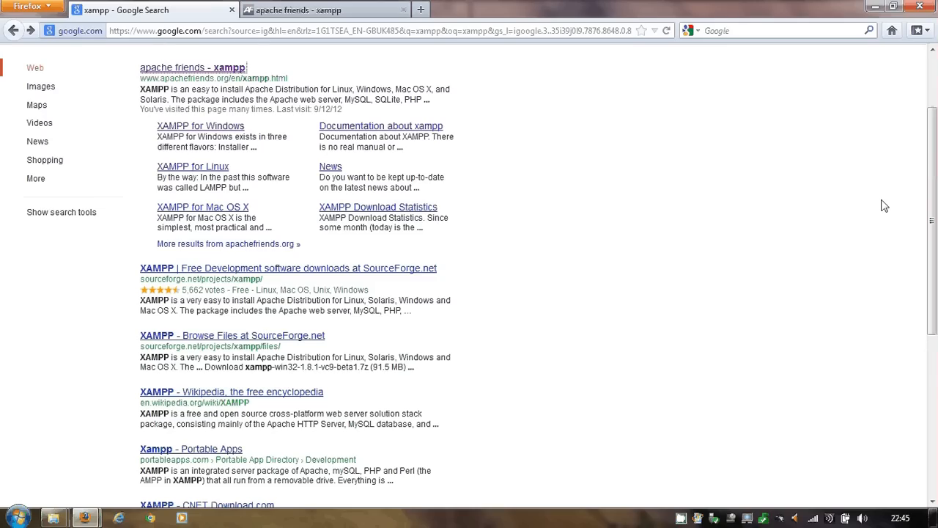
Return to the Apache Friends XAMPP page and scroll down its content.
{"action": "scroll", "scroll_direction": "up", "scroll_amount": 3}
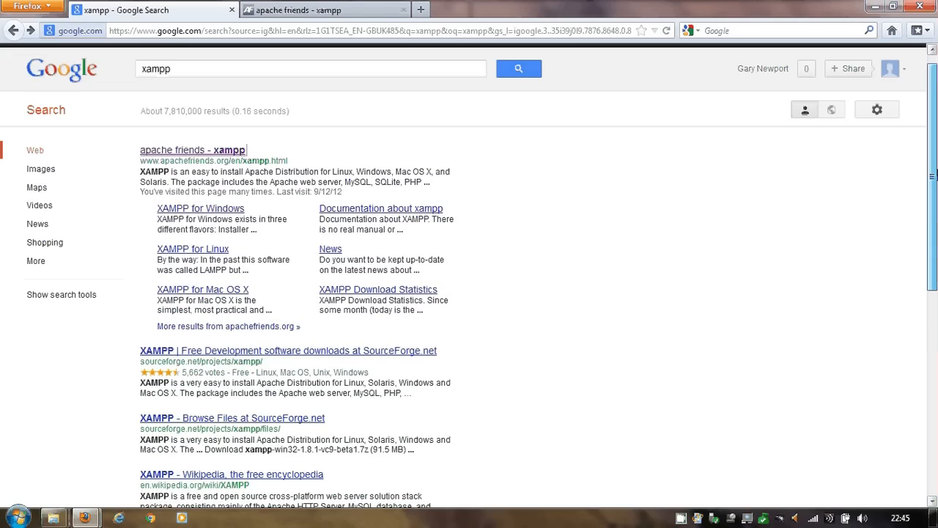
{"action": "mouse_move", "coordinate": [311, 214]}
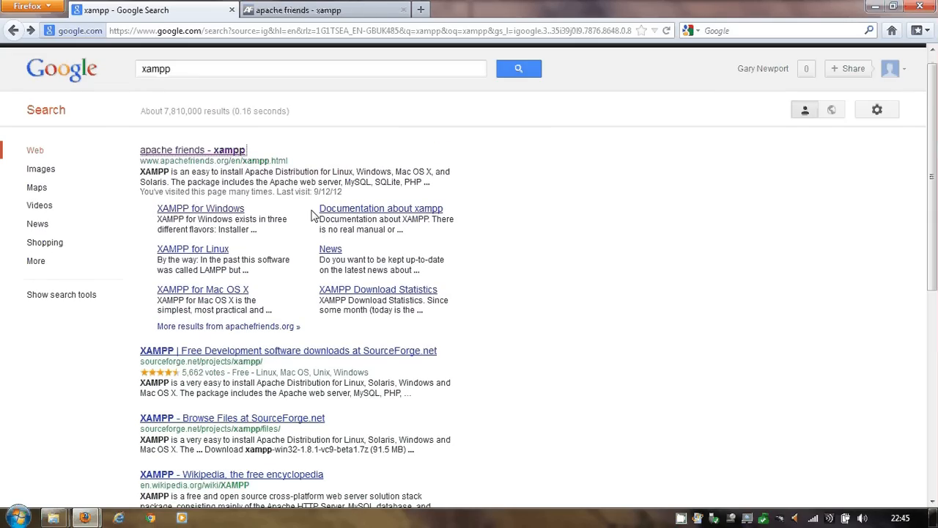
{"action": "mouse_move", "coordinate": [227, 161]}
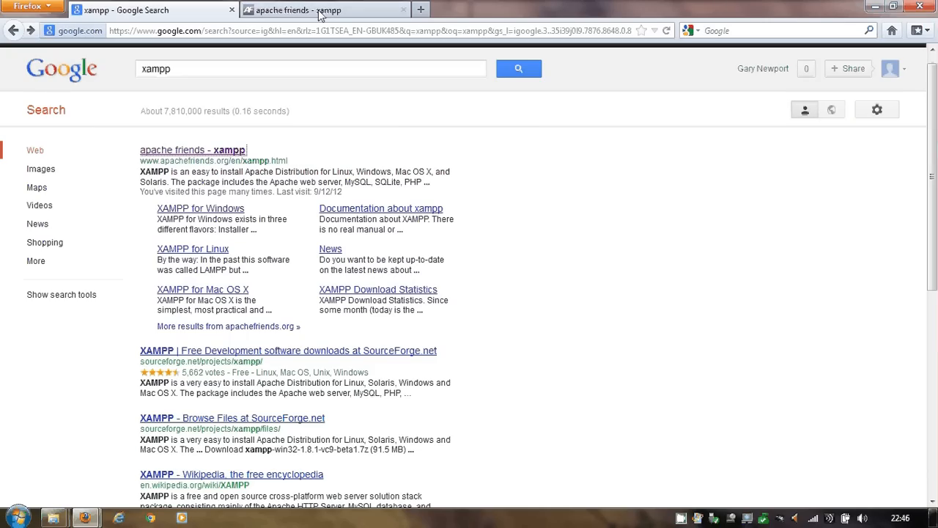
{"action": "left_click", "coordinate": [326, 10]}
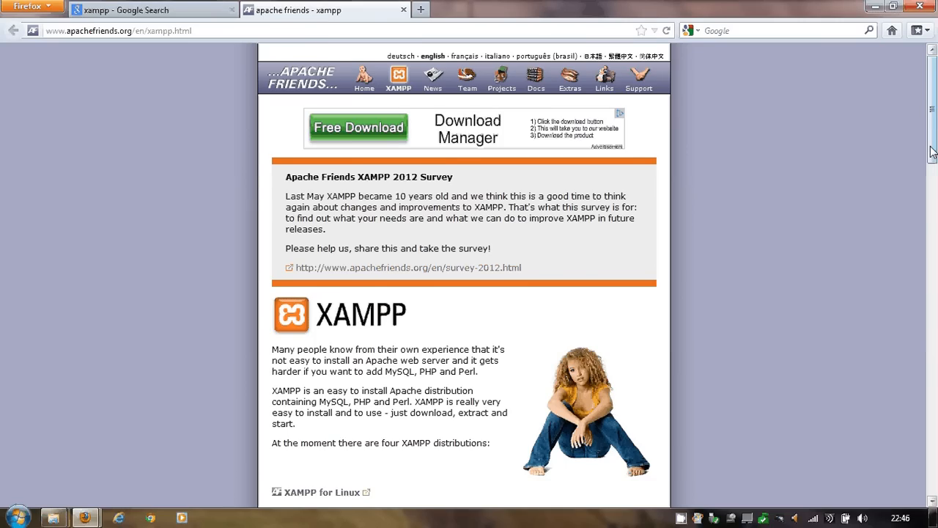
{"action": "scroll", "scroll_direction": "down", "scroll_amount": 3}
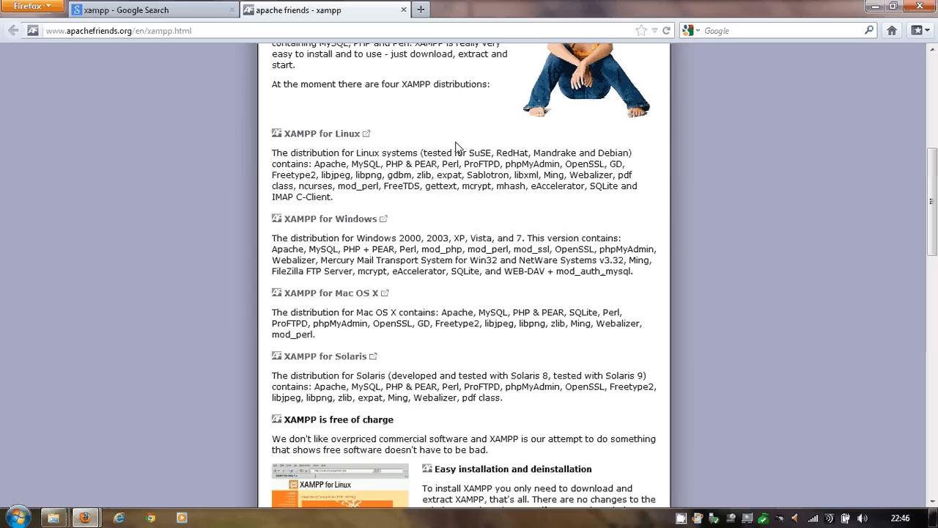
{"action": "mouse_move", "coordinate": [403, 274]}
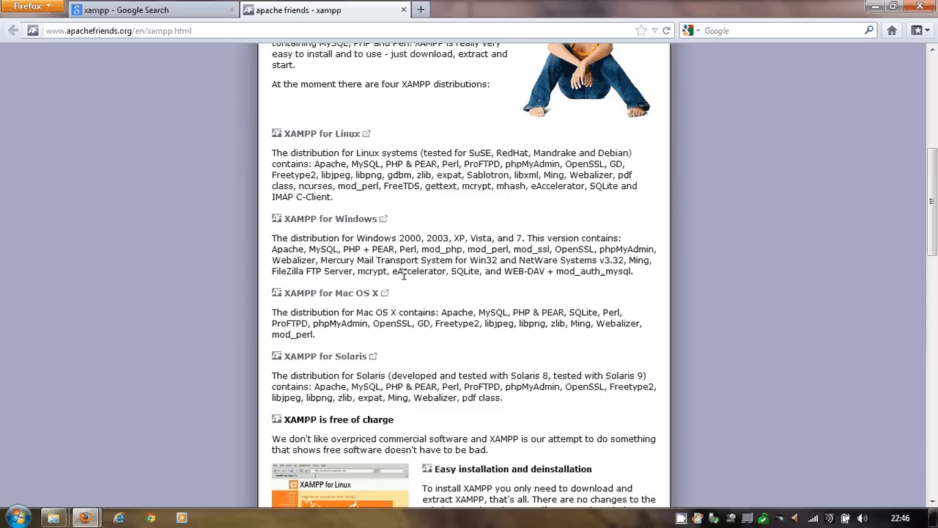
{"action": "mouse_move", "coordinate": [454, 241]}
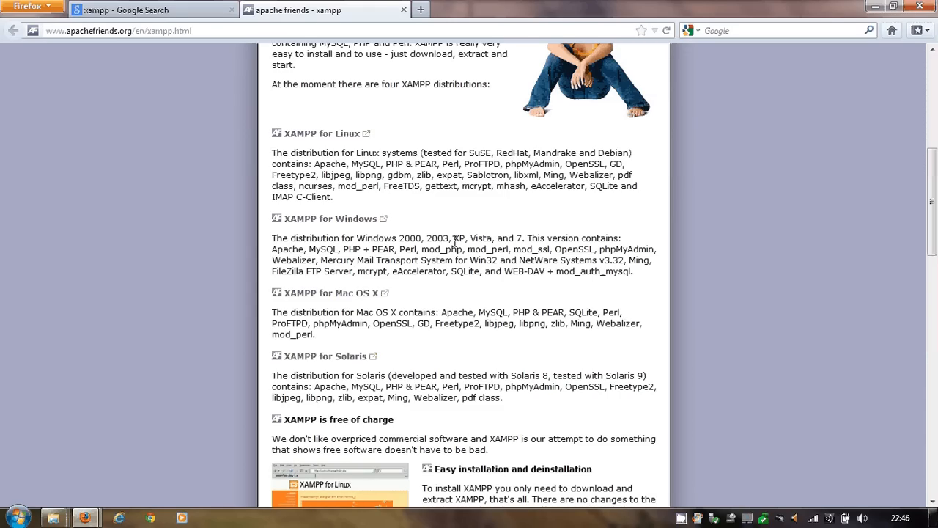
{"action": "mouse_move", "coordinate": [463, 200]}
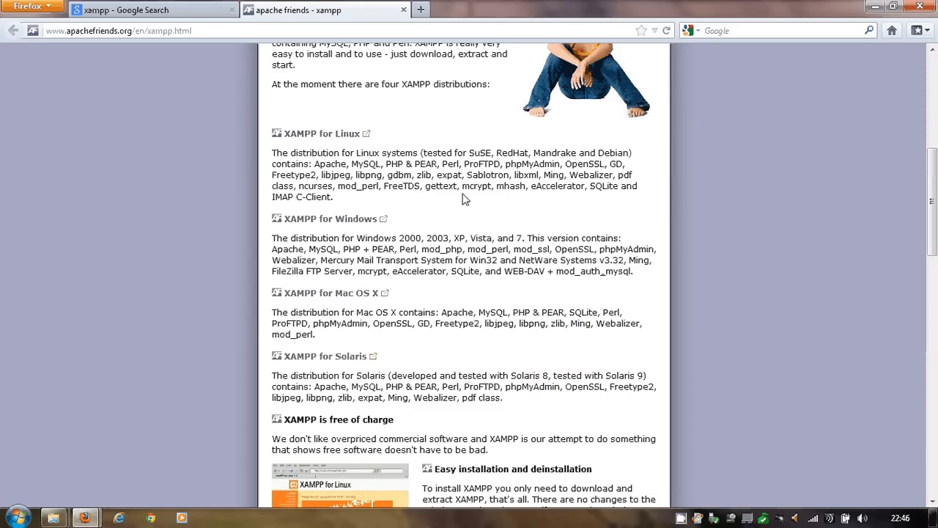
{"action": "mouse_move", "coordinate": [329, 219]}
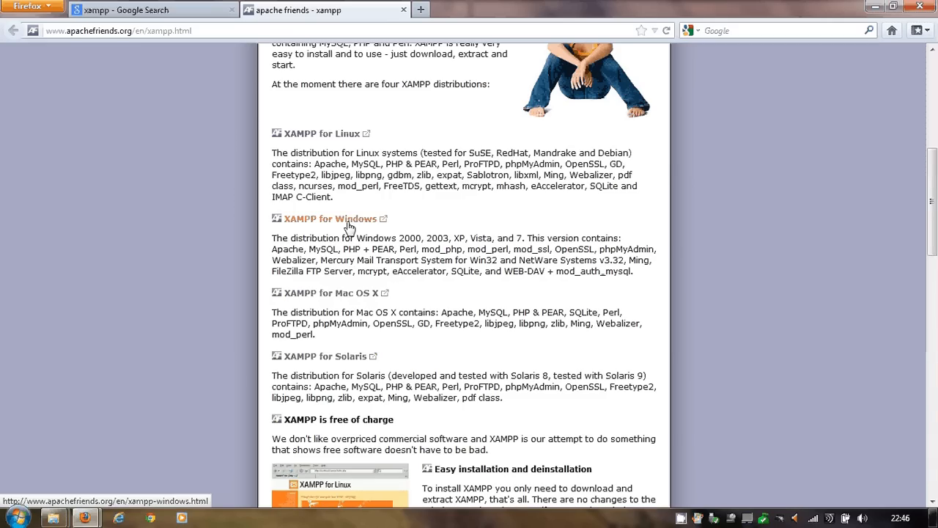
Open the XAMPP for Windows page and highlight the Apache, MySQL and PHP version lines.
{"action": "left_click", "coordinate": [329, 219]}
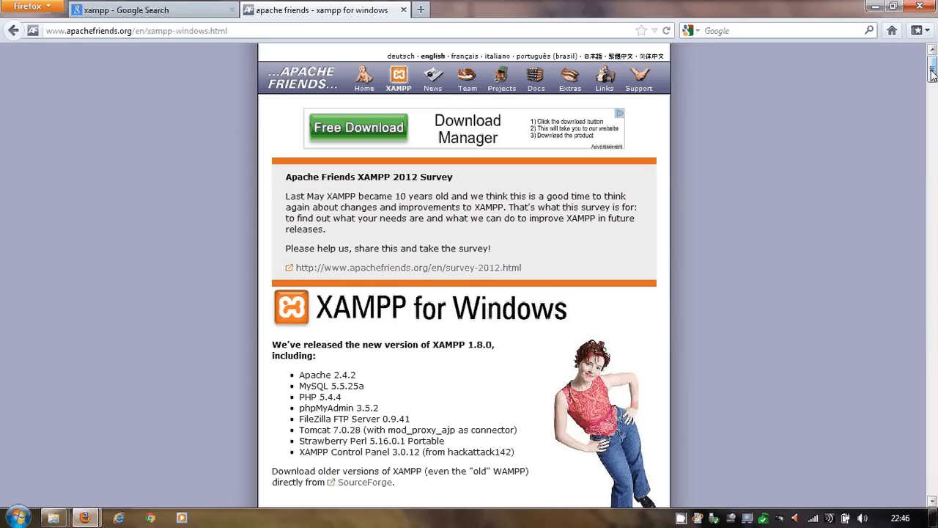
{"action": "scroll", "scroll_direction": "down", "scroll_amount": 3}
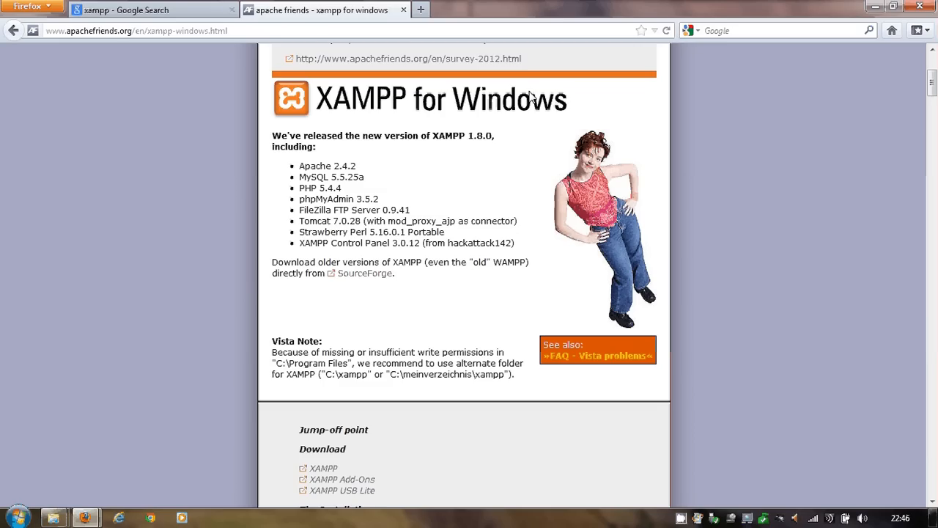
{"action": "mouse_move", "coordinate": [401, 117]}
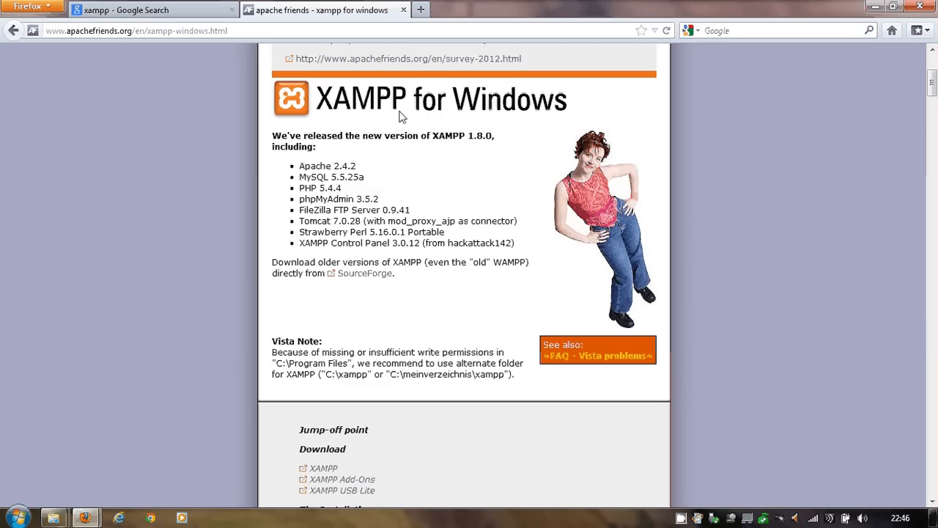
{"action": "double_click", "coordinate": [315, 165]}
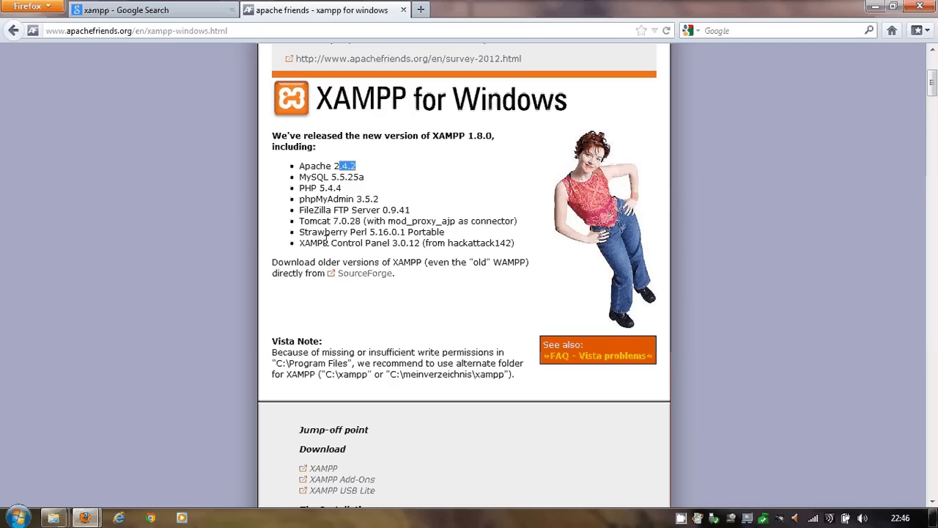
{"action": "mouse_move", "coordinate": [370, 188]}
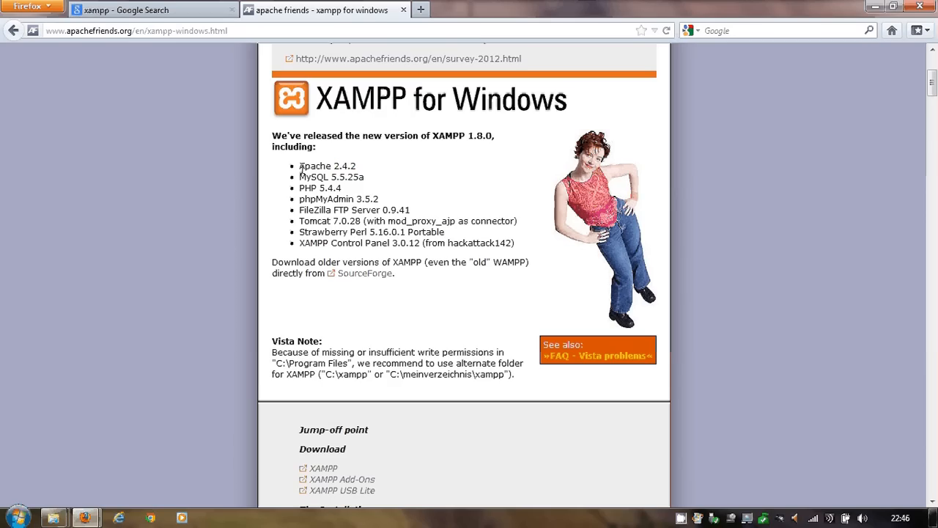
{"action": "left_click_drag", "start_coordinate": [299, 166], "coordinate": [344, 189]}
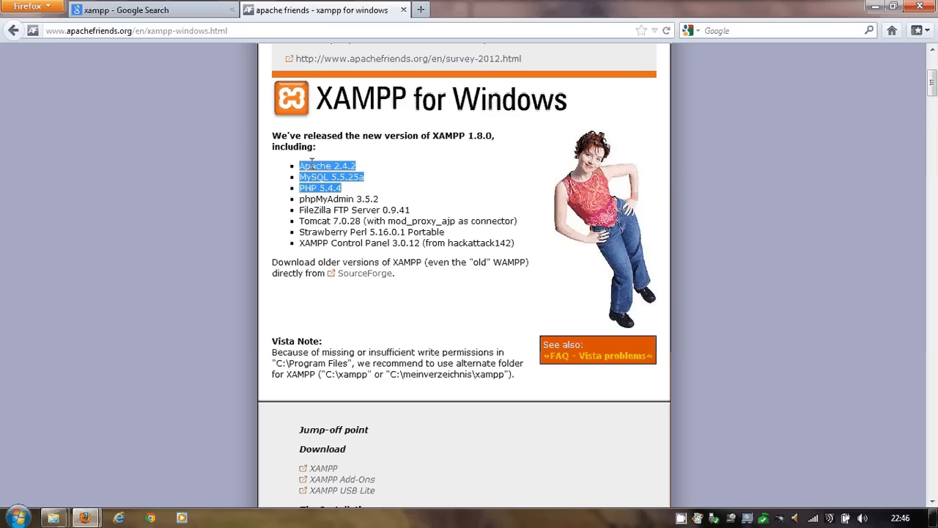
{"action": "mouse_move", "coordinate": [346, 192]}
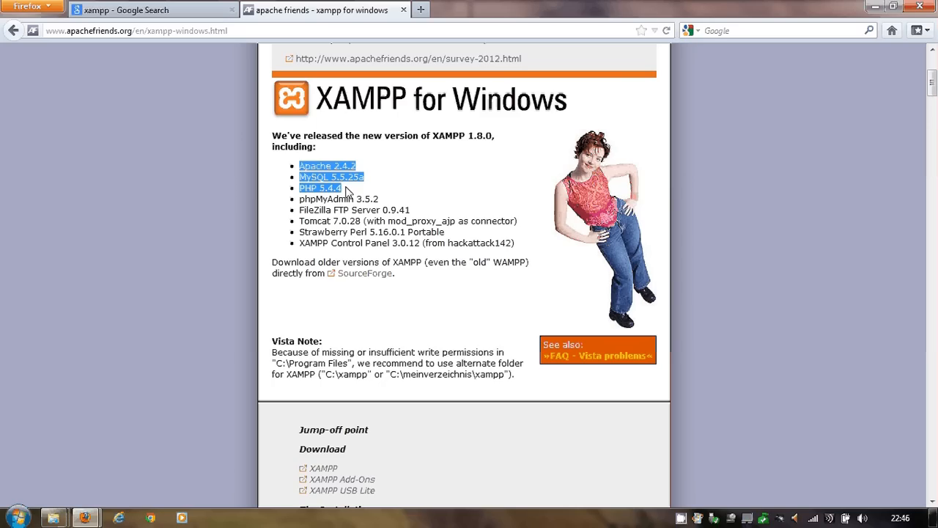
{"action": "left_click", "coordinate": [348, 191]}
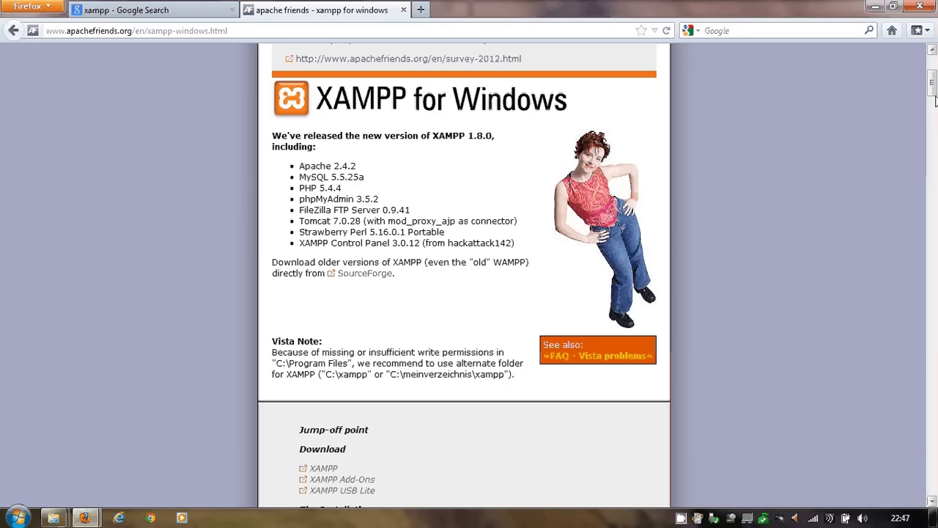
Jump to the 1.8.0 download section listing Installer, ZIP (166 MB) and 7zip packages.
{"action": "scroll", "scroll_direction": "down", "scroll_amount": 3}
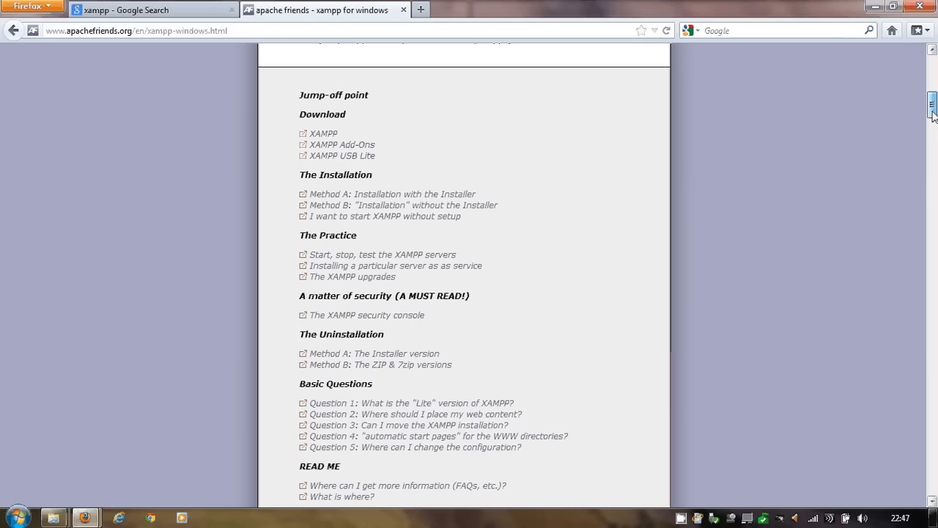
{"action": "mouse_move", "coordinate": [579, 333]}
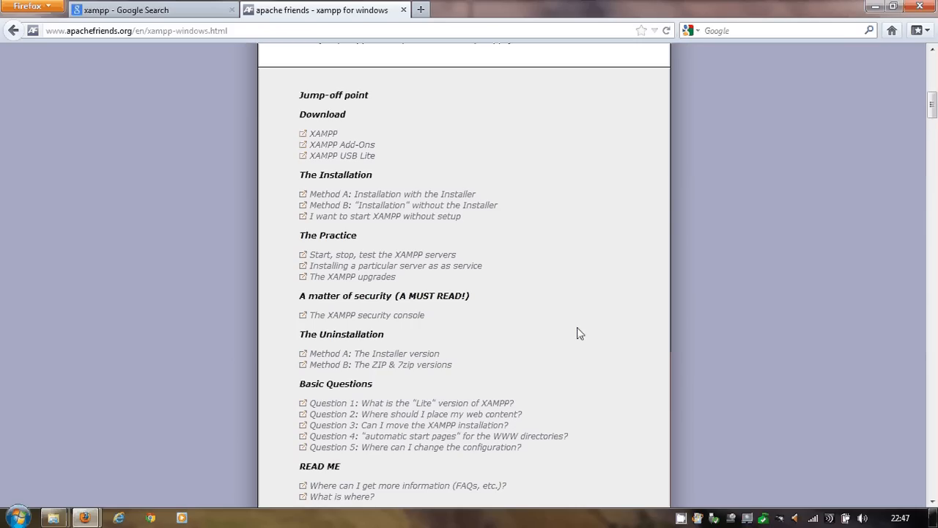
{"action": "mouse_move", "coordinate": [346, 130]}
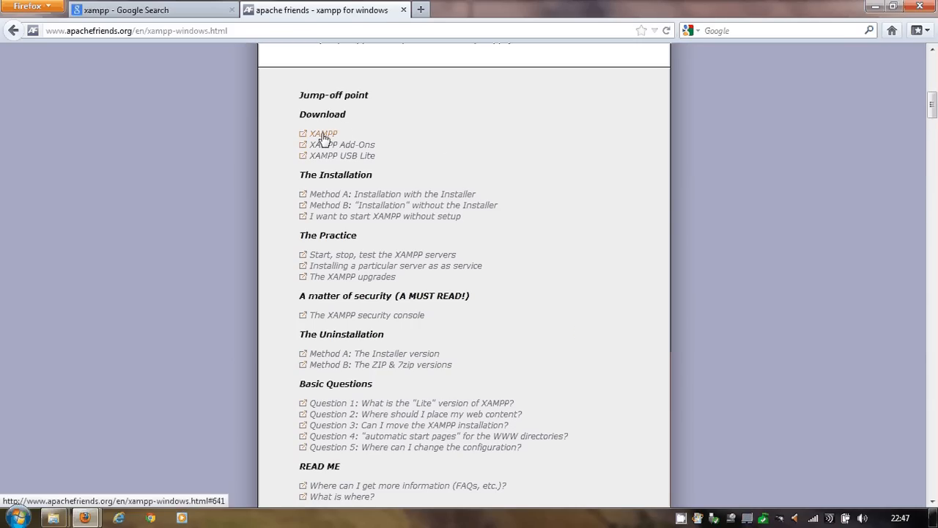
{"action": "left_click", "coordinate": [321, 133]}
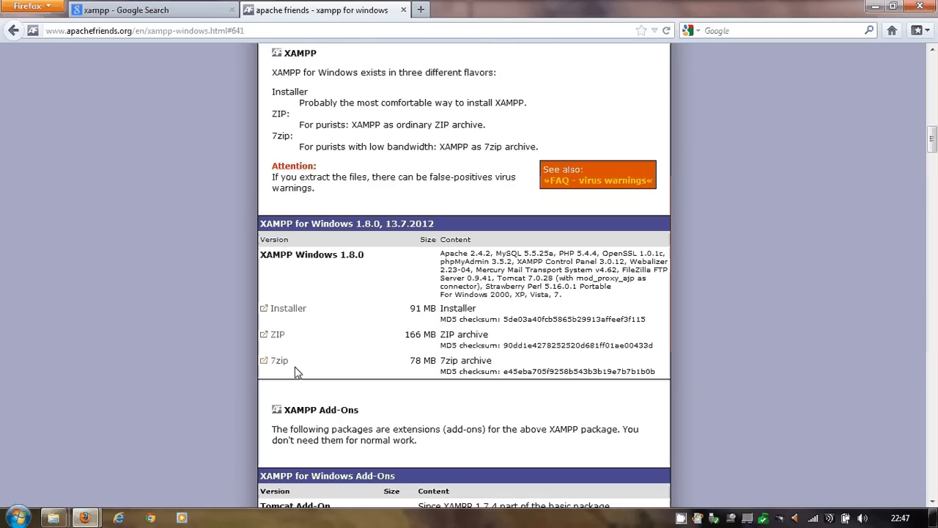
{"action": "mouse_move", "coordinate": [314, 320]}
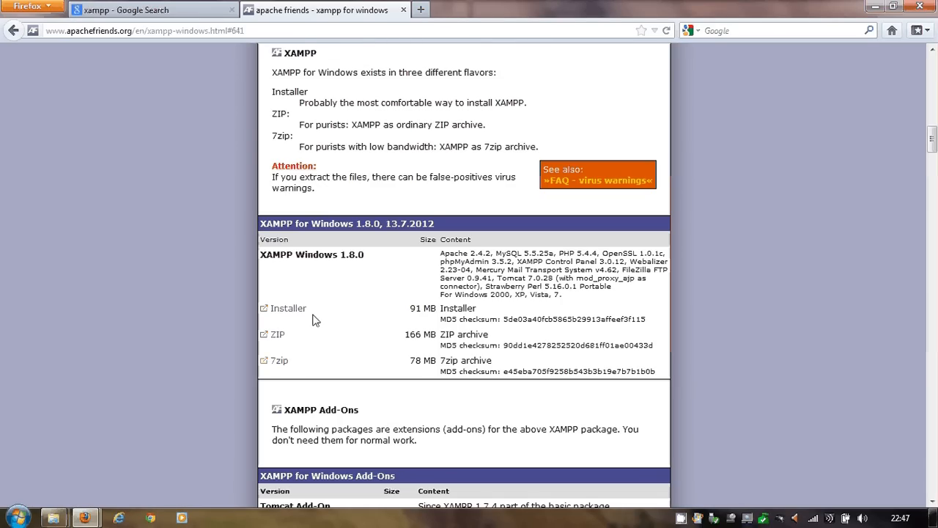
{"action": "mouse_move", "coordinate": [288, 343]}
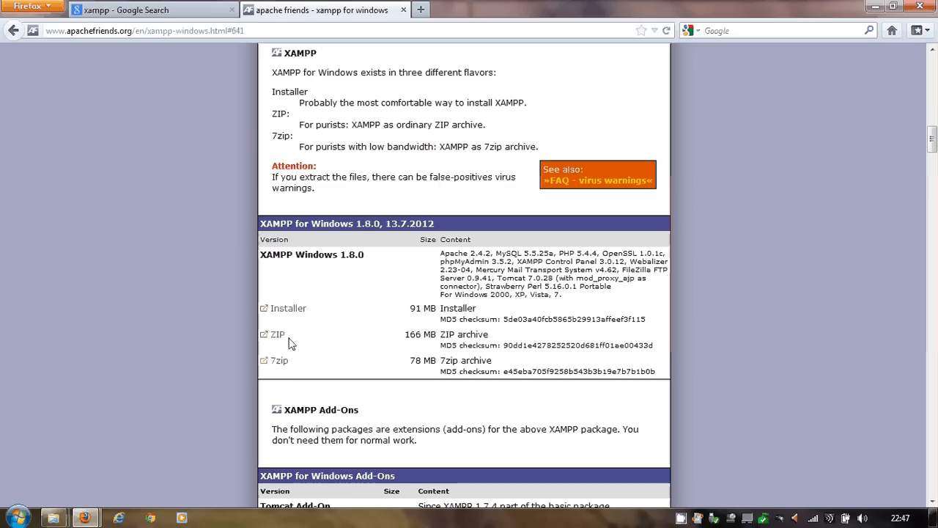
{"action": "mouse_move", "coordinate": [277, 334]}
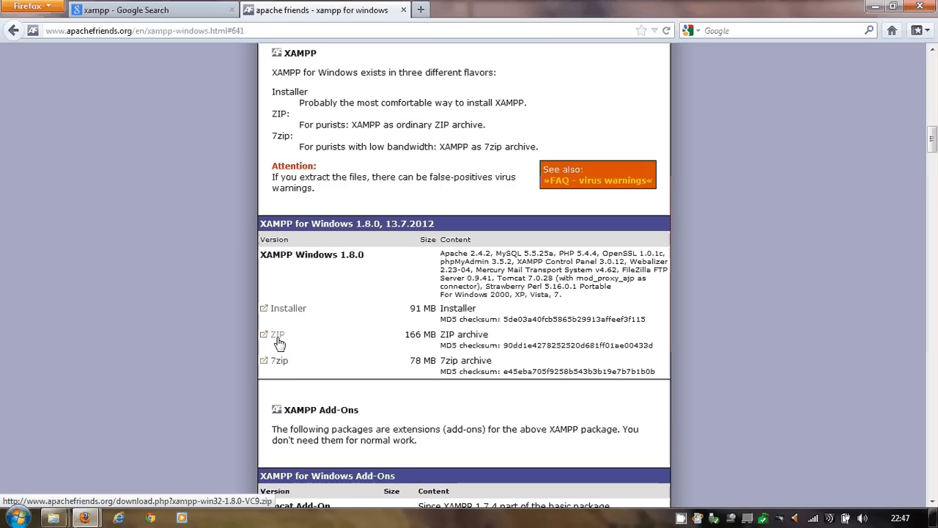
{"action": "mouse_move", "coordinate": [277, 335]}
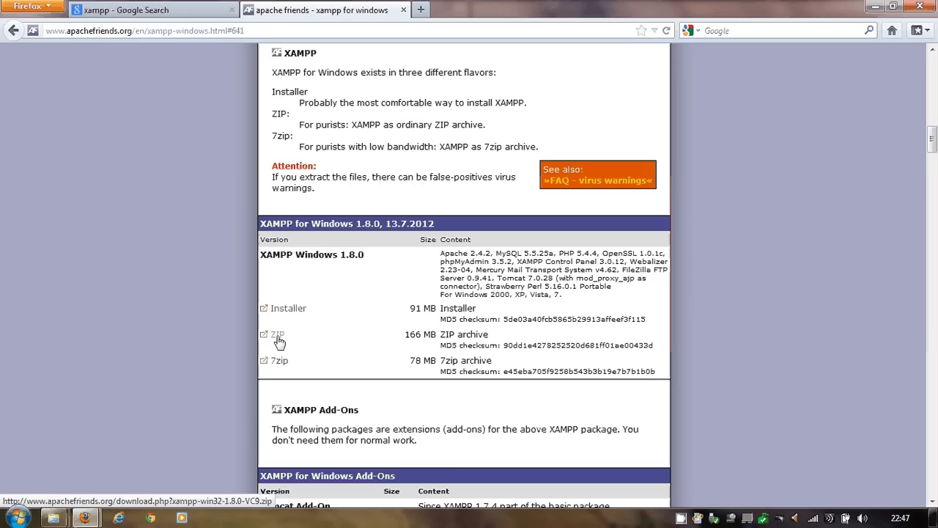
{"action": "mouse_move", "coordinate": [32, 445]}
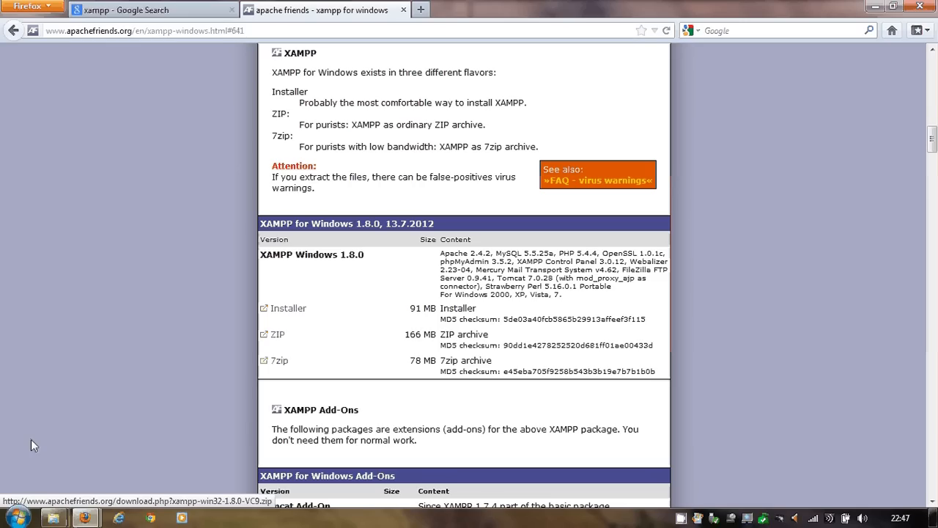
{"action": "mouse_move", "coordinate": [53, 518]}
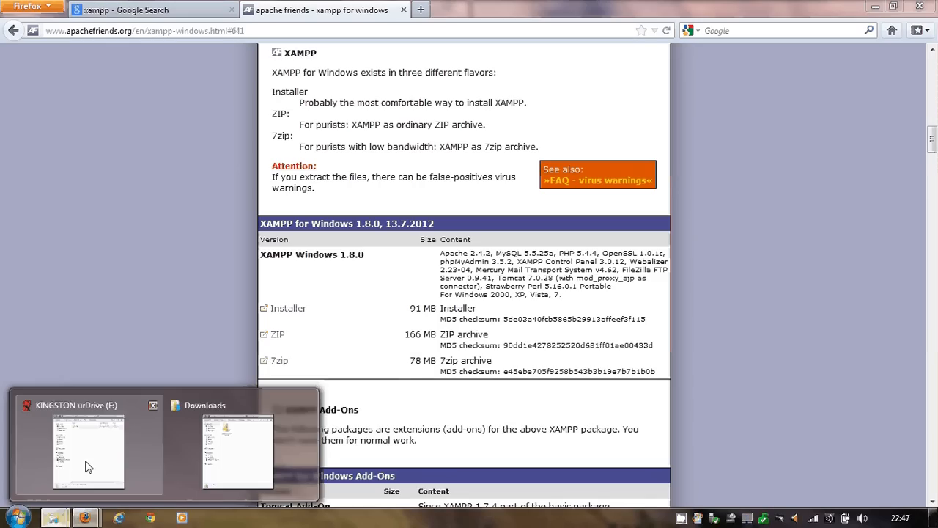
Bring up the Downloads and KINGSTON windows, checking the xampp-win32-1.8.0-VC9 zip and xampp folder.
{"action": "left_click", "coordinate": [88, 451]}
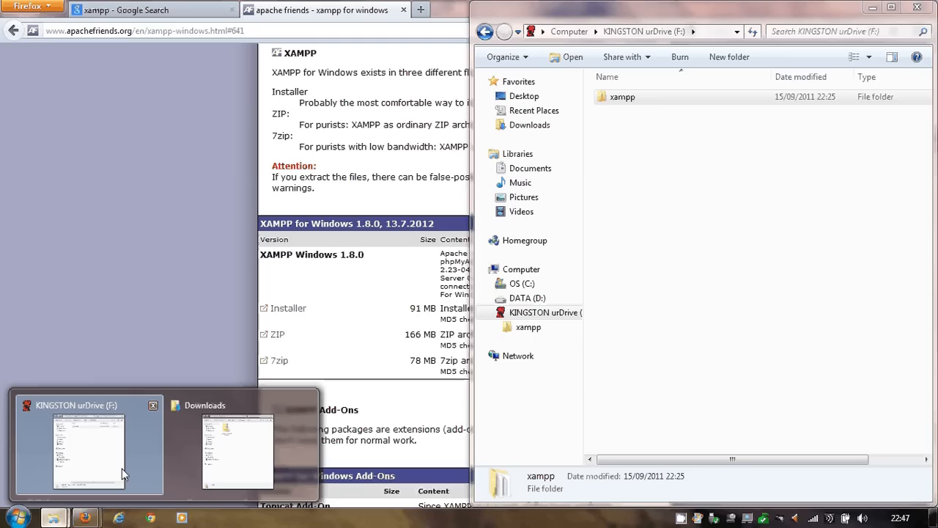
{"action": "left_click", "coordinate": [237, 451]}
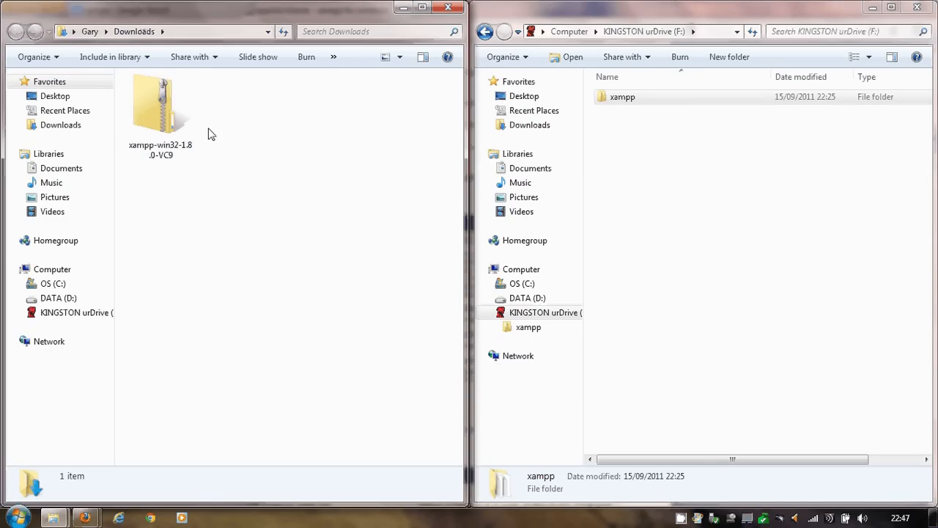
{"action": "right_click", "coordinate": [160, 110]}
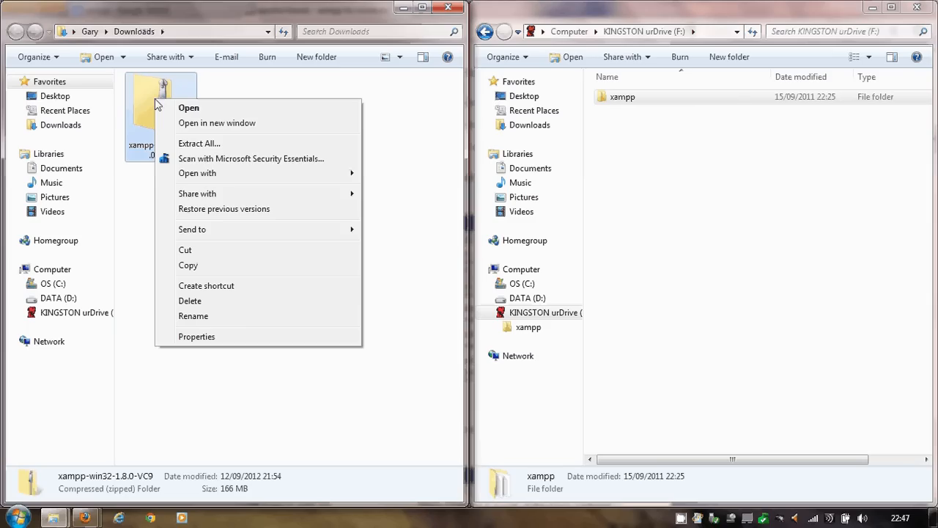
{"action": "mouse_move", "coordinate": [198, 143]}
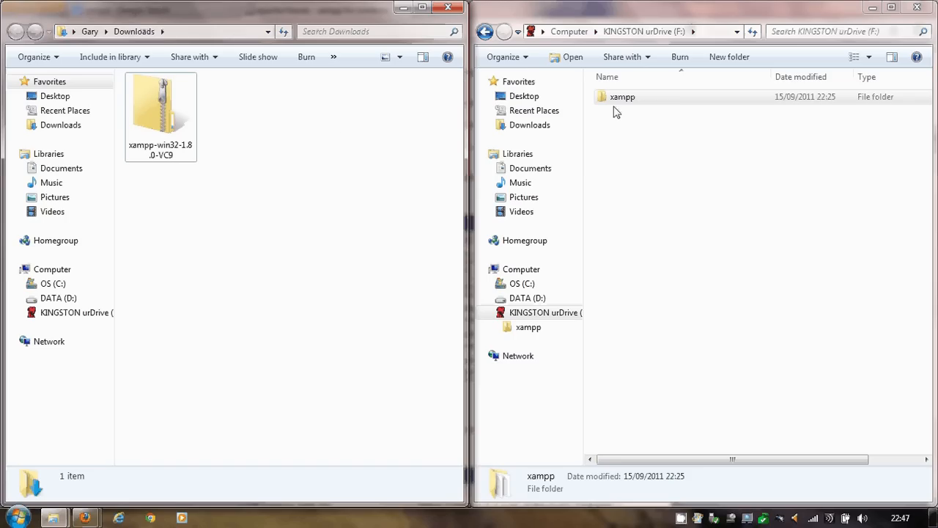
{"action": "left_click", "coordinate": [622, 96]}
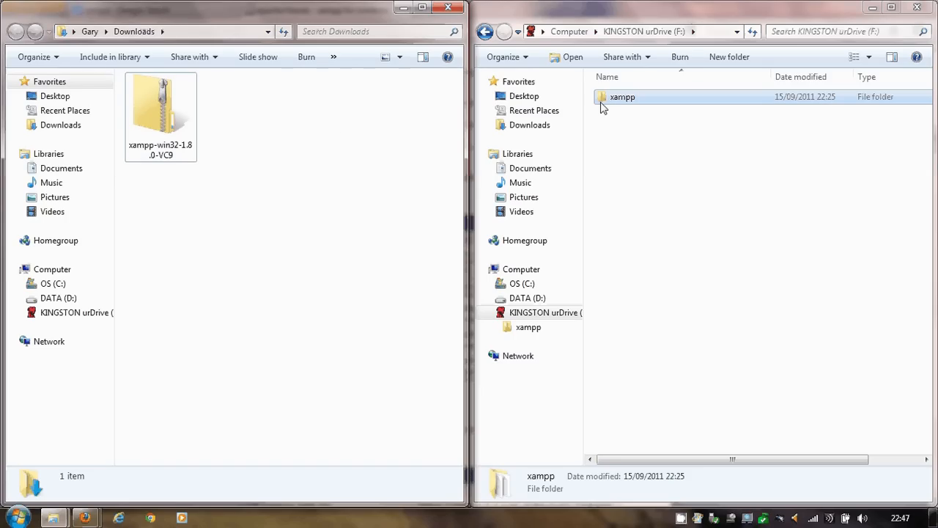
Maximize the KINGSTON urDrive window, showing its single xampp folder dated 15/09/2011.
{"action": "double_click", "coordinate": [622, 96]}
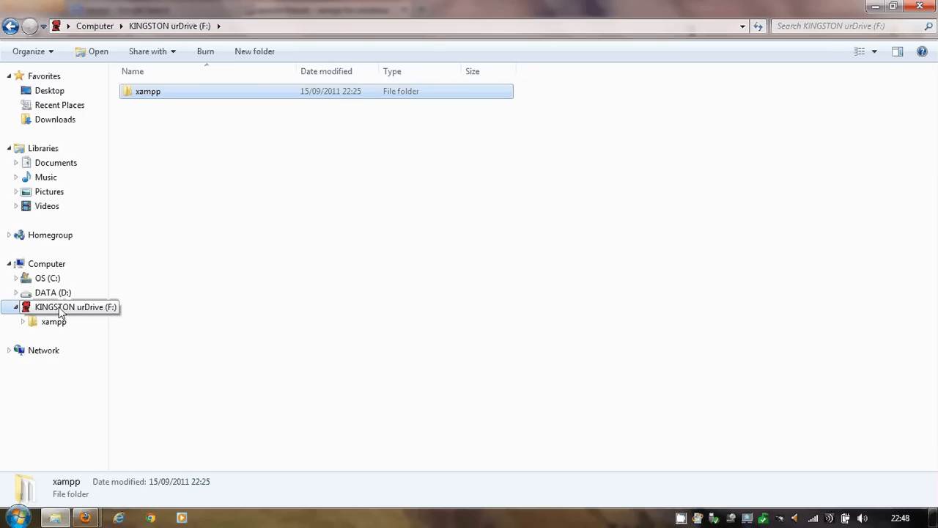
{"action": "mouse_move", "coordinate": [206, 164]}
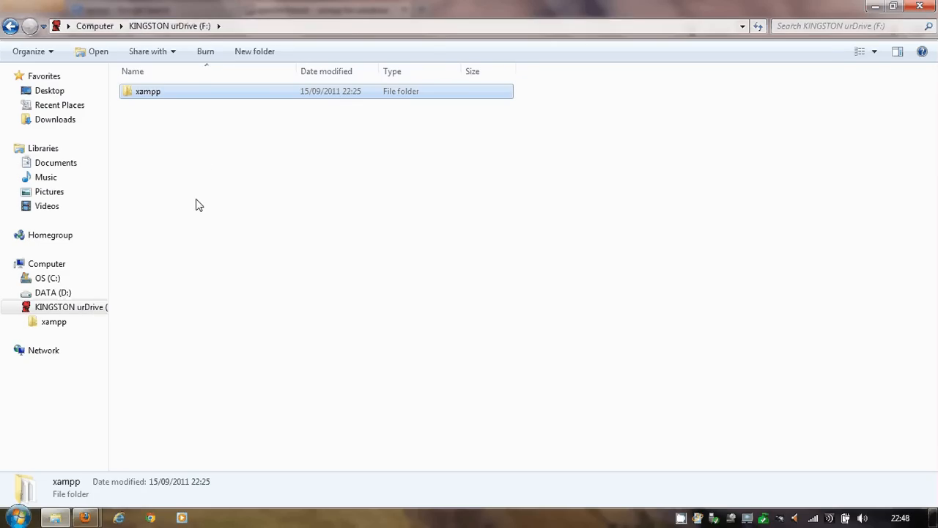
{"action": "mouse_move", "coordinate": [204, 211]}
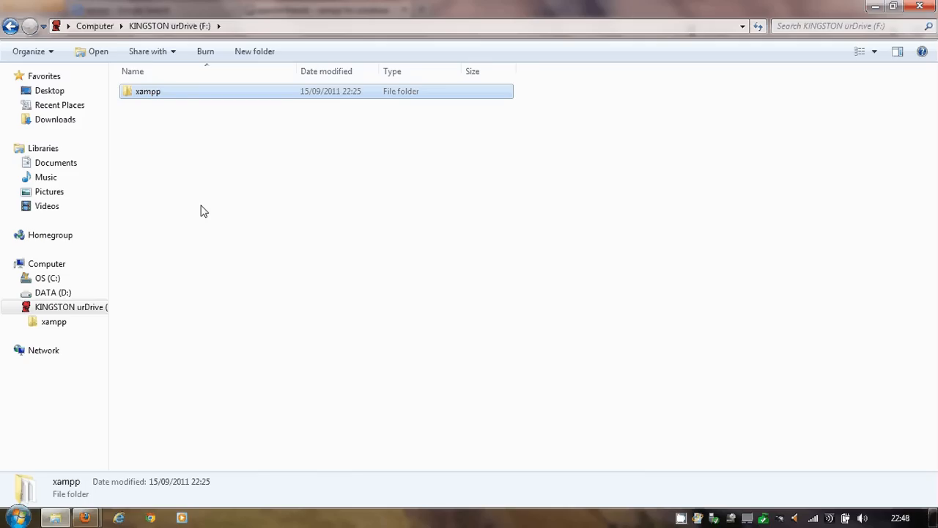
{"action": "mouse_move", "coordinate": [145, 98]}
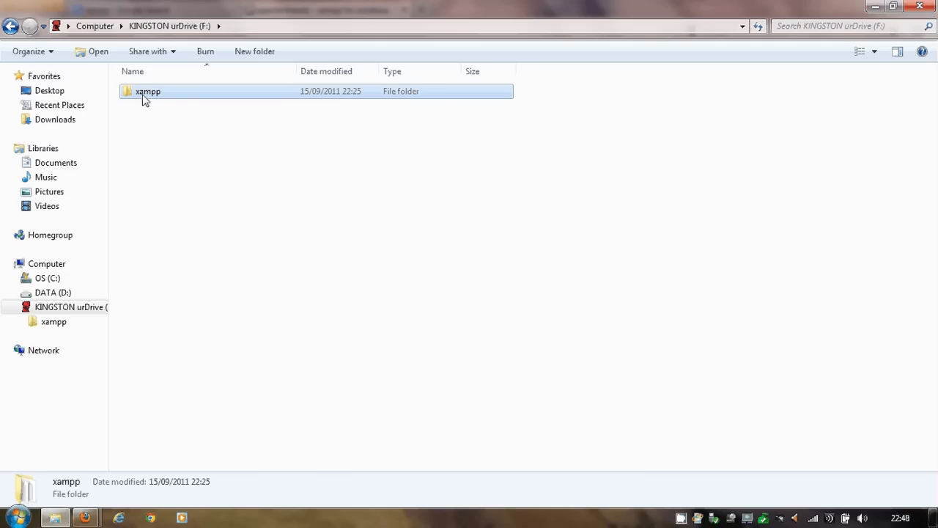
{"action": "mouse_move", "coordinate": [139, 98]}
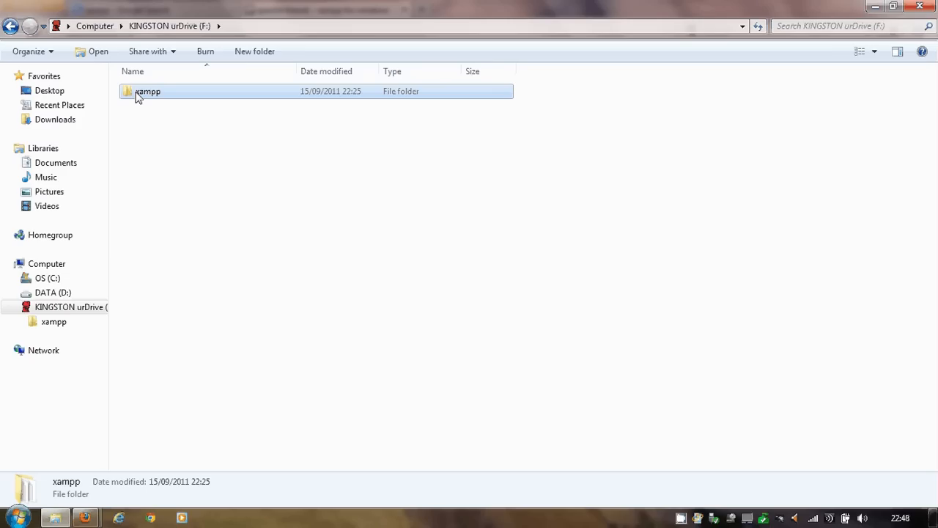
{"action": "mouse_move", "coordinate": [147, 91]}
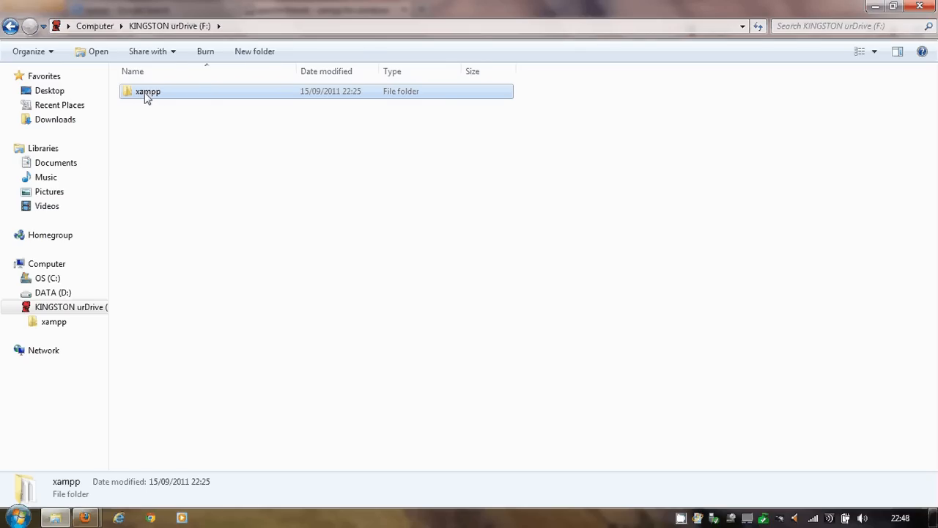
{"action": "mouse_move", "coordinate": [205, 230]}
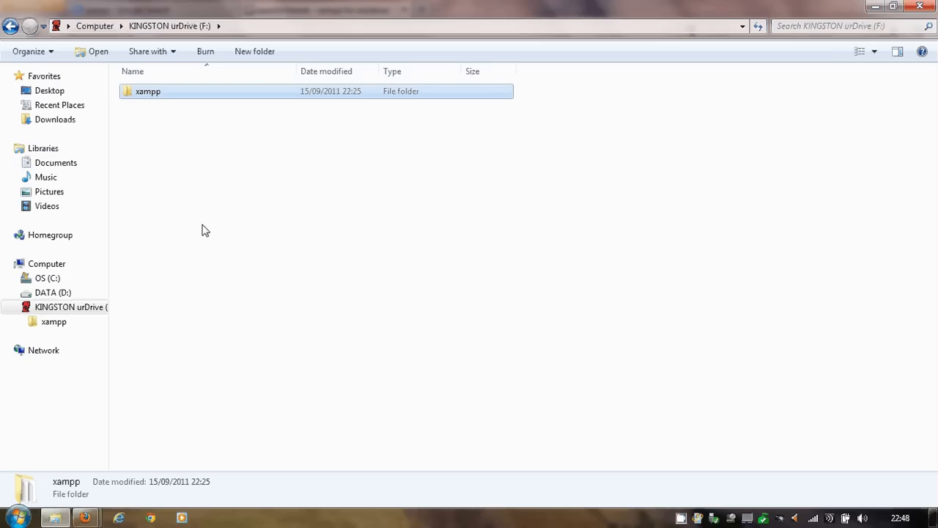
{"action": "mouse_move", "coordinate": [148, 165]}
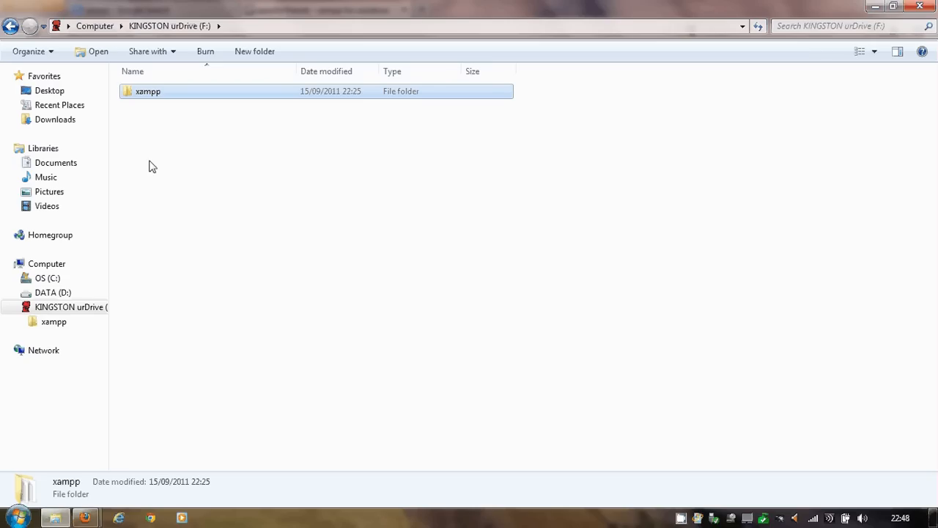
{"action": "mouse_move", "coordinate": [153, 98]}
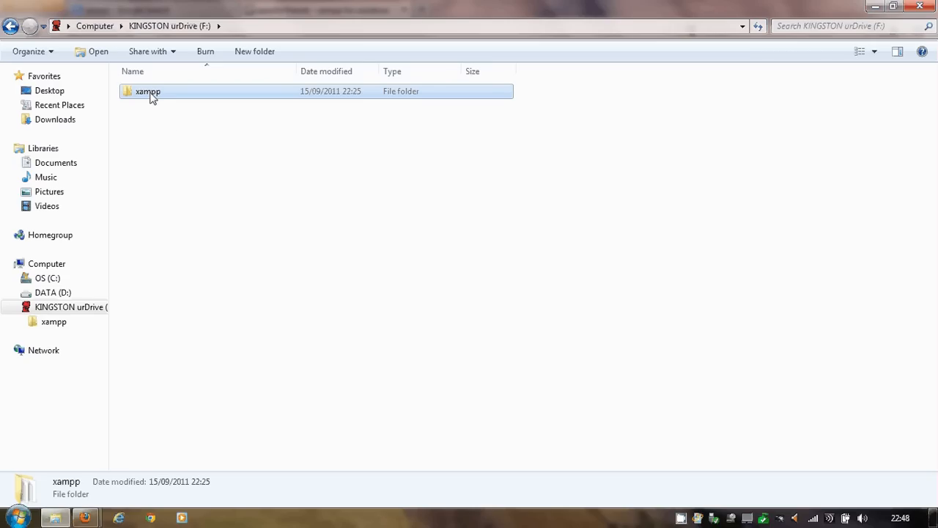
Open the xampp folder on KINGSTON and scroll down to the xampp-control programs.
{"action": "double_click", "coordinate": [147, 91]}
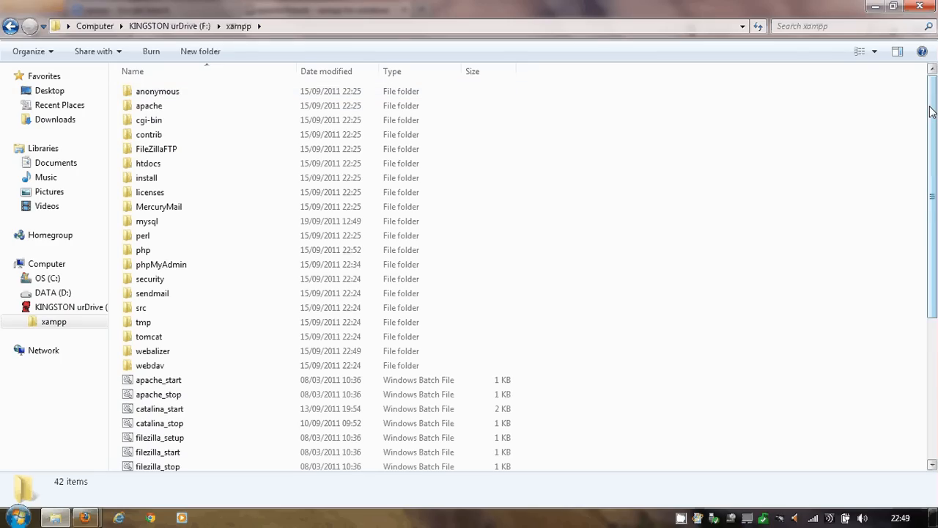
{"action": "scroll", "scroll_direction": "down", "scroll_amount": 3}
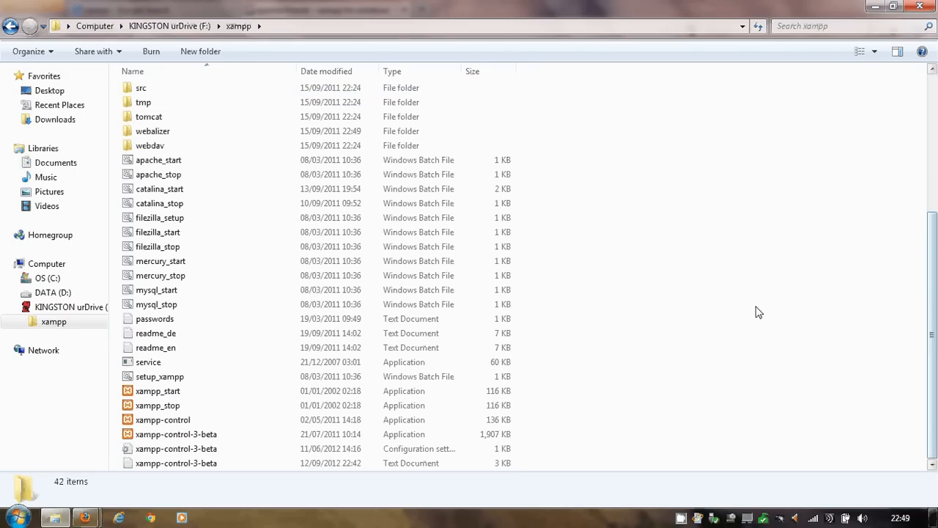
{"action": "mouse_move", "coordinate": [213, 434]}
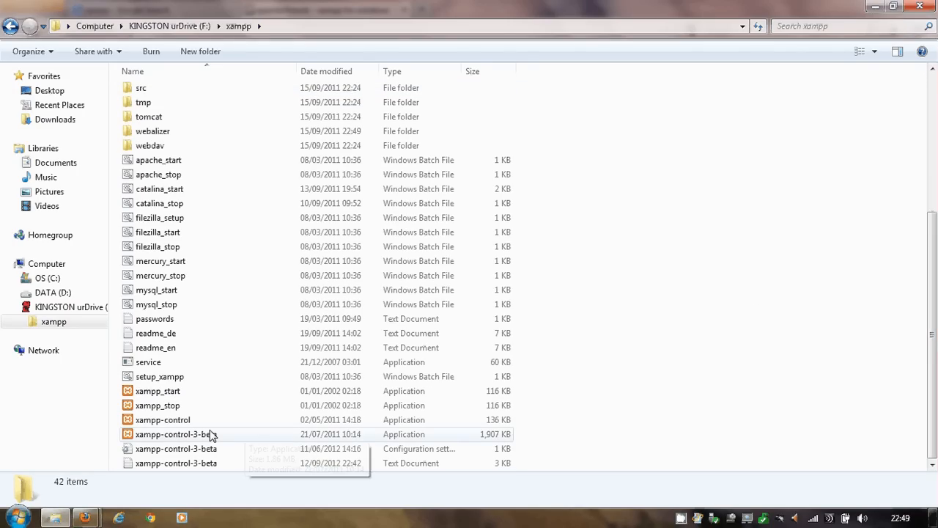
{"action": "mouse_move", "coordinate": [162, 419]}
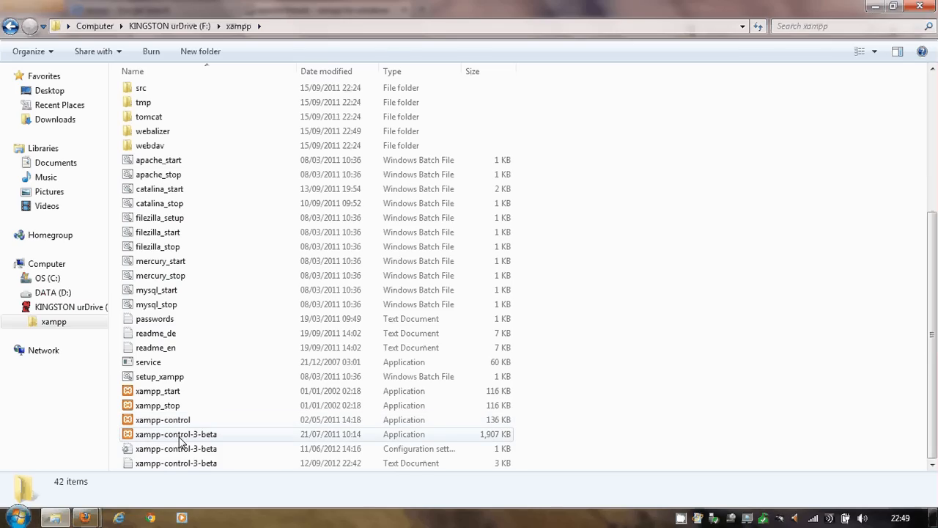
{"action": "mouse_move", "coordinate": [198, 439]}
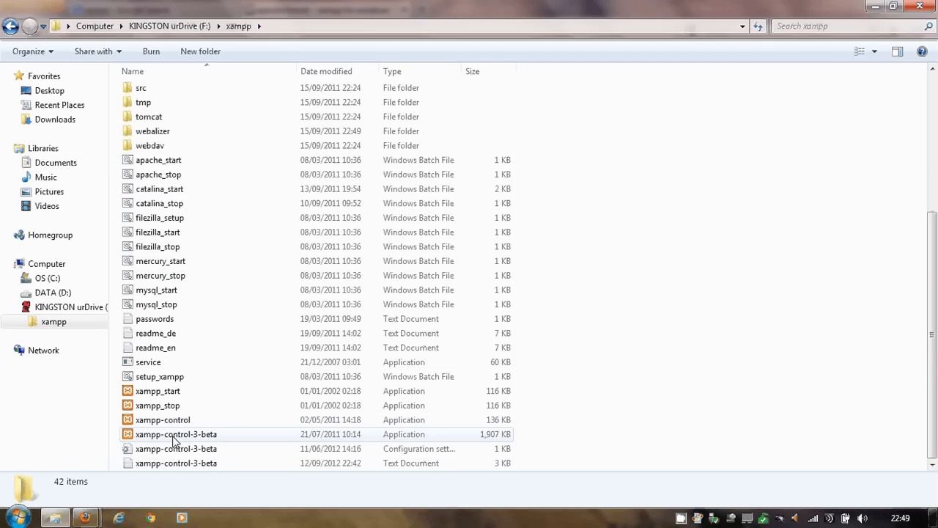
{"action": "mouse_move", "coordinate": [211, 440]}
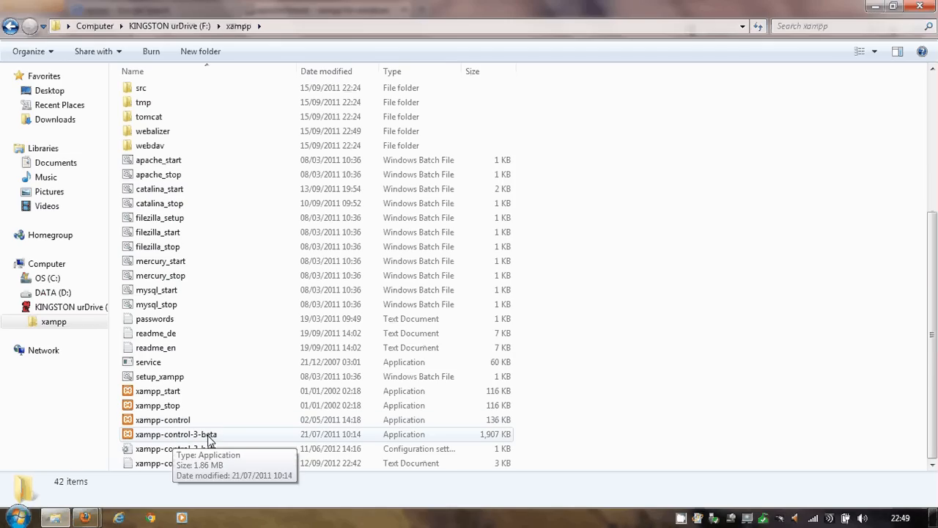
{"action": "mouse_move", "coordinate": [146, 434]}
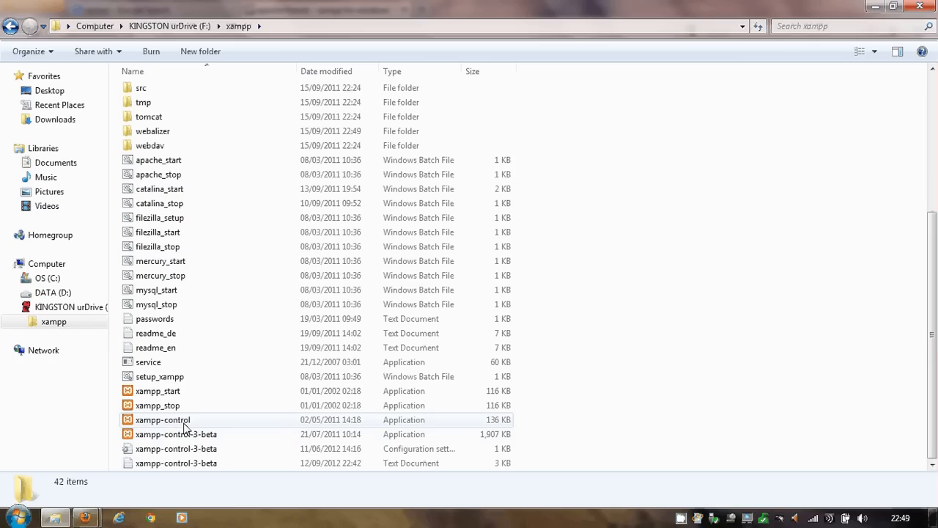
{"action": "mouse_move", "coordinate": [180, 424]}
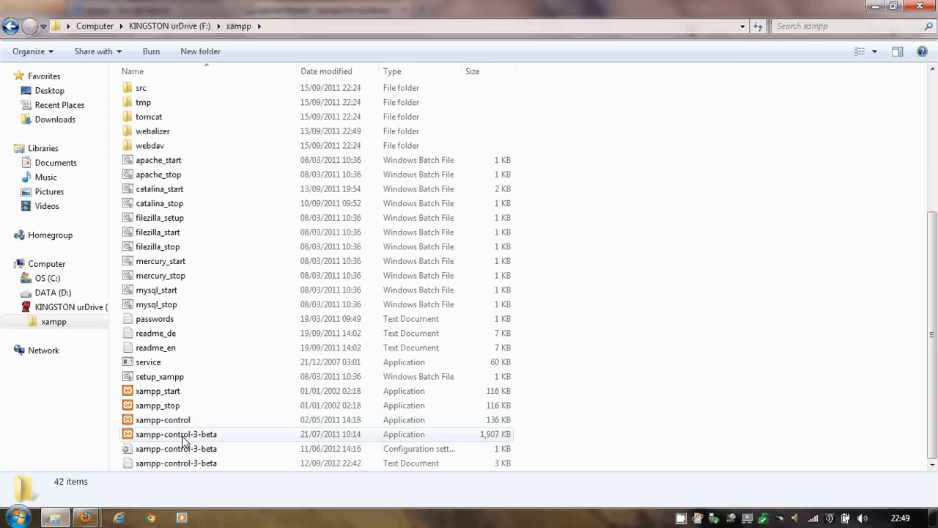
{"action": "mouse_move", "coordinate": [176, 433]}
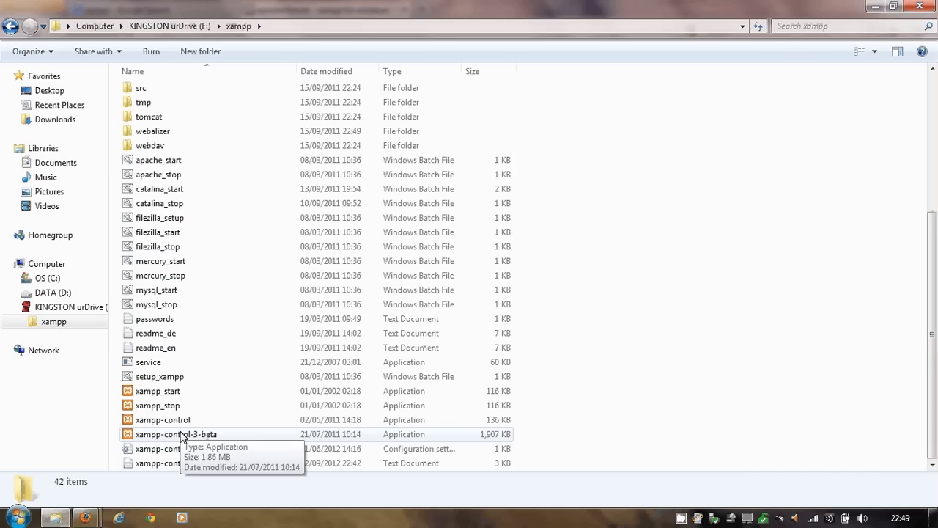
{"action": "right_click", "coordinate": [176, 433]}
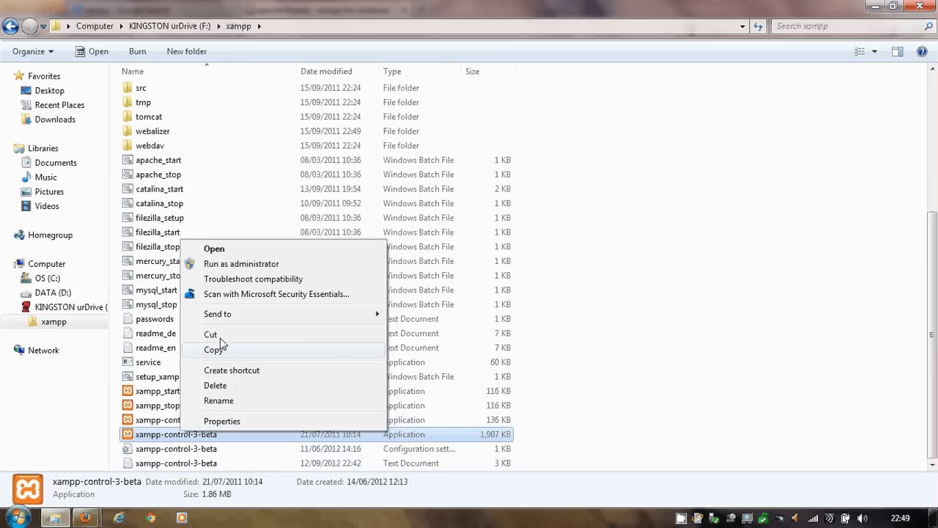
{"action": "mouse_move", "coordinate": [241, 264]}
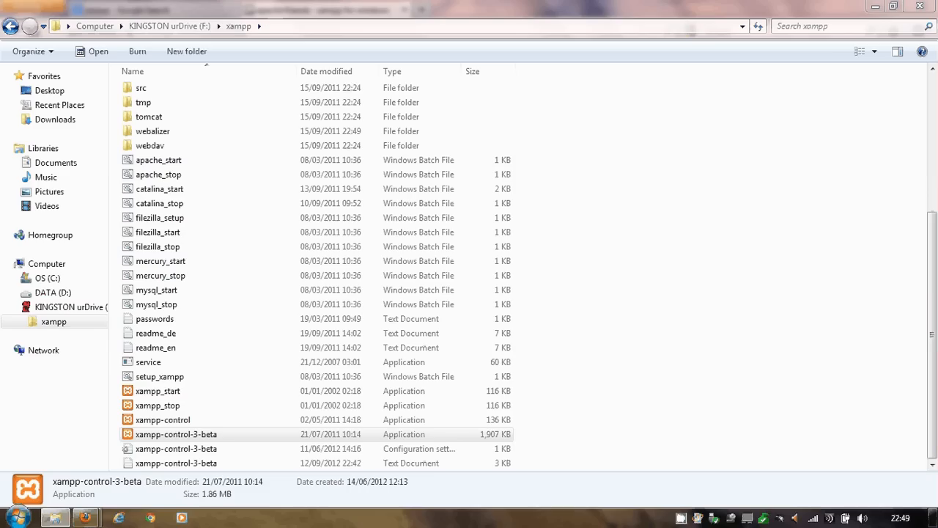
Launch XAMPP Control Panel v3.0.2 and start Apache on ports 80 and 443.
{"action": "double_click", "coordinate": [176, 434]}
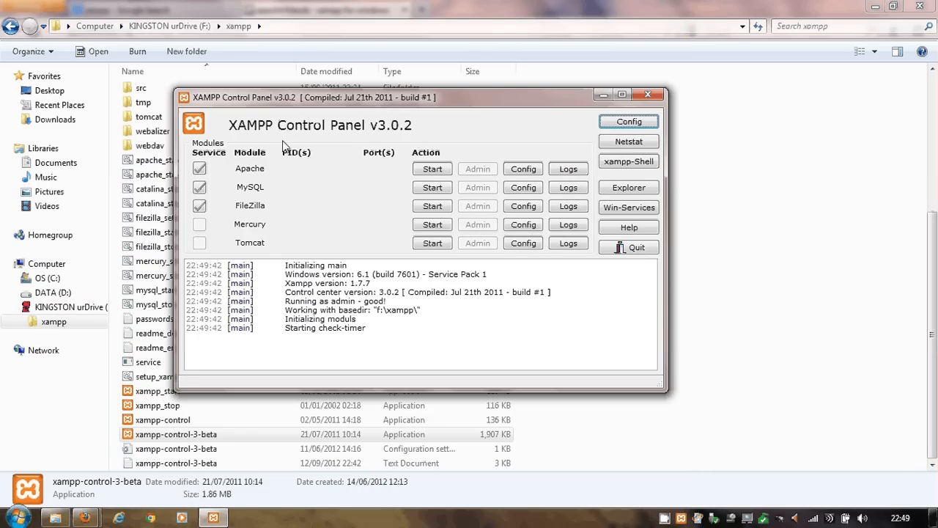
{"action": "mouse_move", "coordinate": [254, 196]}
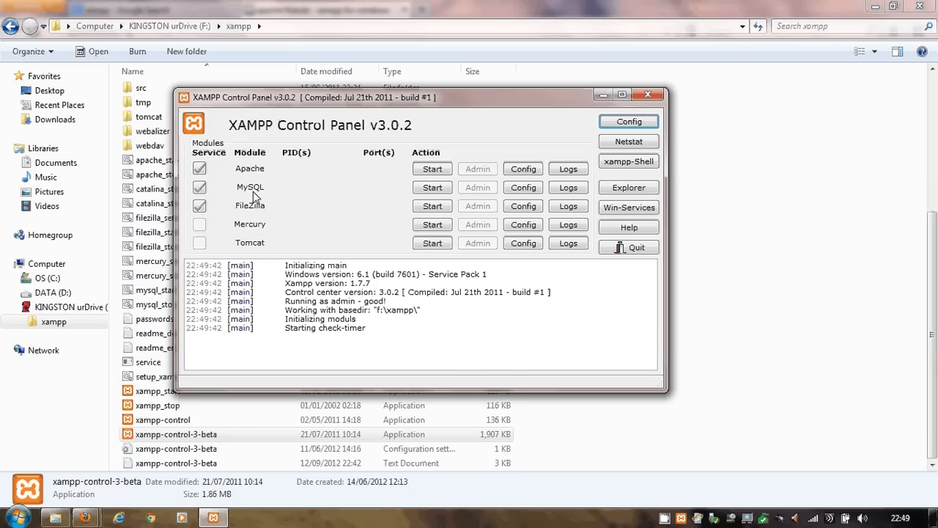
{"action": "mouse_move", "coordinate": [256, 189]}
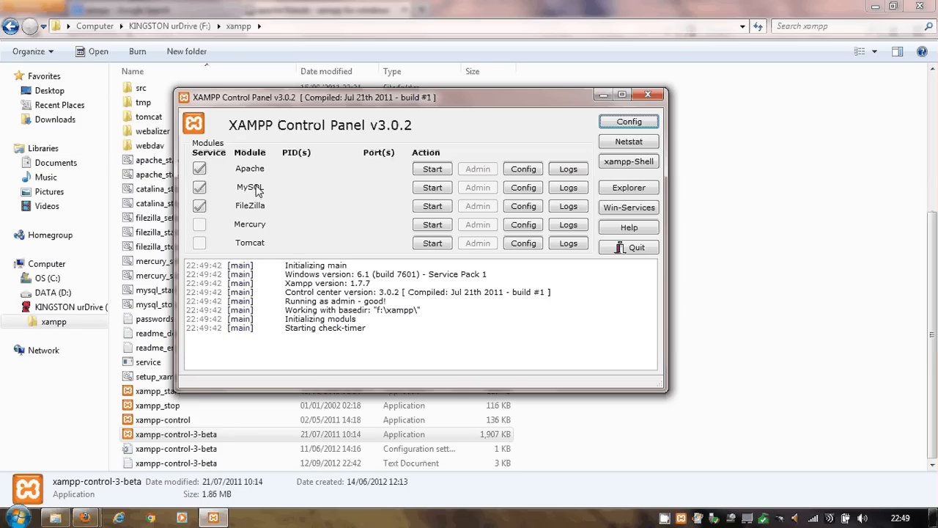
{"action": "mouse_move", "coordinate": [256, 170]}
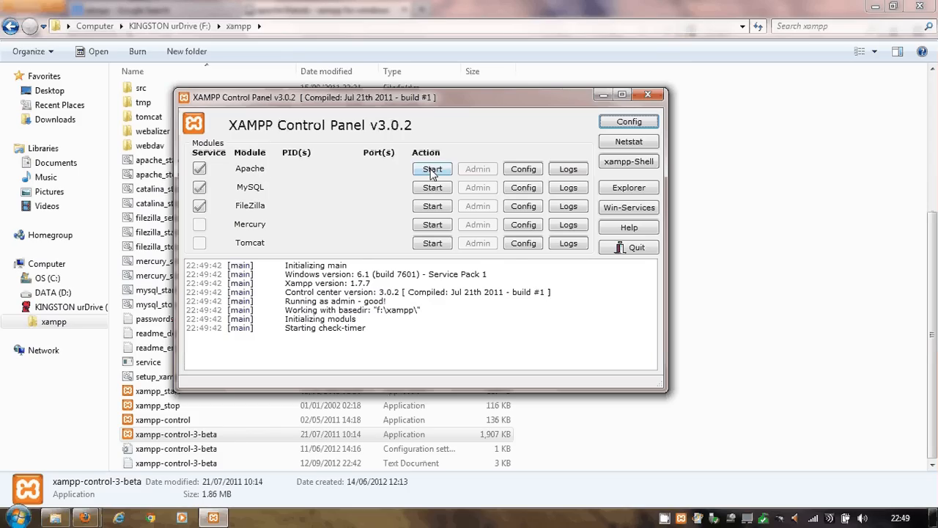
{"action": "left_click", "coordinate": [431, 169]}
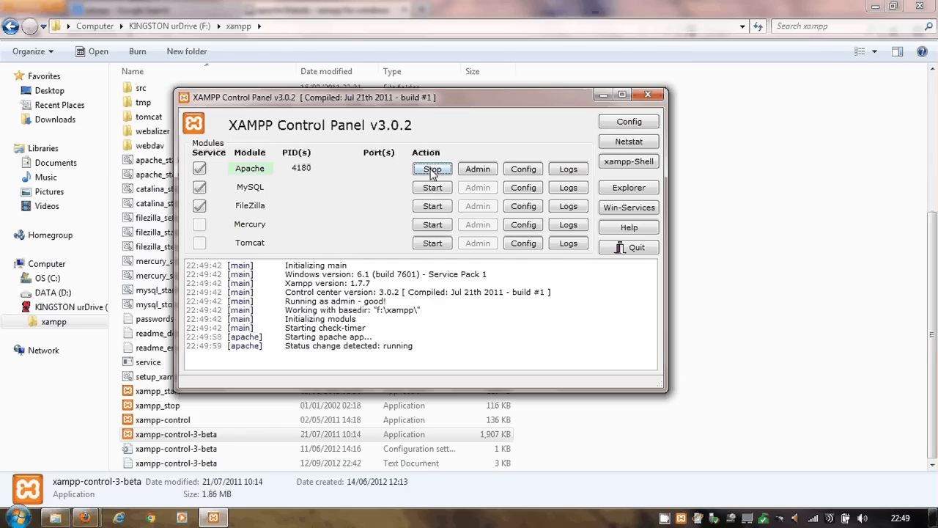
{"action": "left_click", "coordinate": [431, 169]}
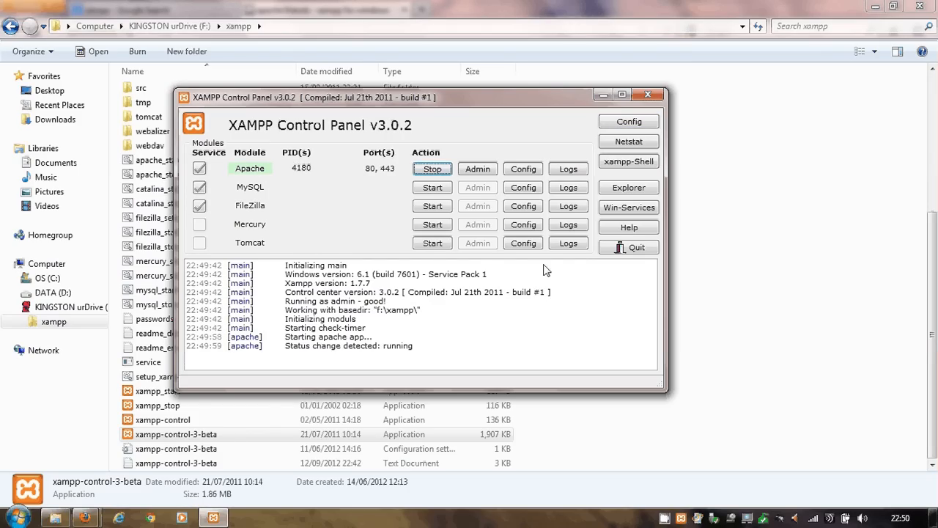
{"action": "mouse_move", "coordinate": [581, 327]}
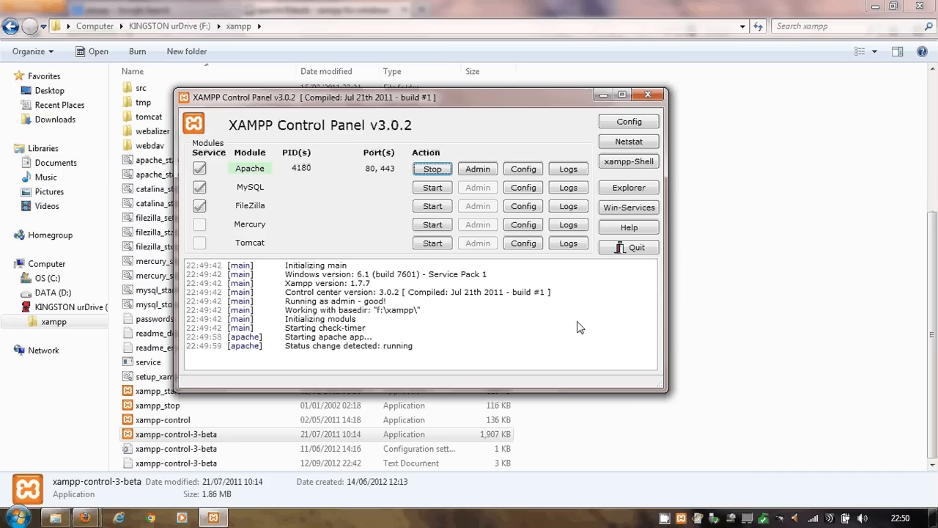
{"action": "mouse_move", "coordinate": [308, 195]}
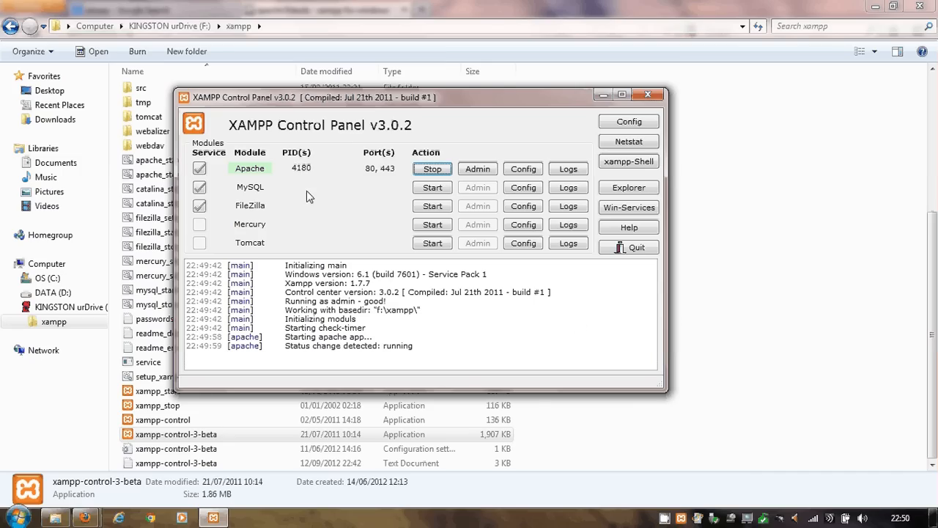
{"action": "mouse_move", "coordinate": [306, 174]}
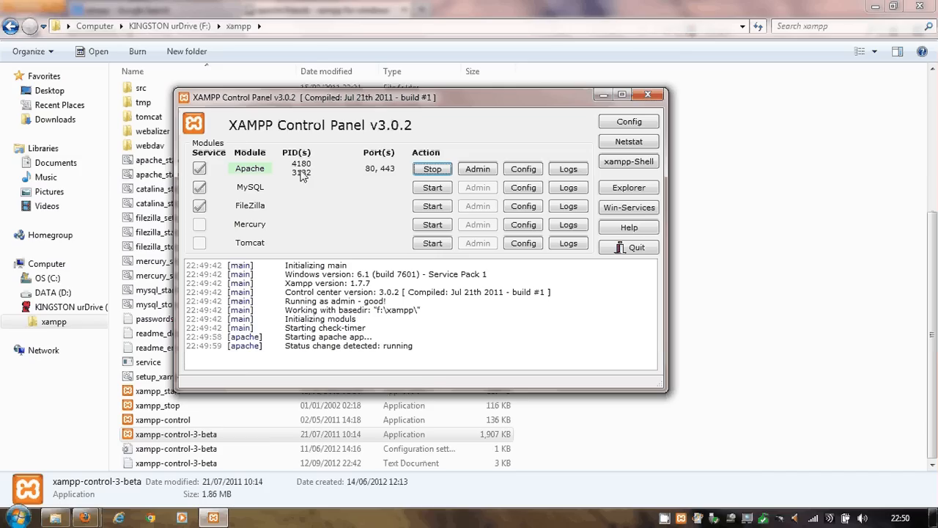
{"action": "mouse_move", "coordinate": [387, 178]}
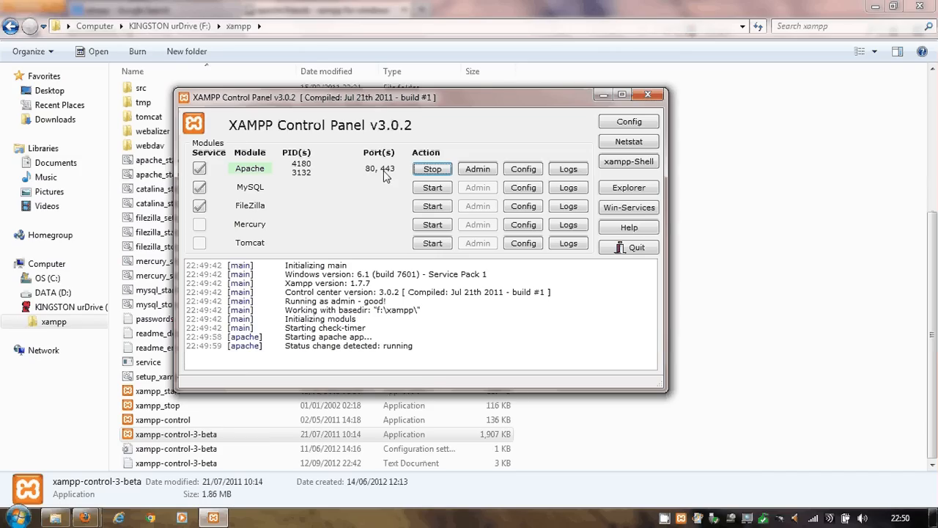
{"action": "mouse_move", "coordinate": [330, 185]}
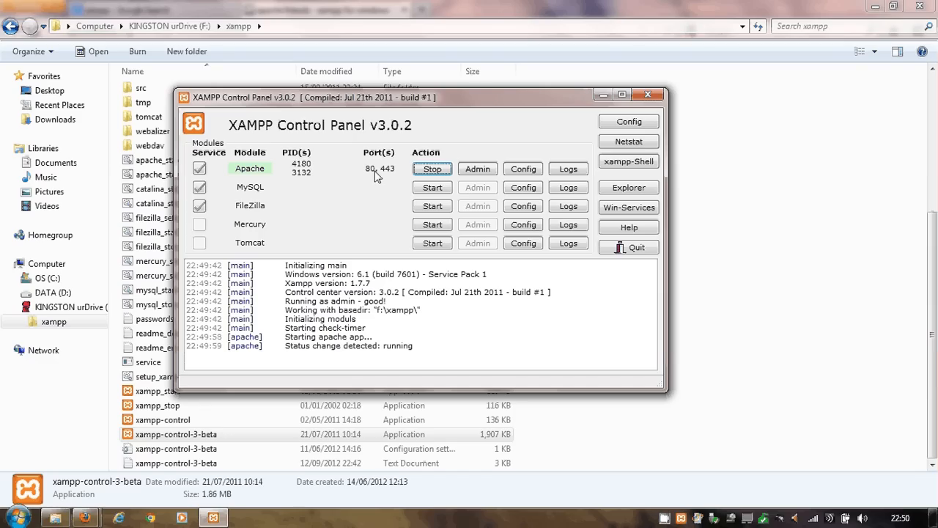
{"action": "mouse_move", "coordinate": [432, 169]}
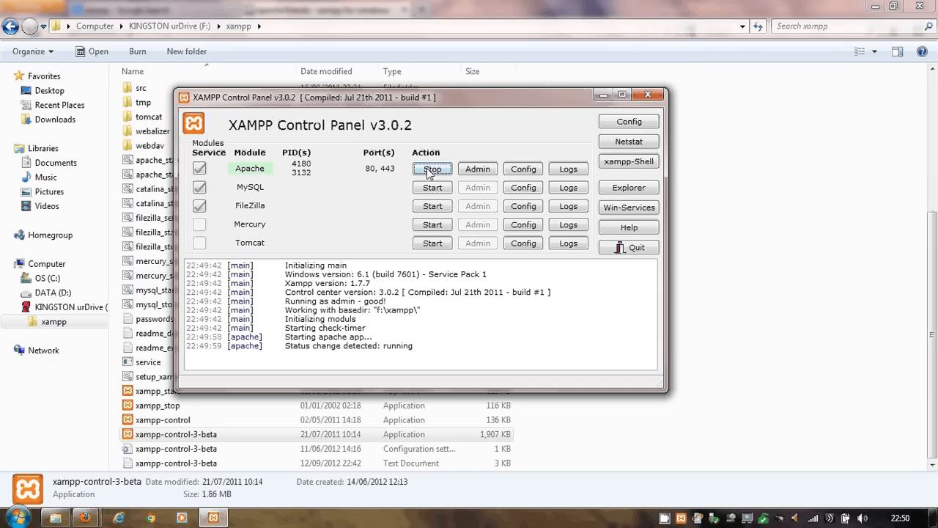
Start MySQL on port 3306 and confirm its running status in the log.
{"action": "left_click", "coordinate": [431, 187]}
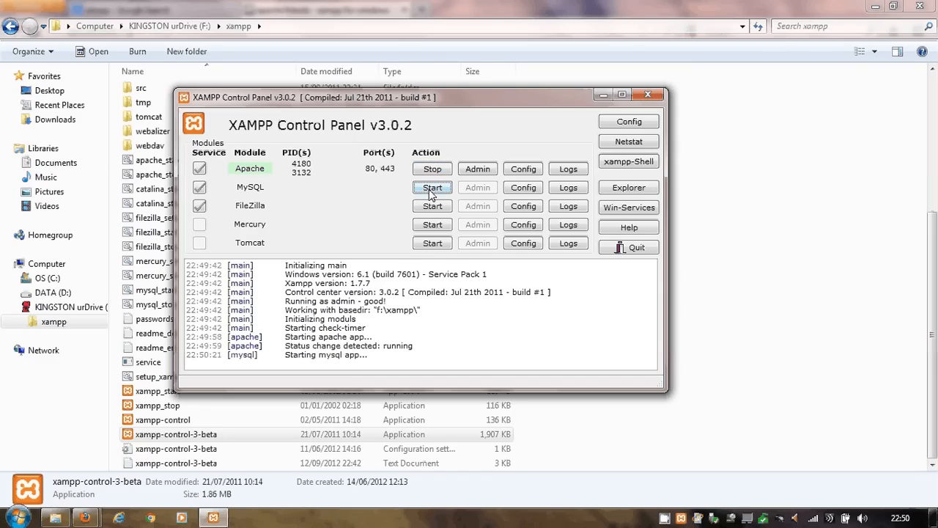
{"action": "left_click", "coordinate": [432, 187]}
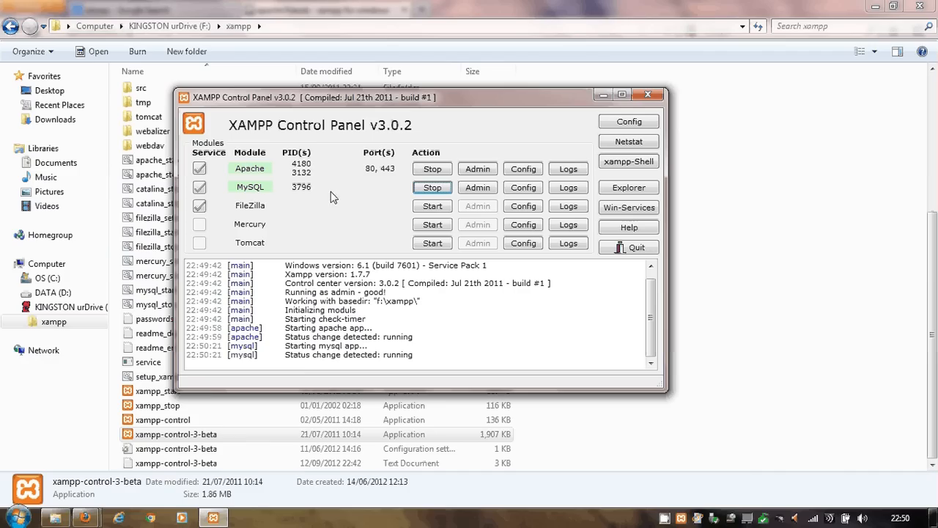
{"action": "mouse_move", "coordinate": [432, 188]}
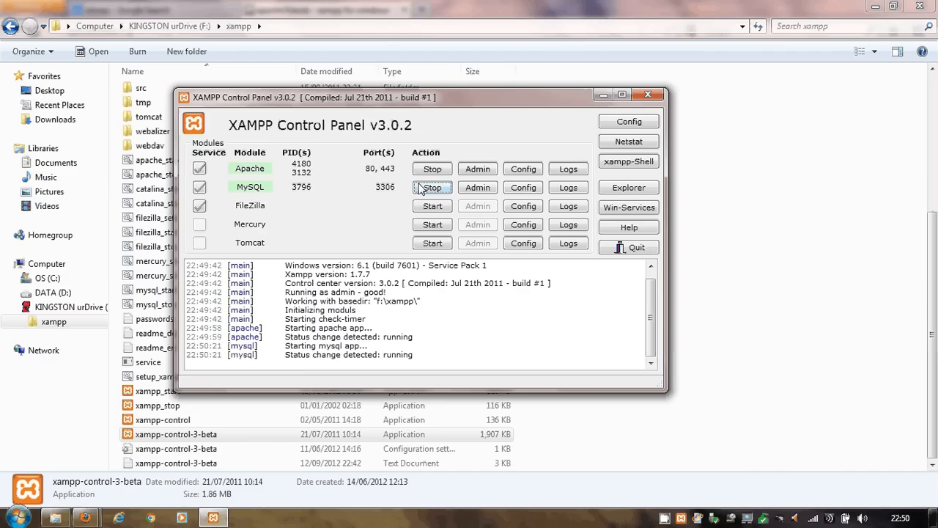
{"action": "mouse_move", "coordinate": [250, 192]}
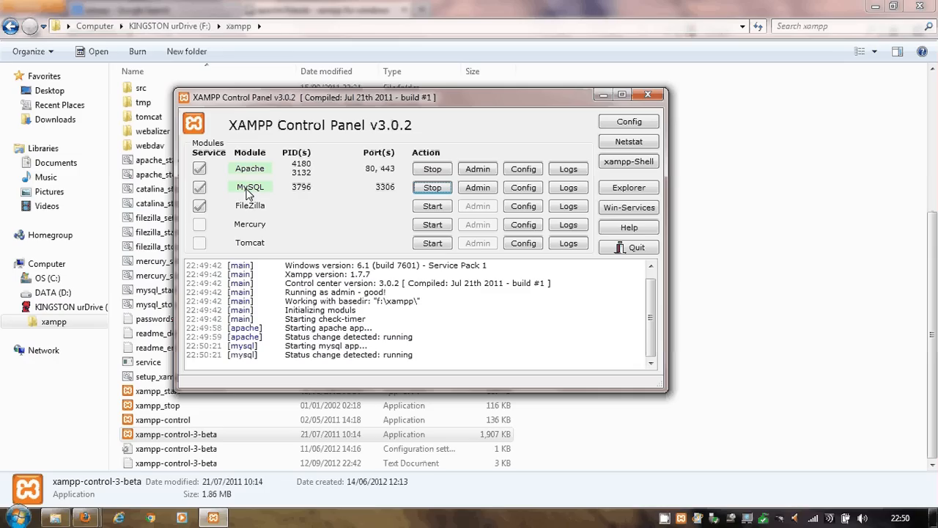
{"action": "mouse_move", "coordinate": [345, 192]}
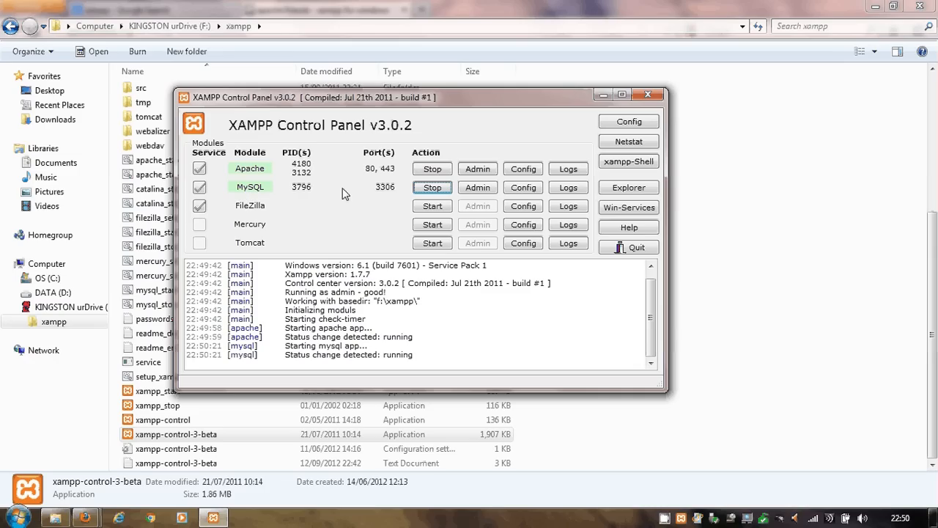
{"action": "mouse_move", "coordinate": [373, 187]}
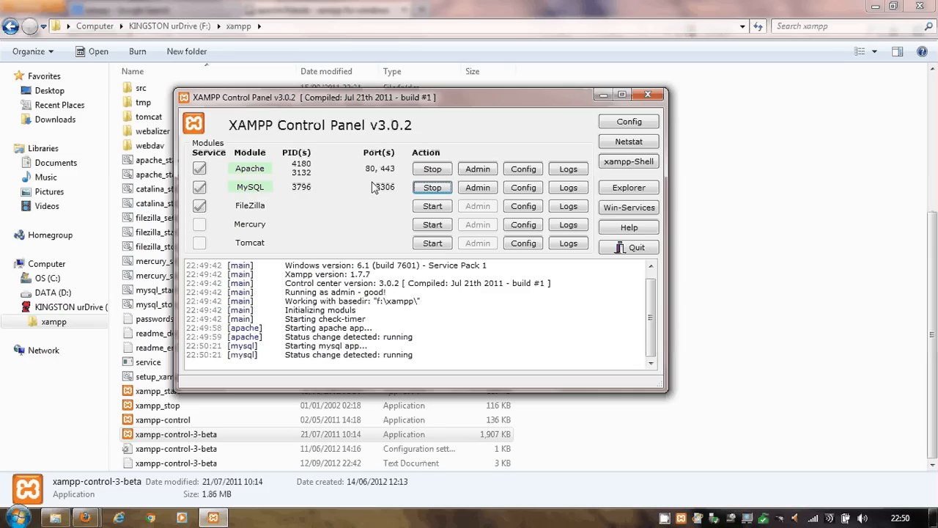
{"action": "mouse_move", "coordinate": [264, 196]}
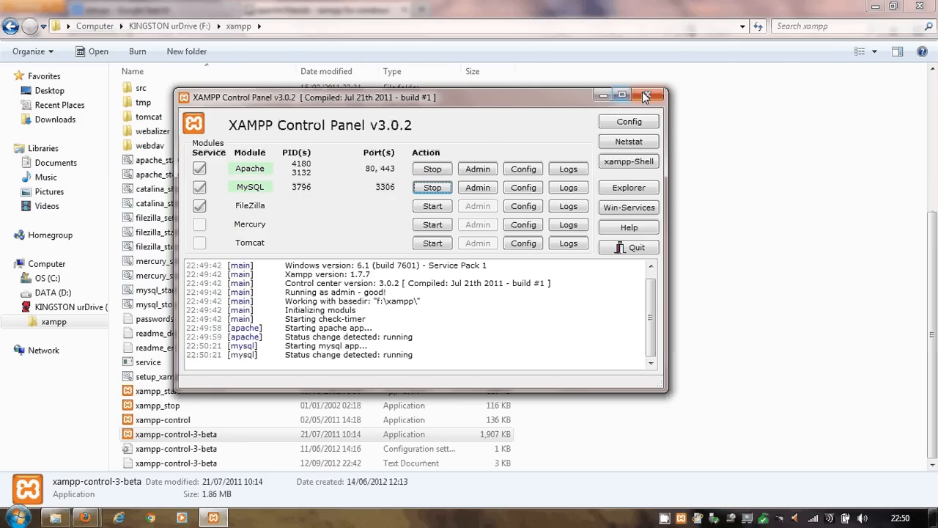
Close the XAMPP Control Panel window to the system tray, leaving Apache and MySQL running.
{"action": "left_click", "coordinate": [647, 95]}
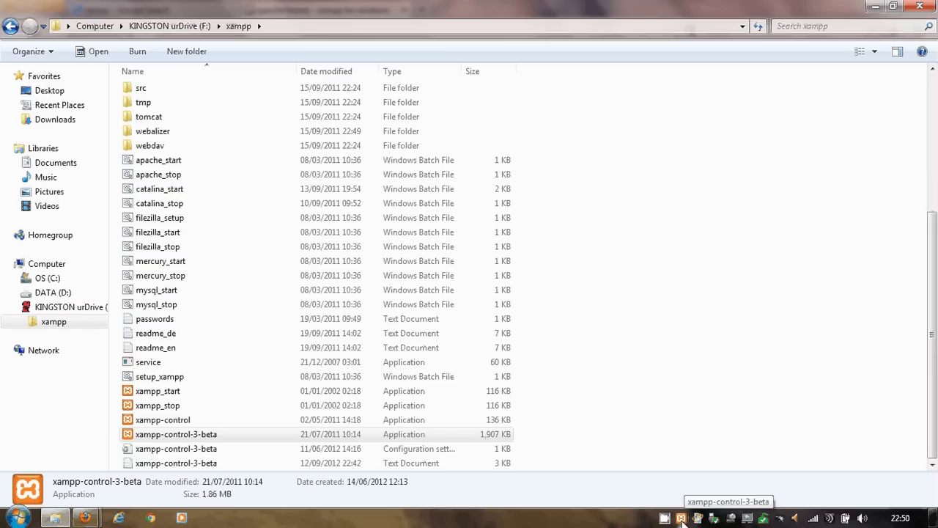
{"action": "mouse_move", "coordinate": [681, 369]}
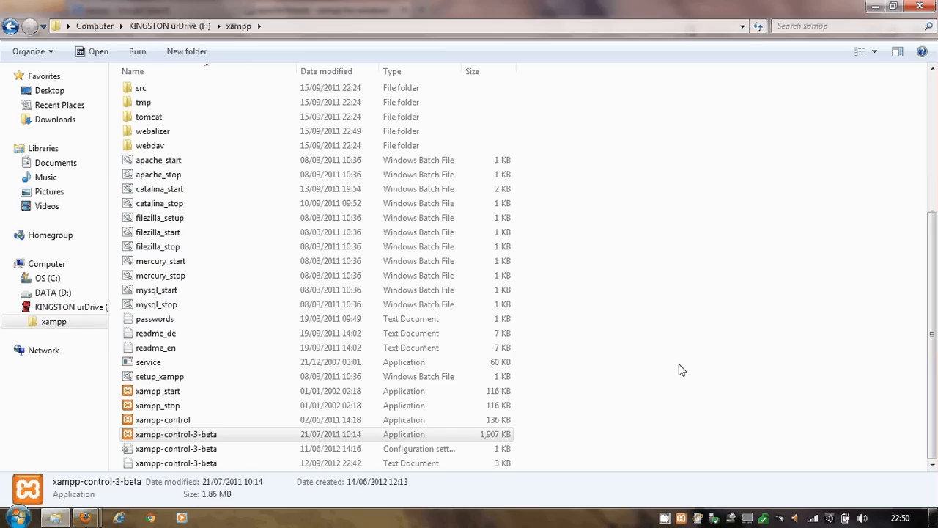
{"action": "mouse_move", "coordinate": [868, 24]}
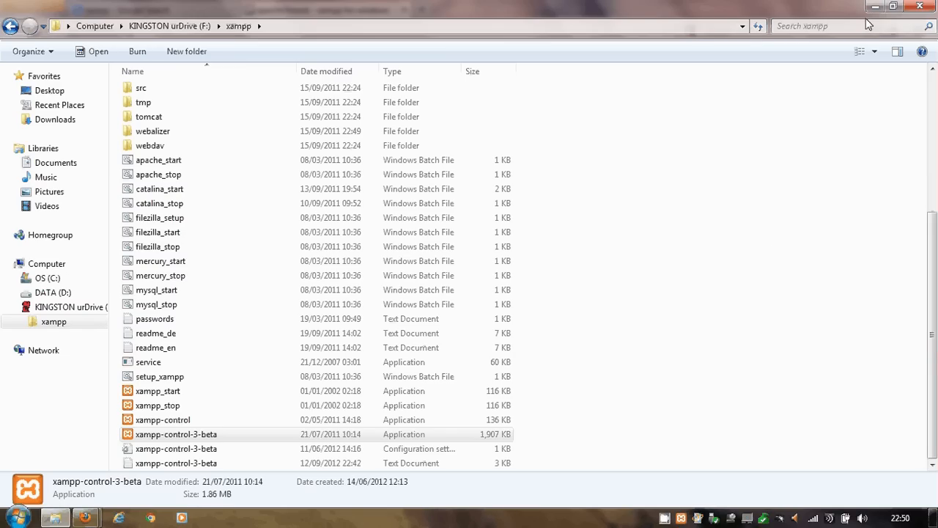
{"action": "mouse_move", "coordinate": [874, 7]}
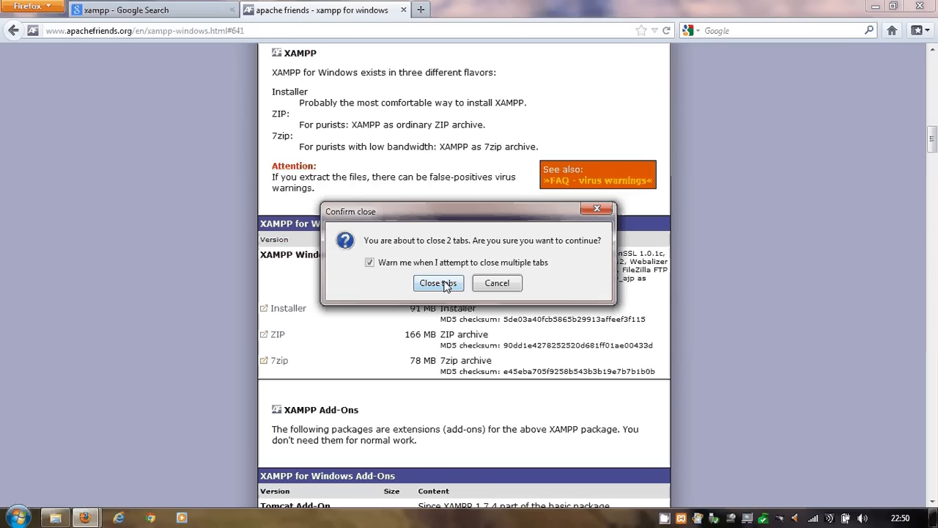
{"action": "left_click", "coordinate": [437, 282]}
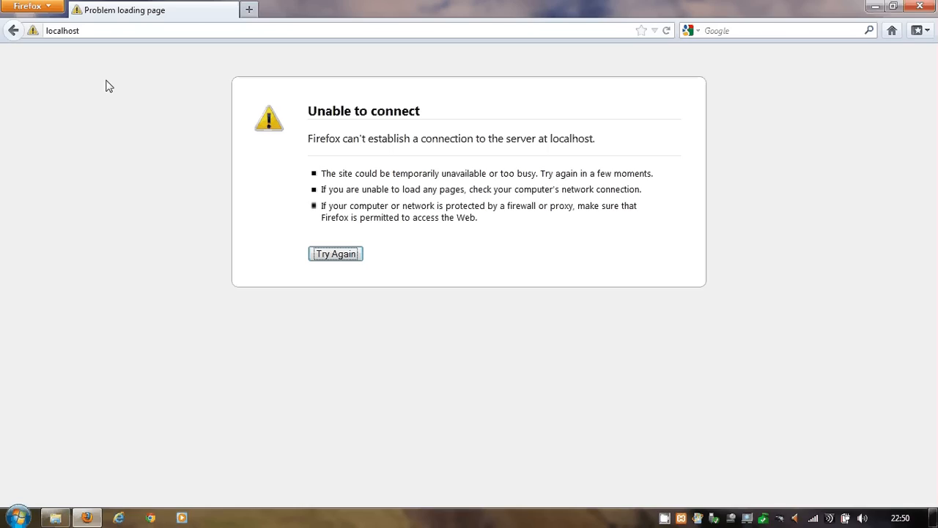
{"action": "mouse_move", "coordinate": [139, 85]}
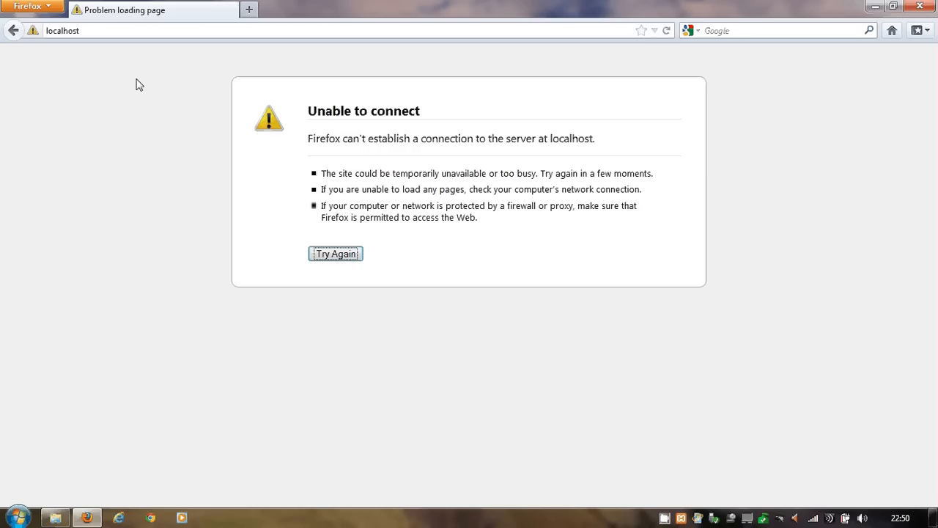
{"action": "mouse_move", "coordinate": [48, 42]}
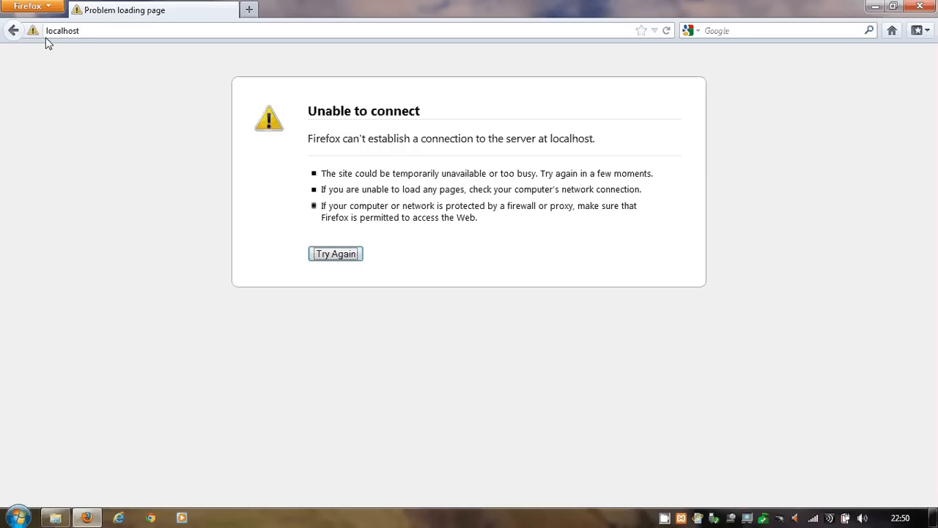
{"action": "mouse_move", "coordinate": [199, 165]}
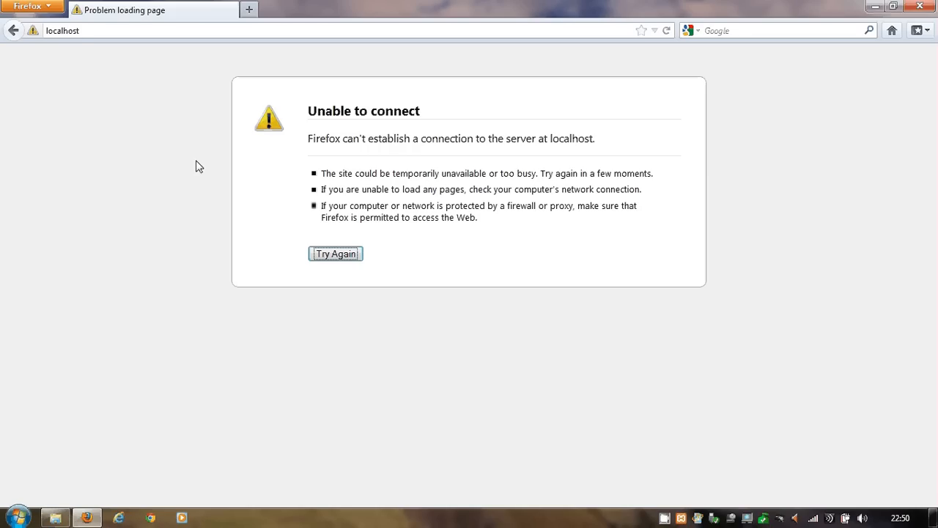
{"action": "mouse_move", "coordinate": [513, 325]}
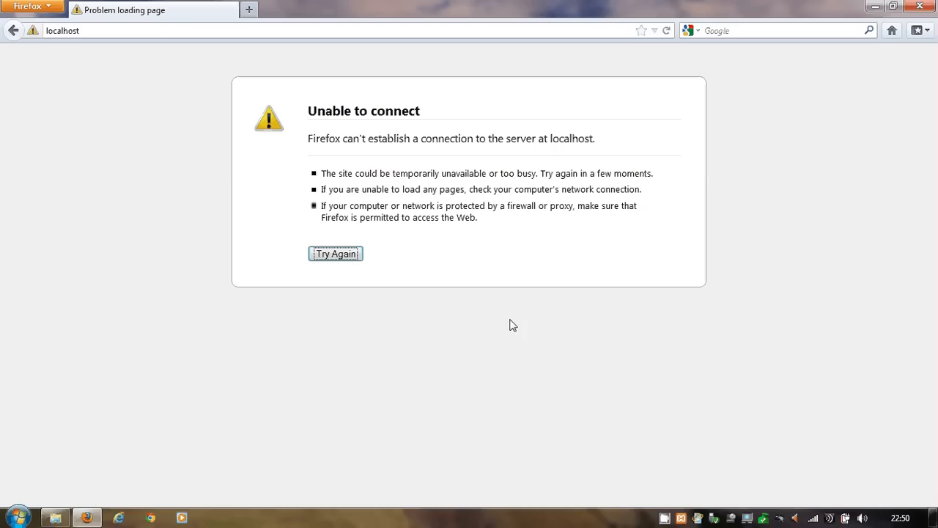
{"action": "mouse_move", "coordinate": [545, 342]}
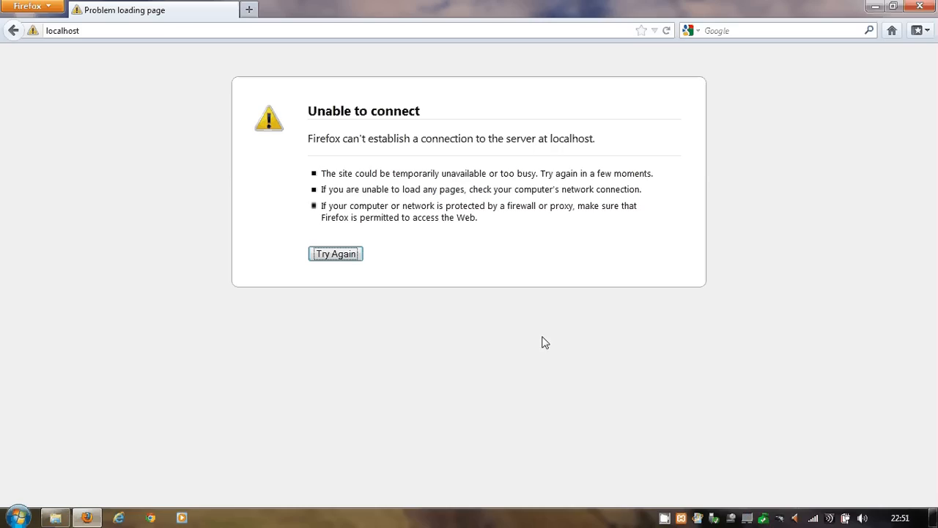
{"action": "mouse_move", "coordinate": [130, 40]}
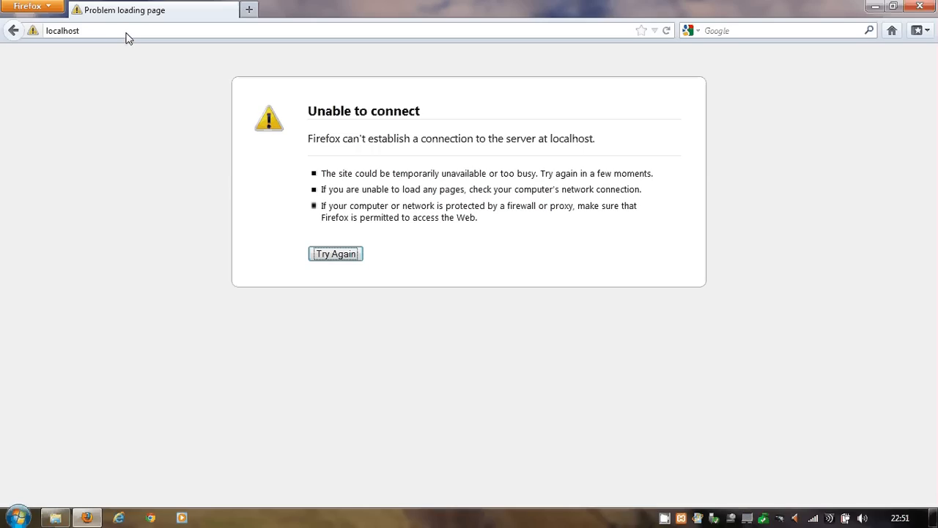
{"action": "right_click", "coordinate": [664, 518]}
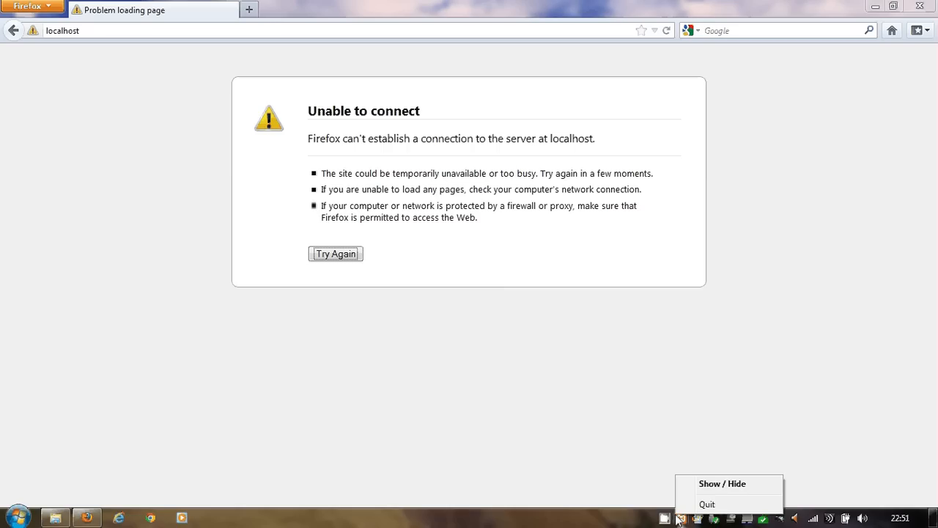
{"action": "left_click", "coordinate": [722, 483]}
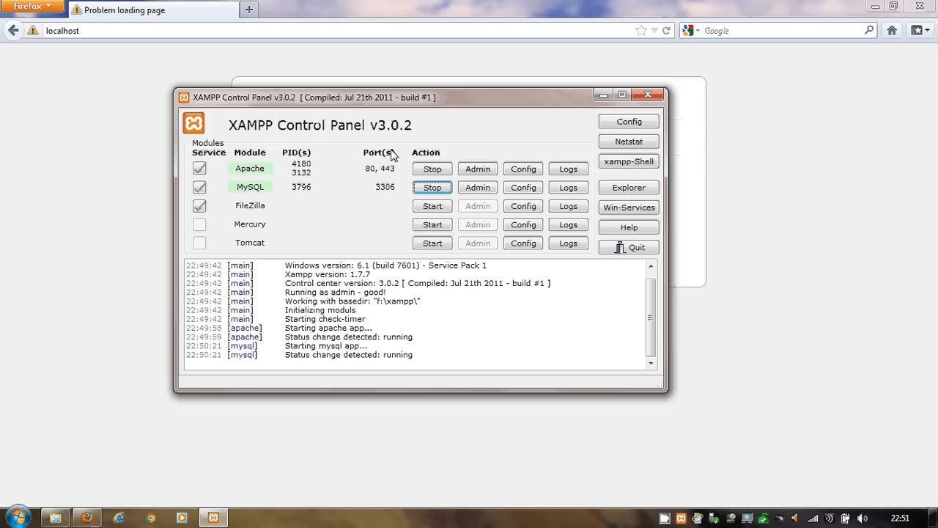
{"action": "mouse_move", "coordinate": [648, 96]}
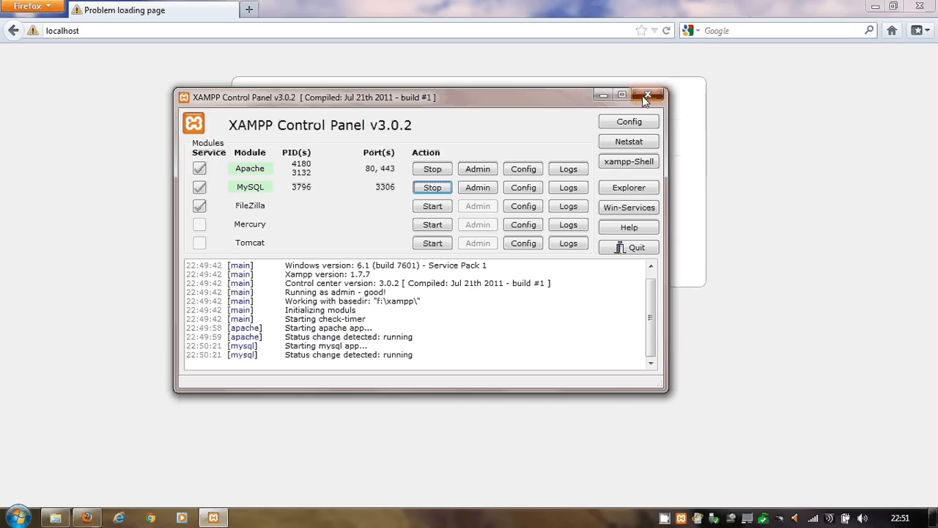
{"action": "left_click", "coordinate": [647, 95]}
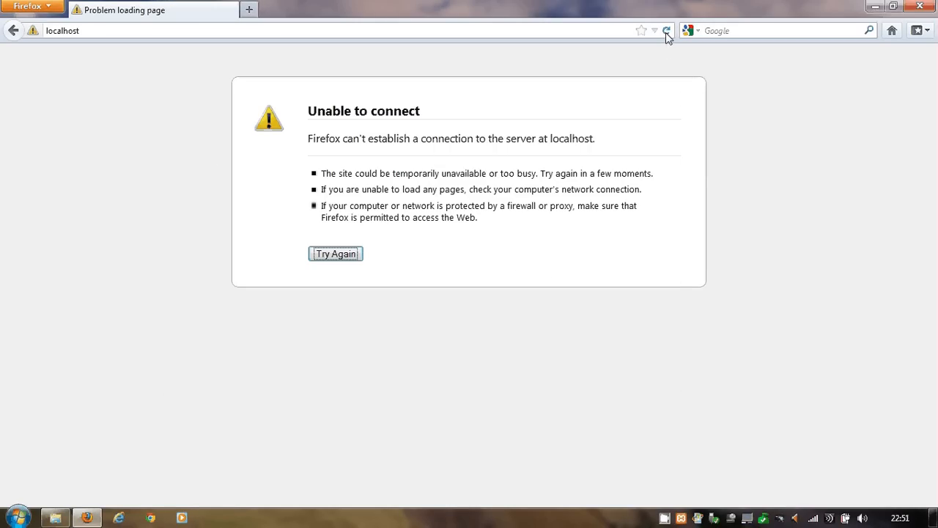
Reload localhost so it redirects to the XAMPP for Windows welcome page.
{"action": "left_click", "coordinate": [666, 30]}
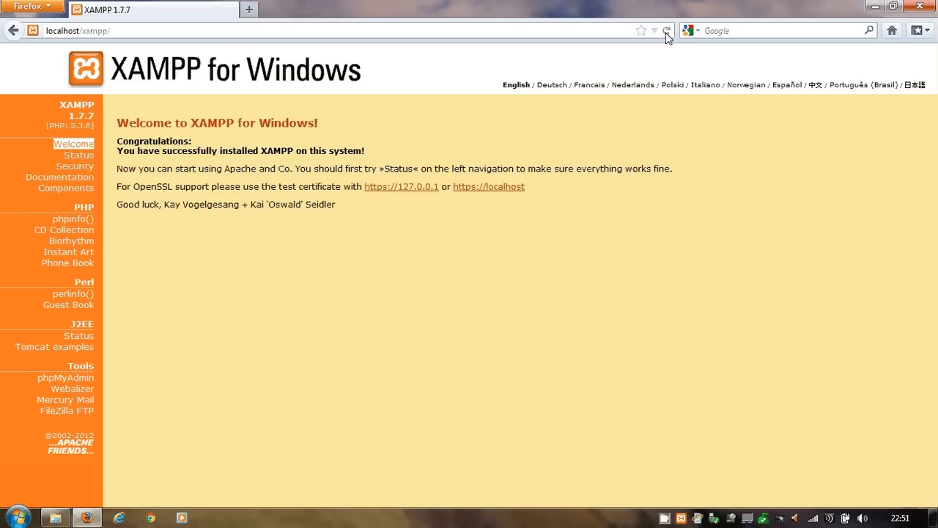
{"action": "mouse_move", "coordinate": [308, 209]}
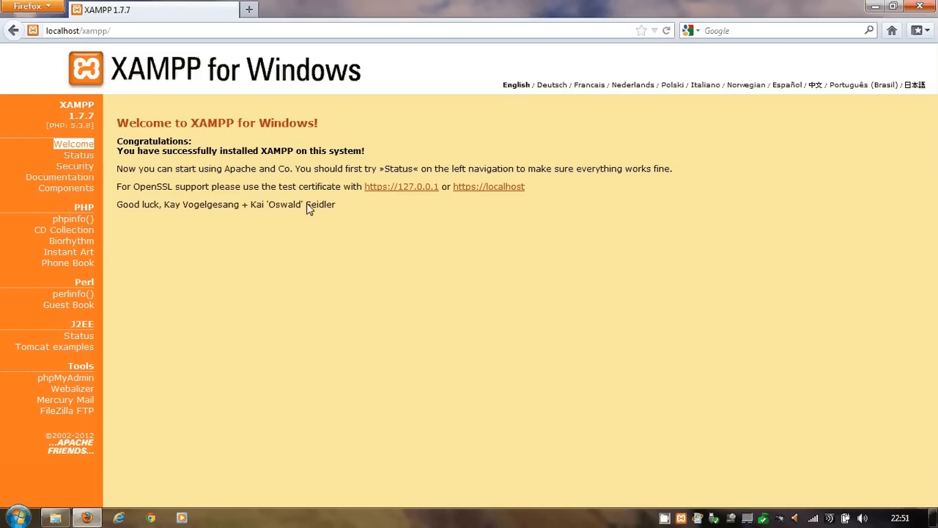
{"action": "mouse_move", "coordinate": [320, 89]}
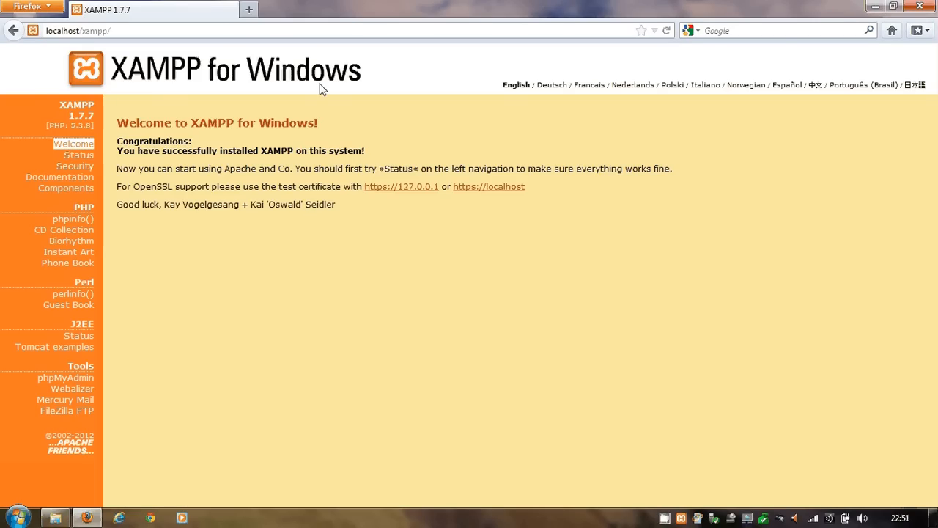
{"action": "mouse_move", "coordinate": [326, 288]}
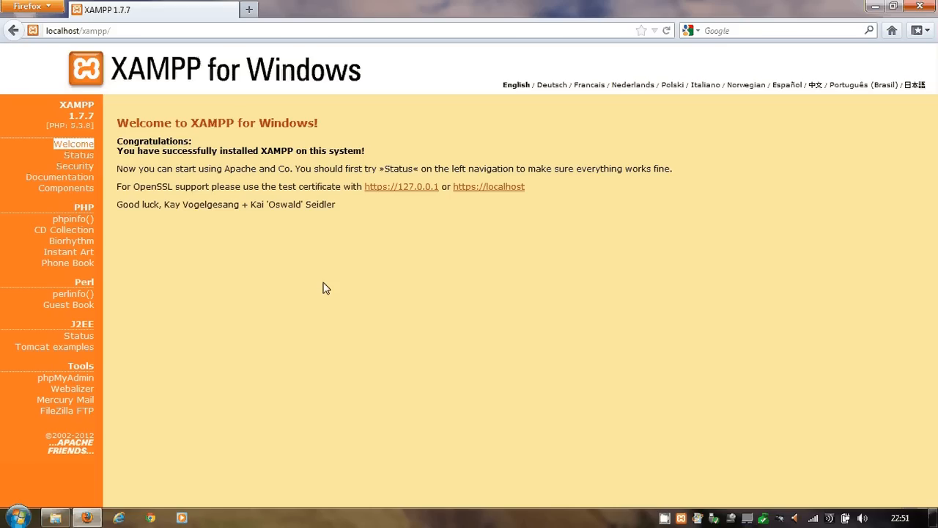
{"action": "mouse_move", "coordinate": [55, 518]}
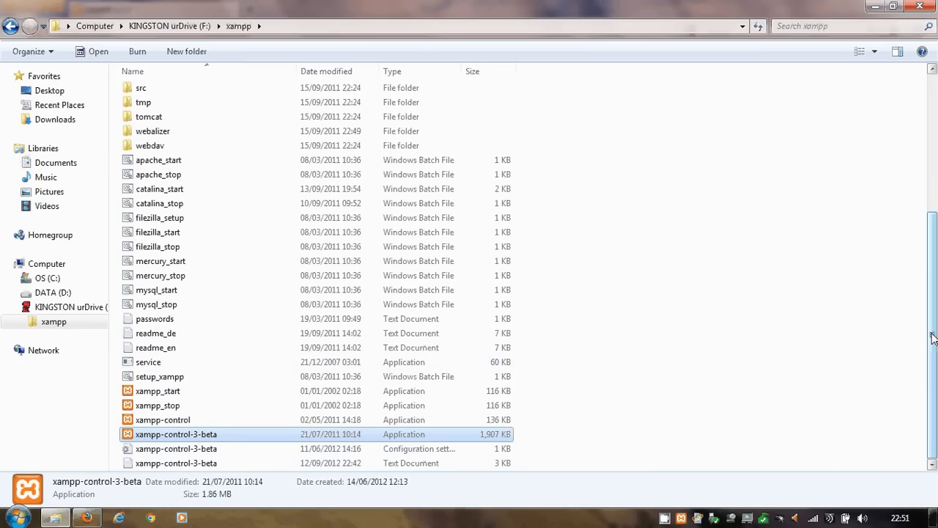
Open htdocs in the KINGSTON xampp folder and add a new folder named 'duck'.
{"action": "scroll", "scroll_direction": "up", "scroll_amount": 3}
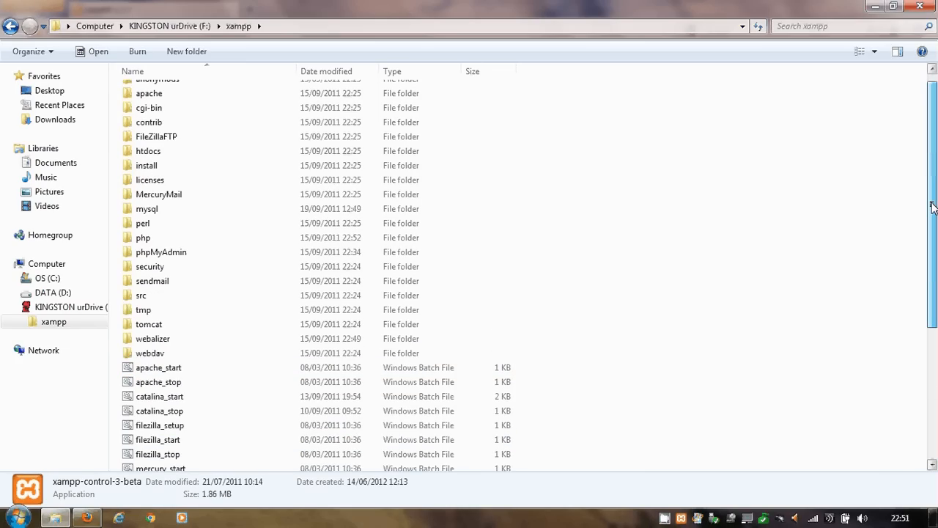
{"action": "scroll", "scroll_direction": "up", "scroll_amount": 3}
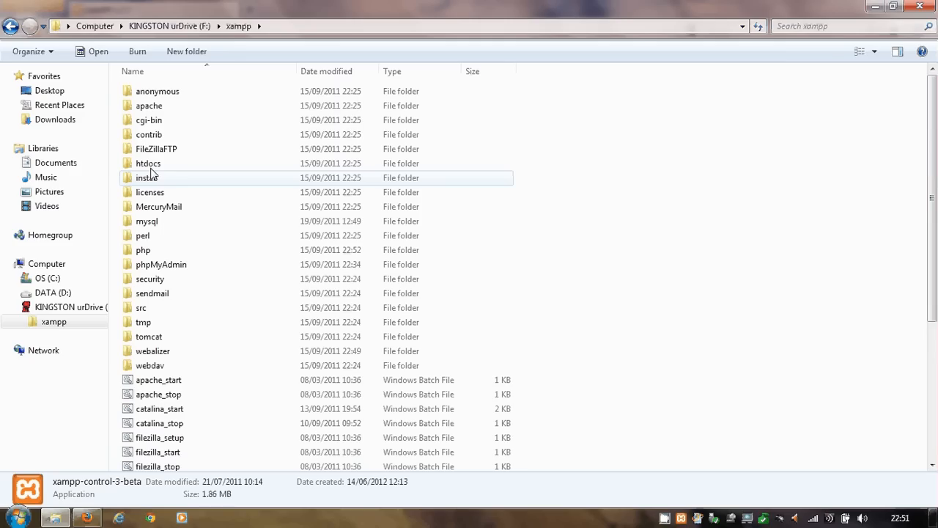
{"action": "mouse_move", "coordinate": [148, 163]}
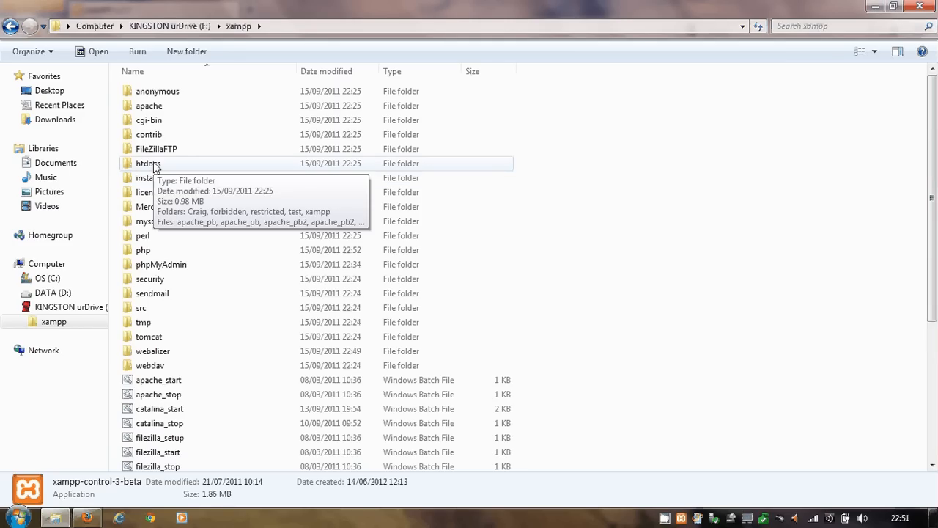
{"action": "double_click", "coordinate": [148, 163]}
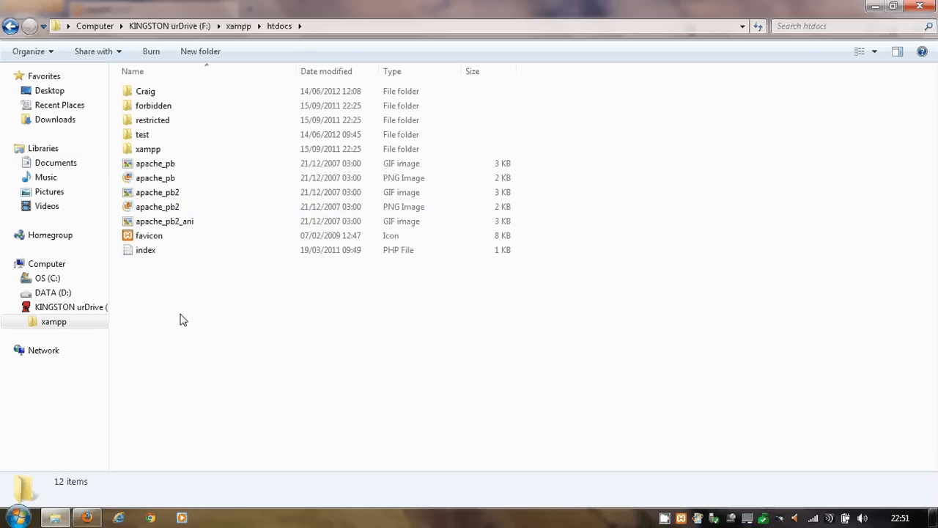
{"action": "right_click", "coordinate": [183, 319]}
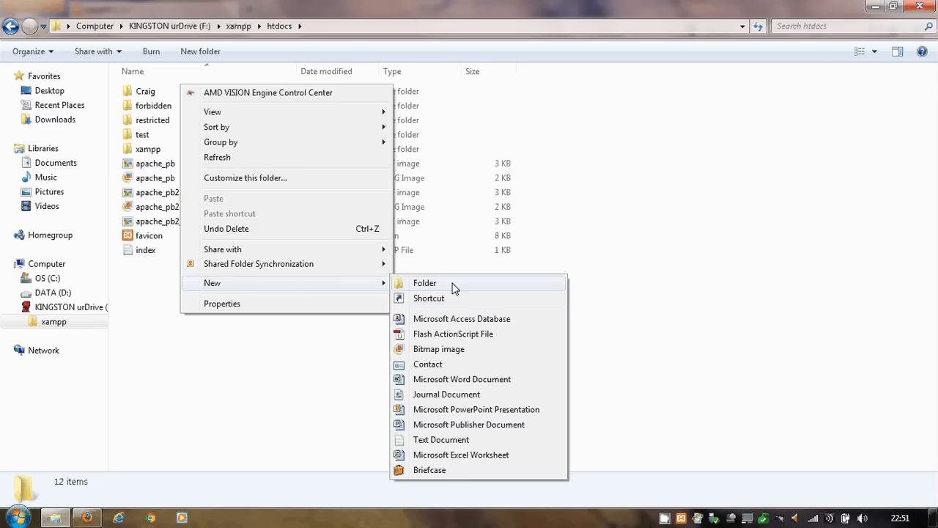
{"action": "left_click", "coordinate": [425, 283]}
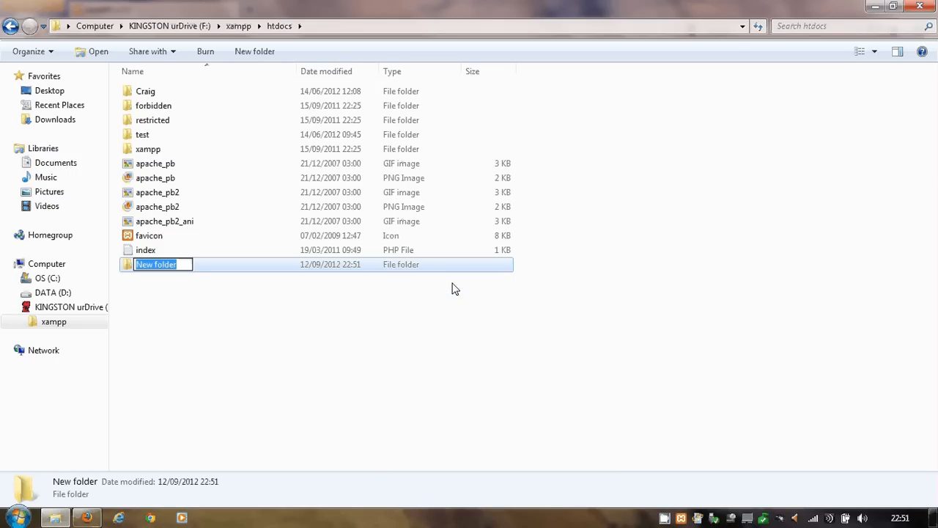
{"action": "type", "text": "duck"}
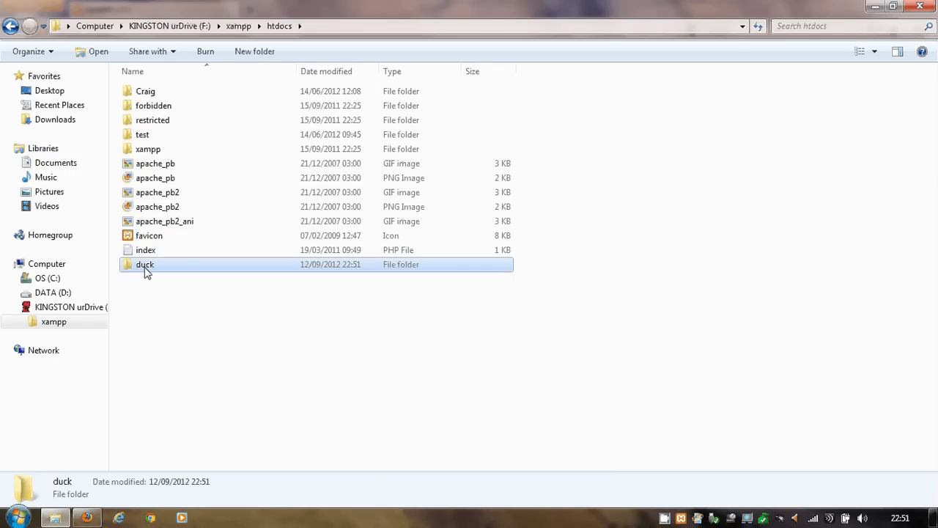
Open the empty duck folder, check its New context menu, then bring up the Start menu.
{"action": "double_click", "coordinate": [144, 263]}
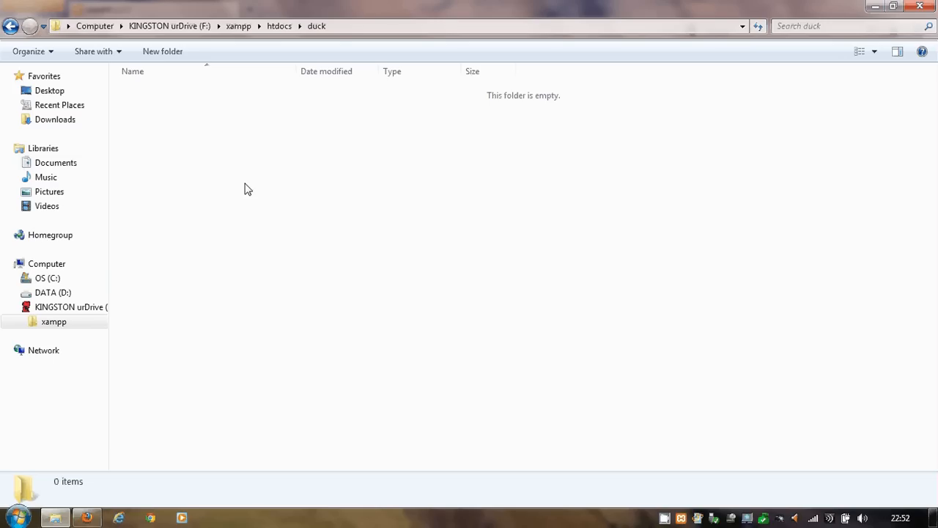
{"action": "mouse_move", "coordinate": [191, 155]}
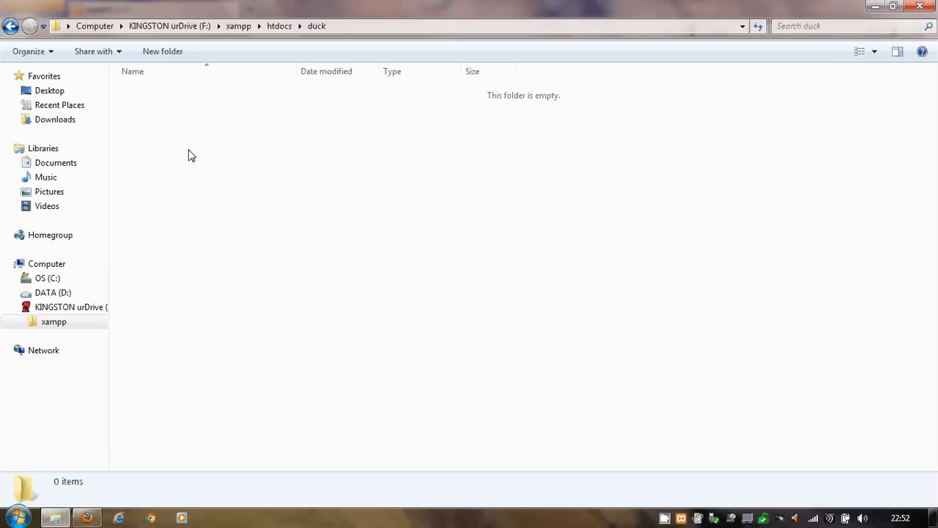
{"action": "right_click", "coordinate": [192, 155]}
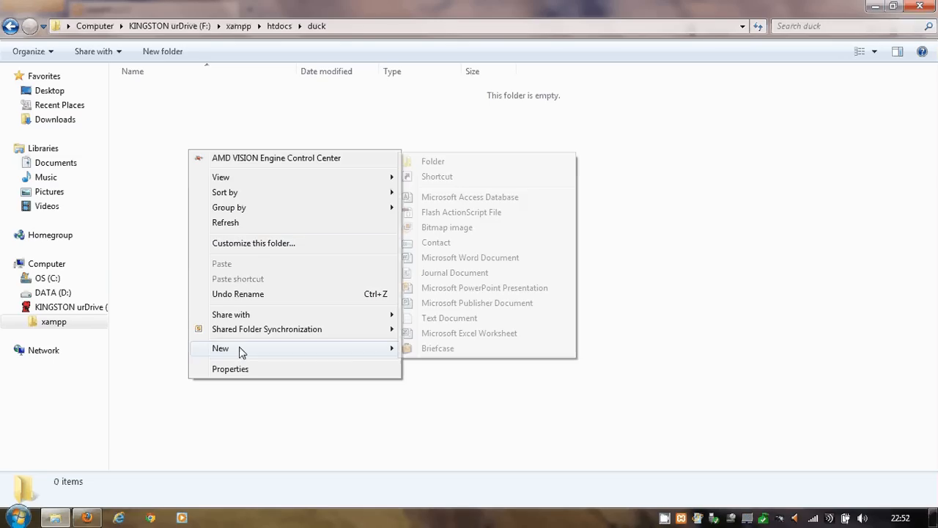
{"action": "mouse_move", "coordinate": [470, 257]}
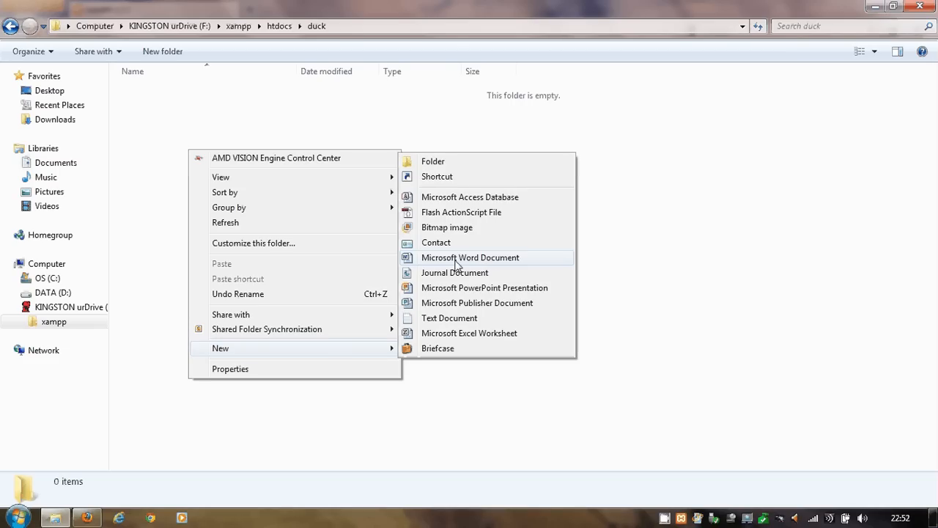
{"action": "left_click", "coordinate": [13, 518]}
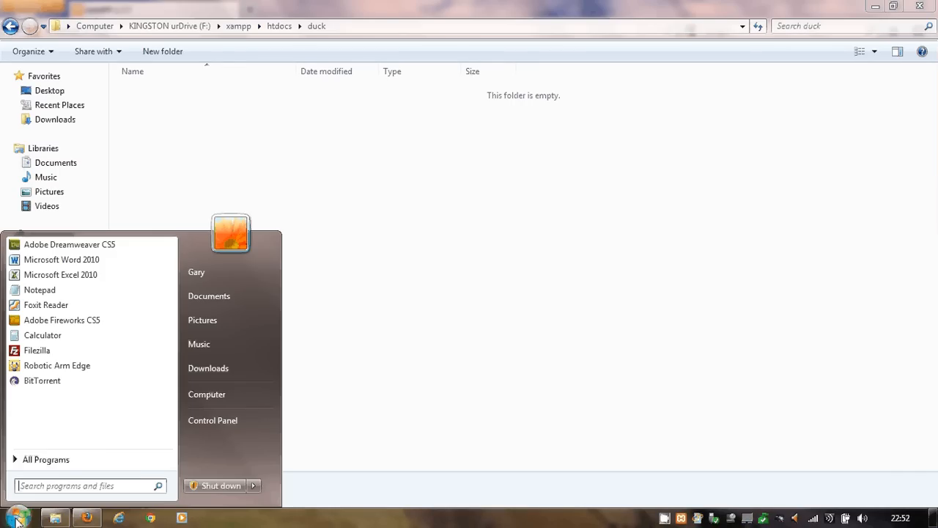
Launch Notepad and type <html><body><p>Hello</p></body></html> as the page.
{"action": "left_click", "coordinate": [40, 289]}
{"action": "type", "text": "<"}
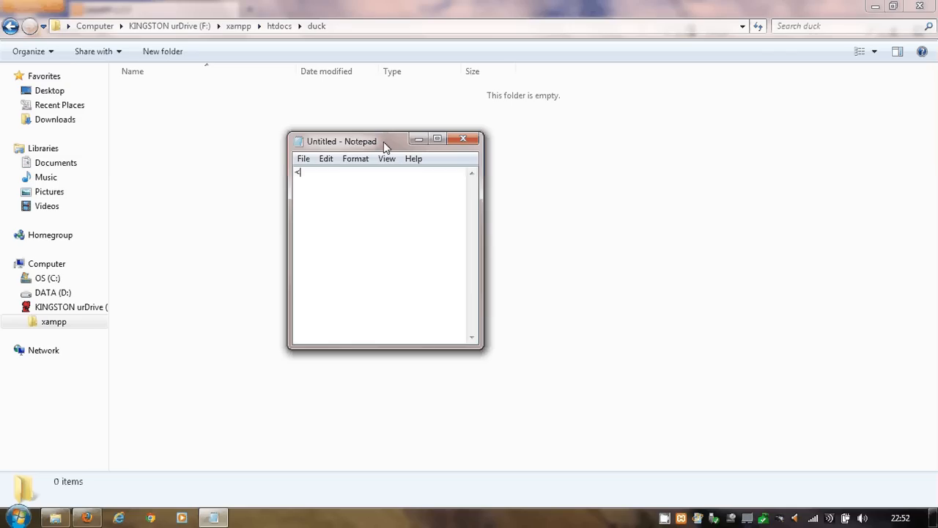
{"action": "type", "text": "html>"}
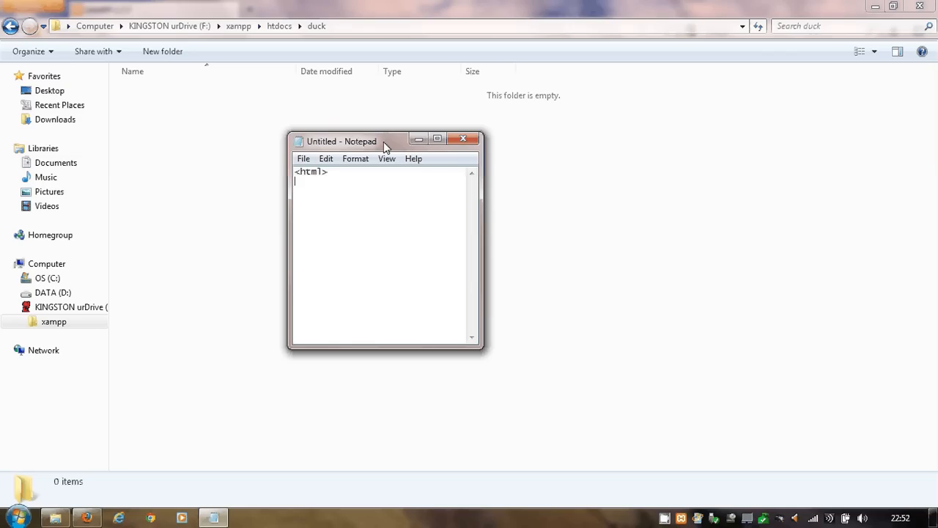
{"action": "type", "text": "</html>"}
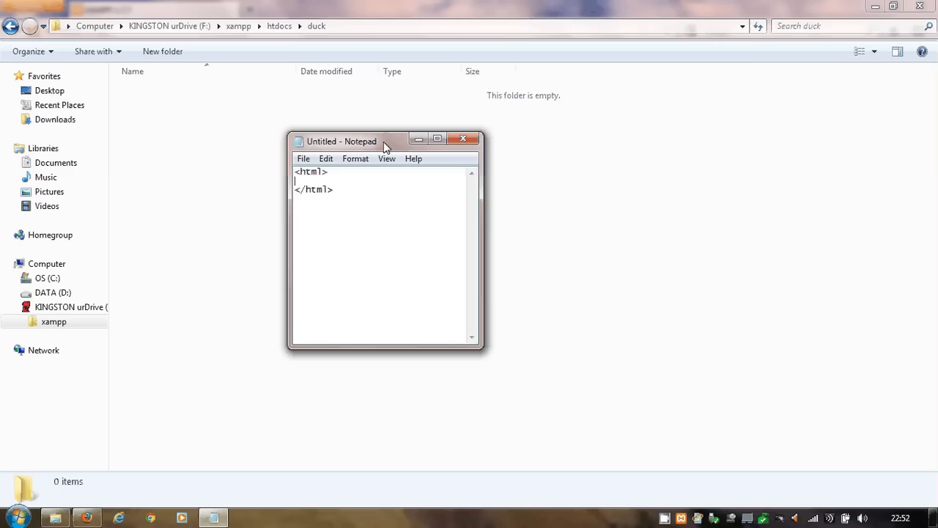
{"action": "type", "text": "<b"}
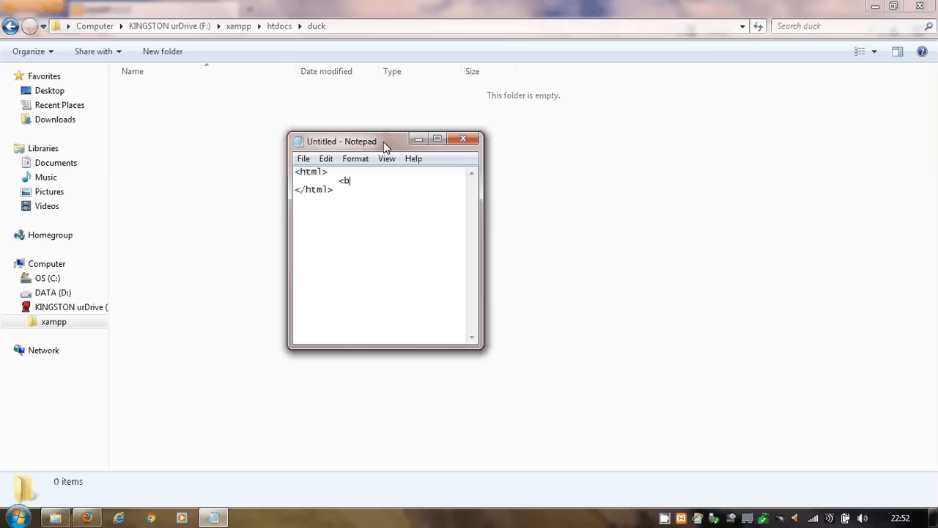
{"action": "type", "text": "ody>"}
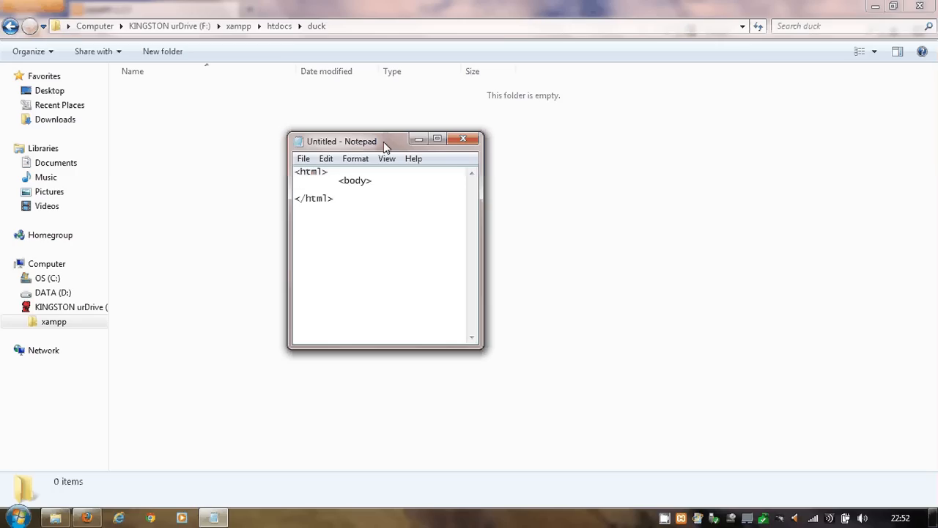
{"action": "type", "text": "<"}
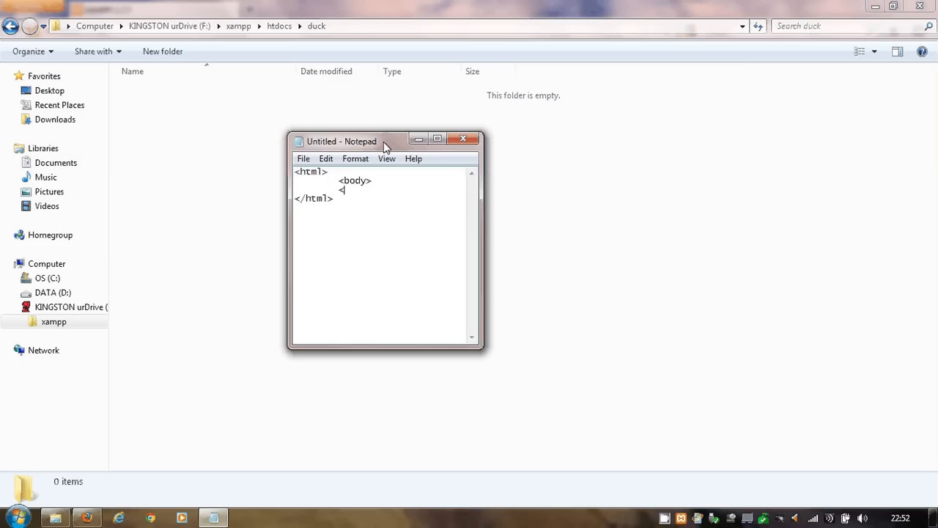
{"action": "type", "text": "/body>"}
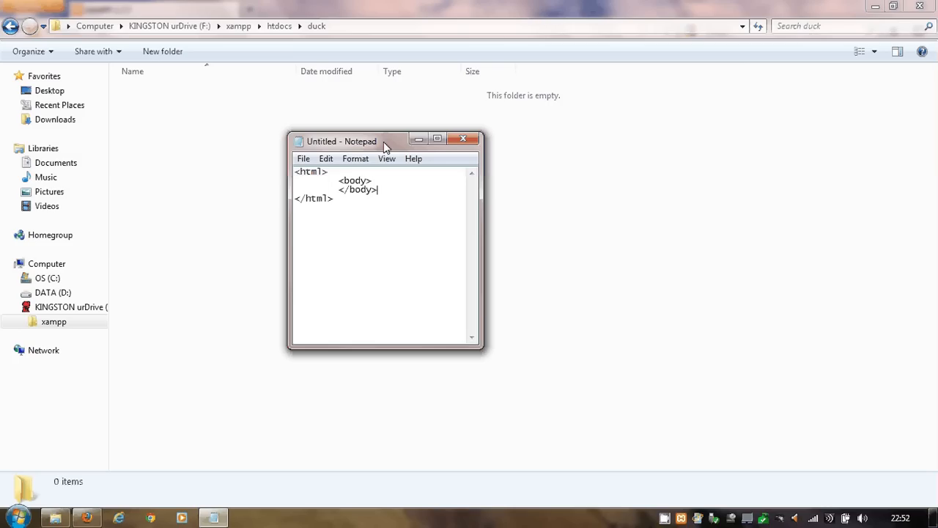
{"action": "key", "text": "Return"}
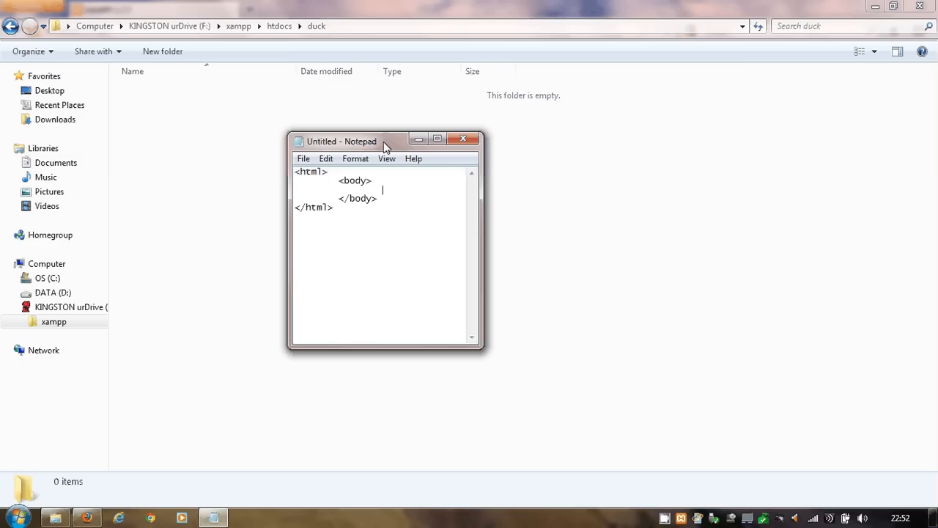
{"action": "type", "text": "<p>"}
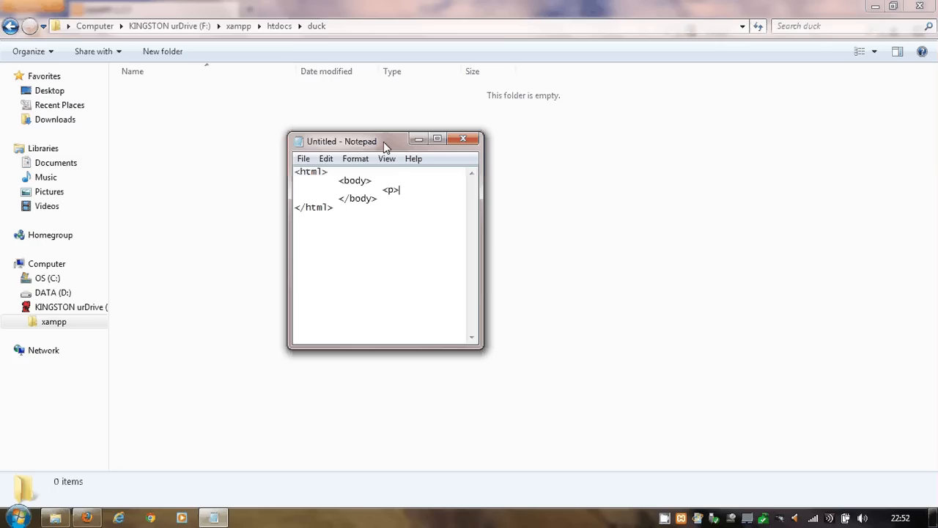
{"action": "type", "text": "Hello"}
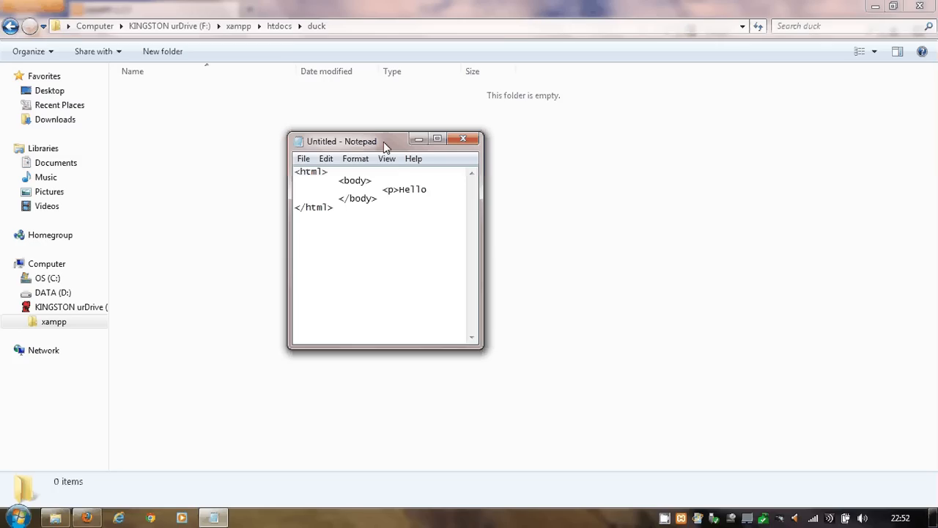
{"action": "type", "text": "</p>"}
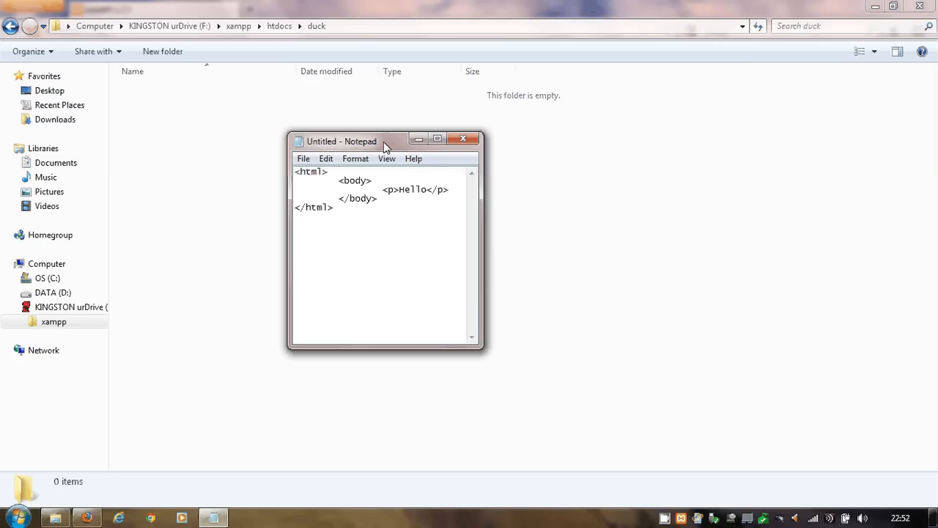
{"action": "left_click", "coordinate": [304, 159]}
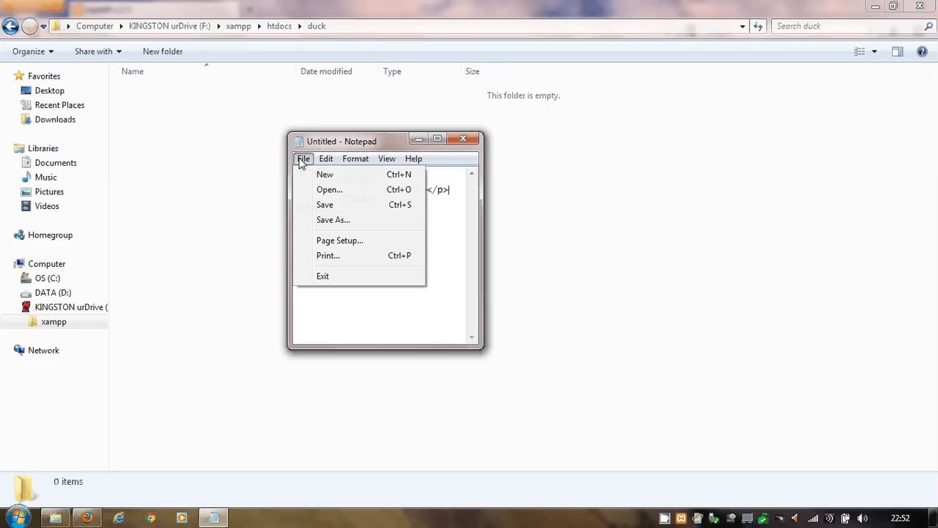
Save the page as index.html, type All Files, into F:\xampp\htdocs\duck.
{"action": "left_click", "coordinate": [333, 220]}
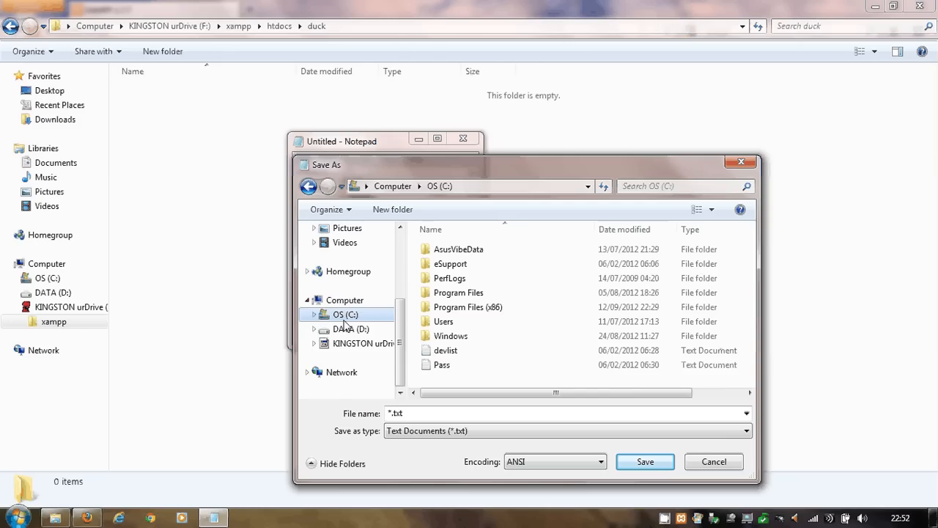
{"action": "left_click", "coordinate": [363, 343]}
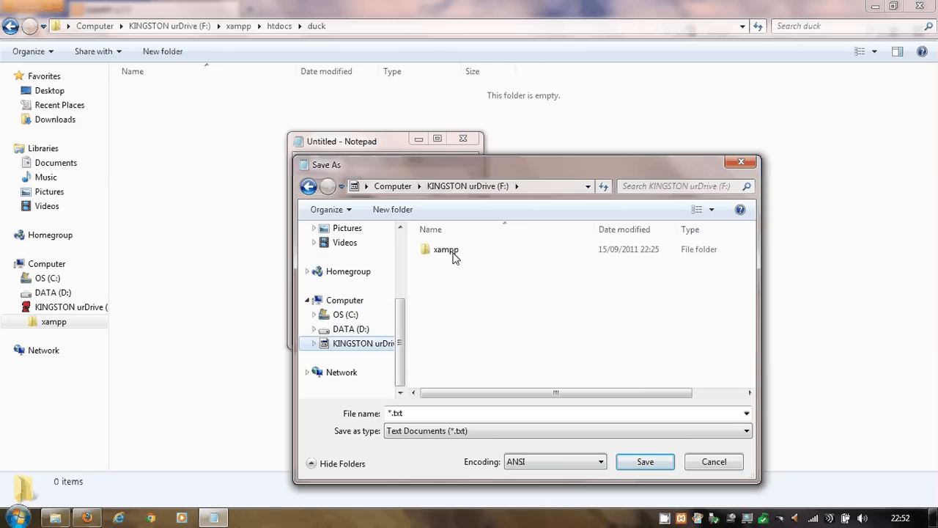
{"action": "double_click", "coordinate": [446, 249]}
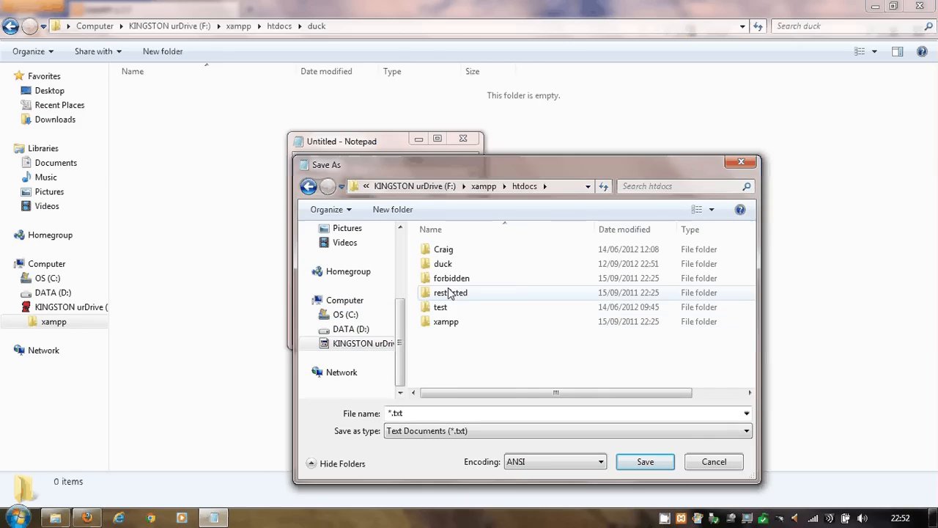
{"action": "double_click", "coordinate": [443, 263]}
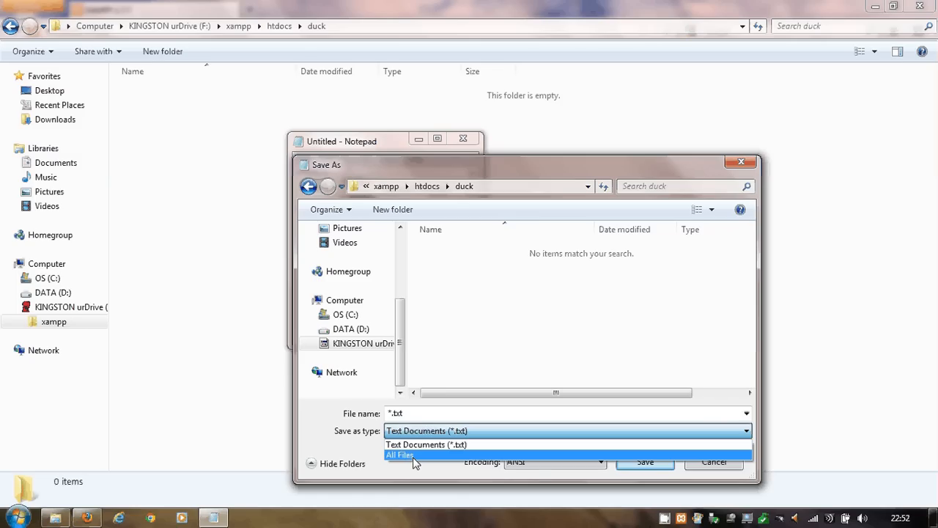
{"action": "left_click", "coordinate": [400, 455]}
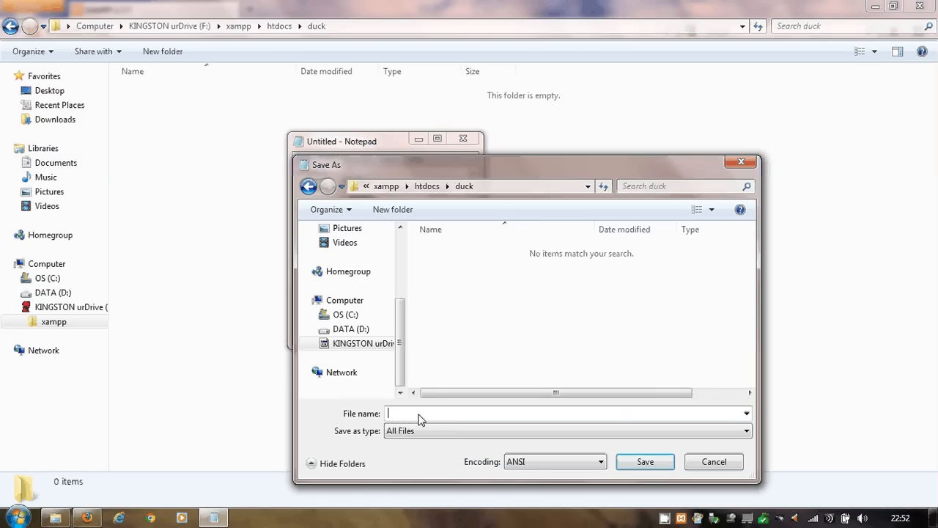
{"action": "type", "text": "index.html"}
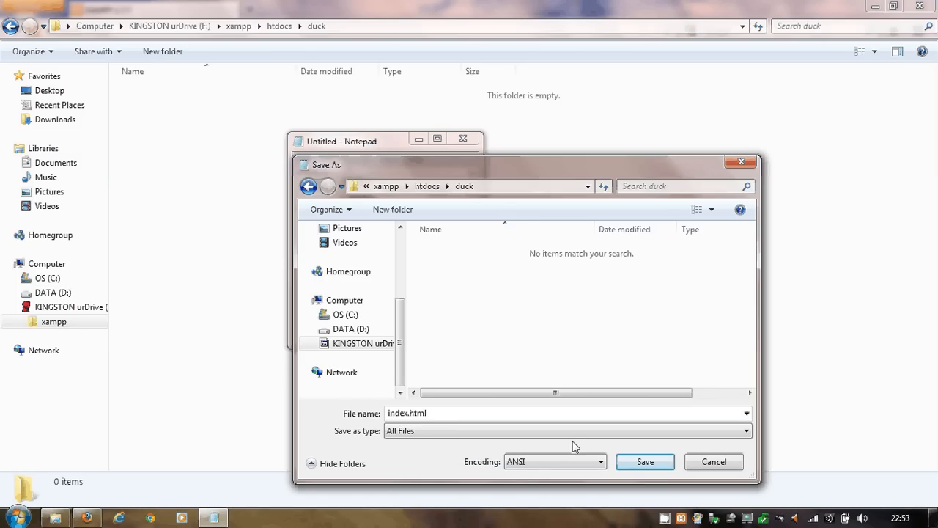
{"action": "left_click", "coordinate": [644, 461]}
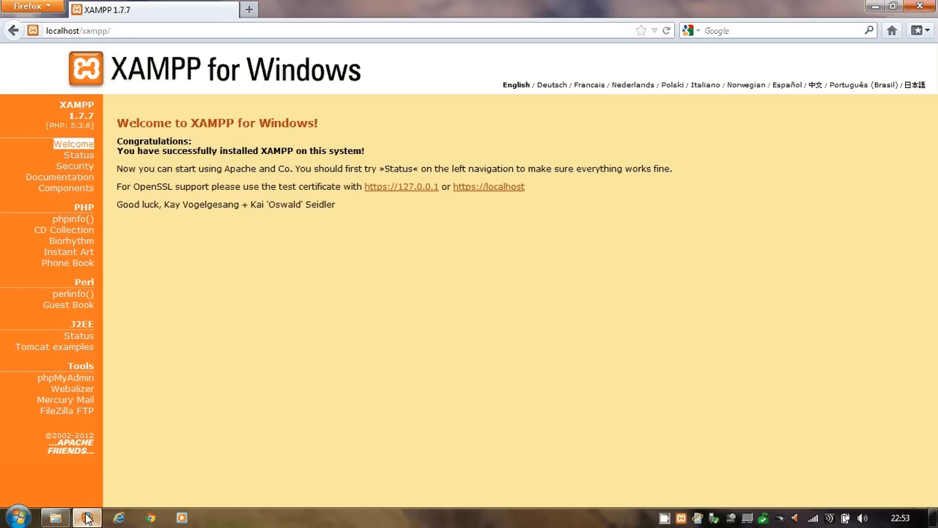
Change the Firefox address from localhost/xampp to localhost/duck and load the Hello page.
{"action": "left_click", "coordinate": [78, 30]}
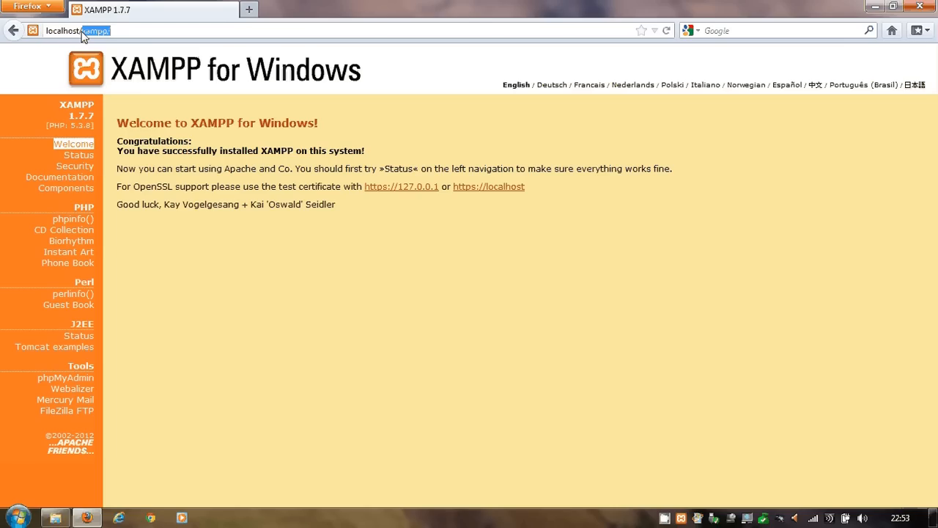
{"action": "type", "text": "duck"}
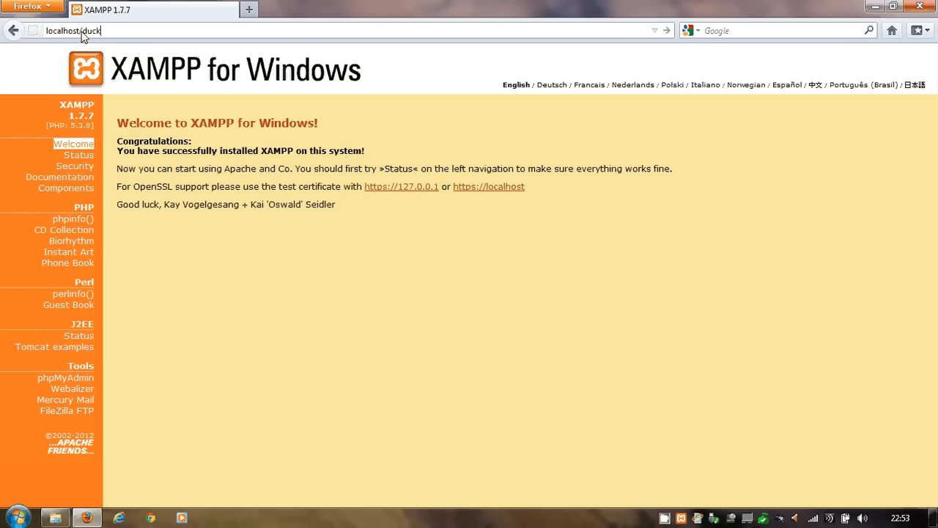
{"action": "key", "text": "Return"}
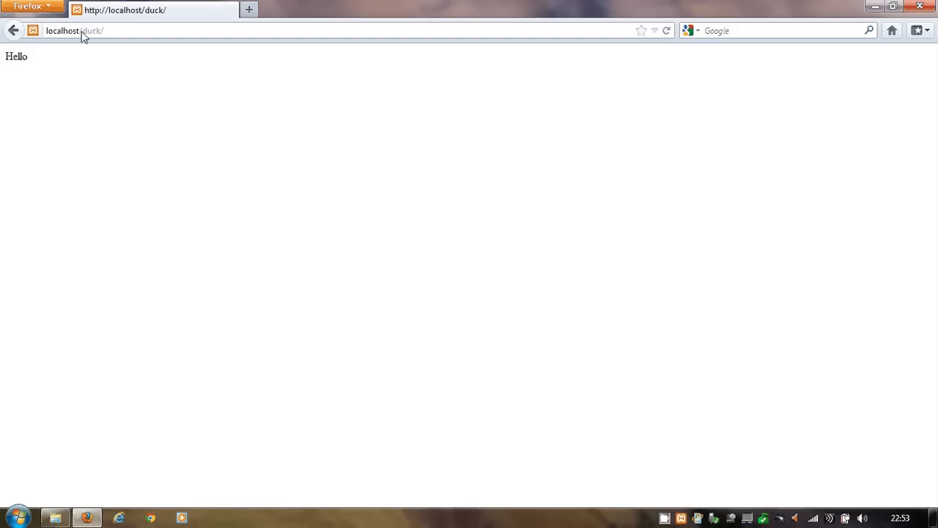
{"action": "mouse_move", "coordinate": [257, 153]}
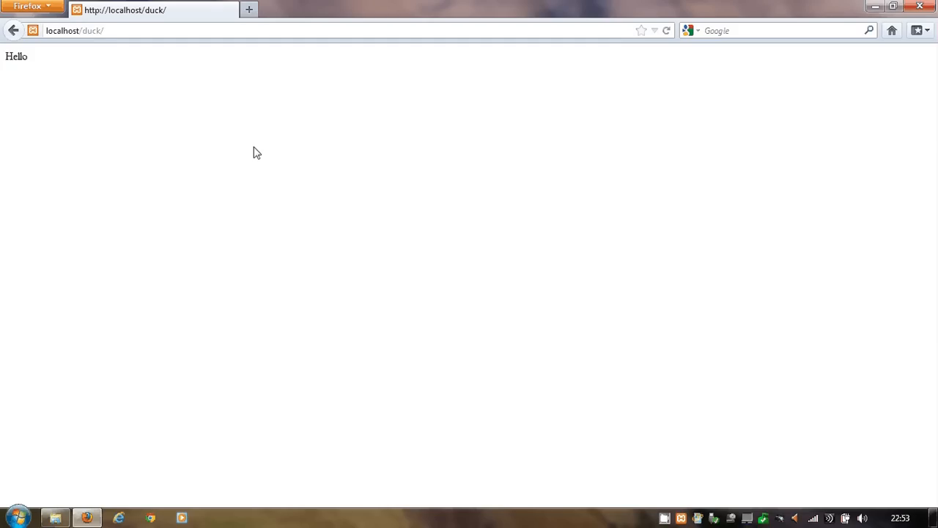
{"action": "left_click", "coordinate": [54, 517]}
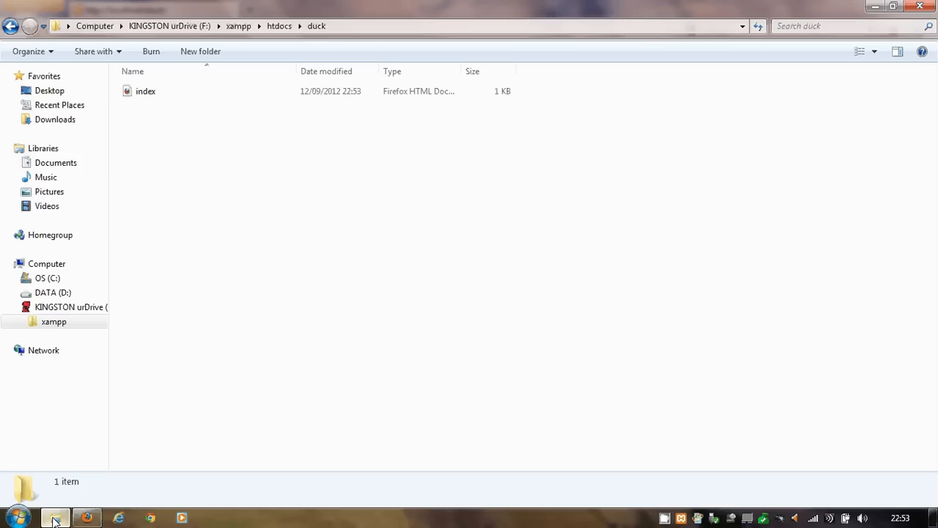
Browse Computer > DATA (D:) > xampp > htdocs, then close that Explorer window.
{"action": "left_click", "coordinate": [279, 25]}
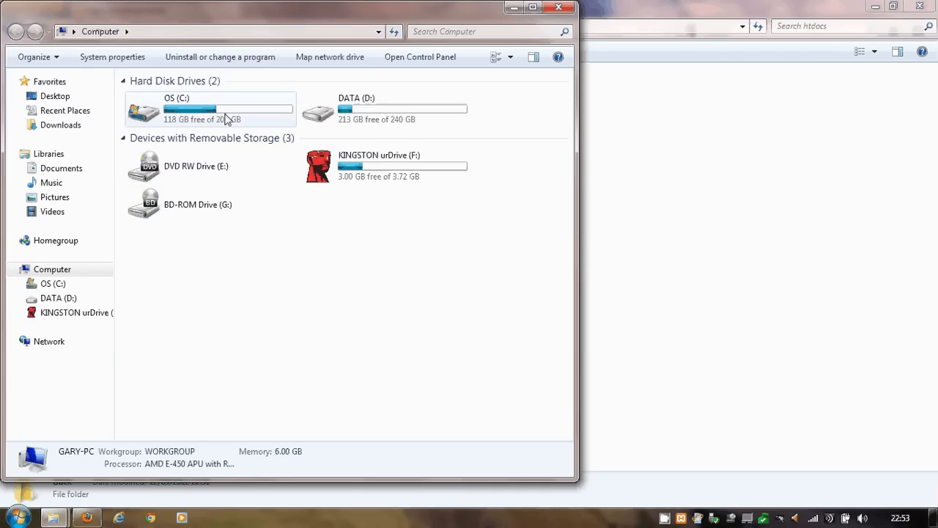
{"action": "left_click", "coordinate": [384, 108]}
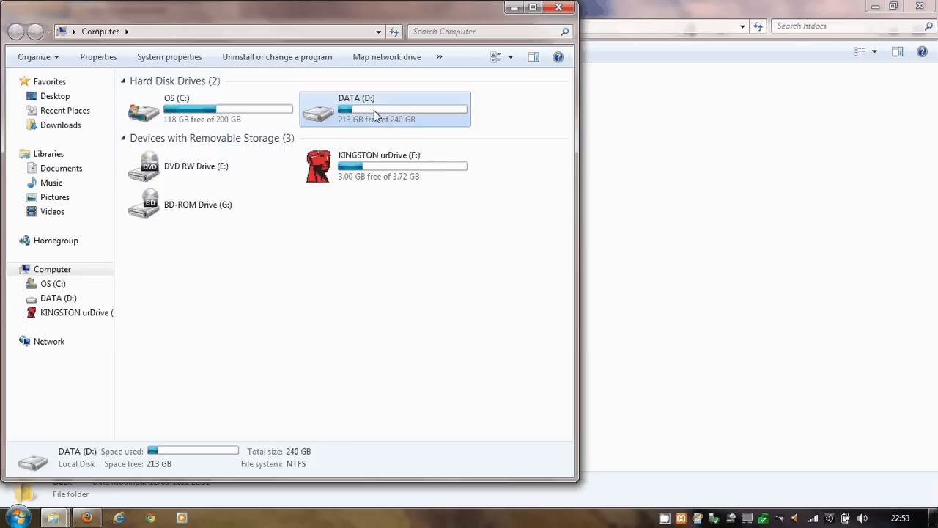
{"action": "double_click", "coordinate": [384, 109]}
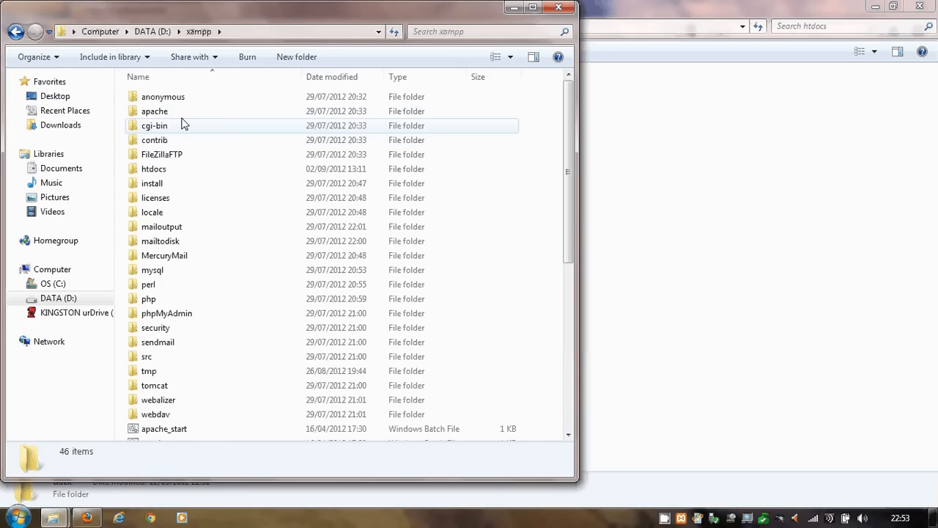
{"action": "double_click", "coordinate": [154, 169]}
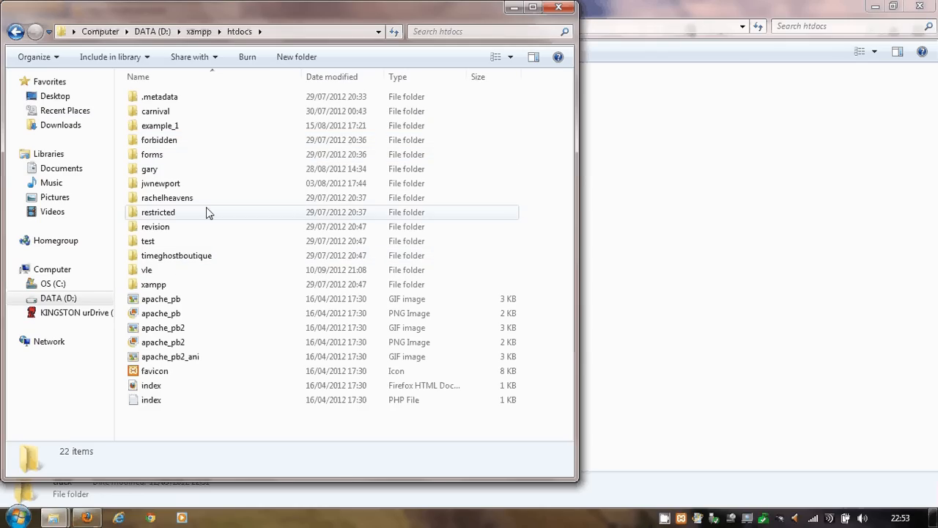
{"action": "mouse_move", "coordinate": [560, 9]}
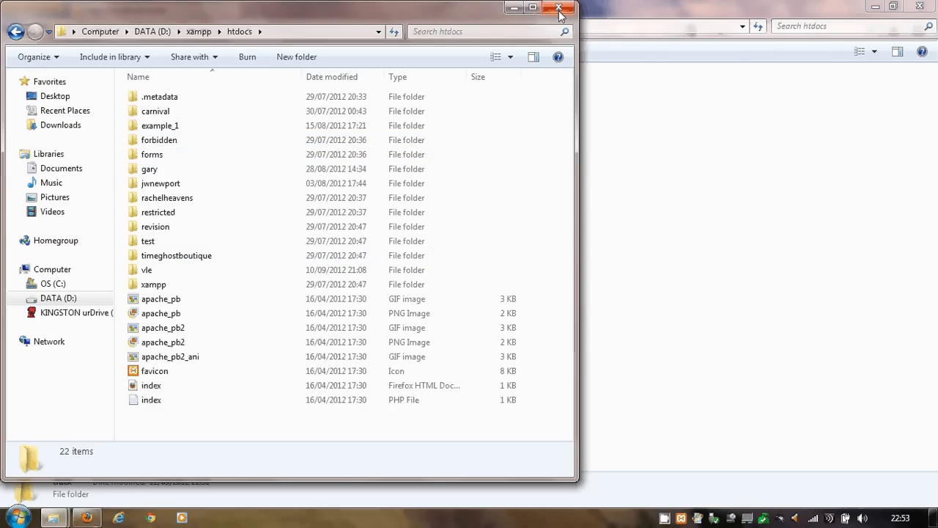
{"action": "left_click", "coordinate": [559, 8]}
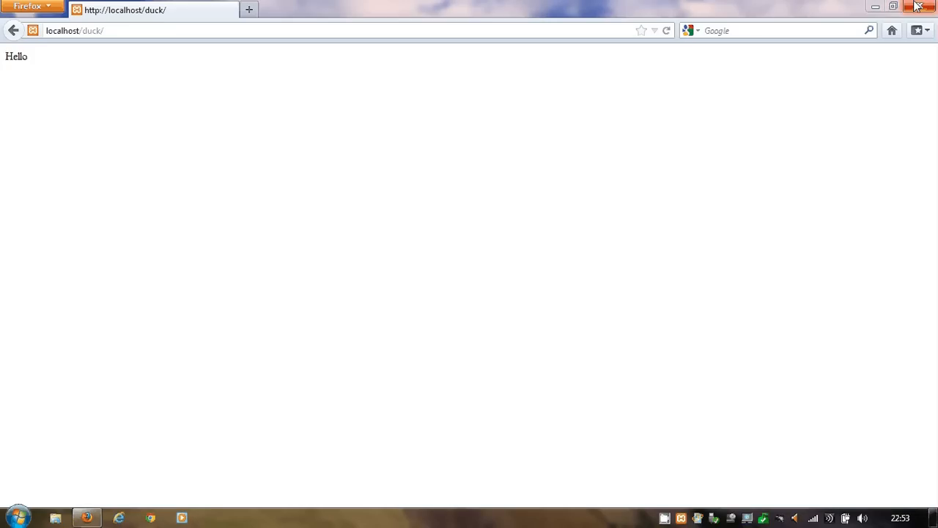
Close Firefox and stop the MySQL and Apache services in XAMPP Control Panel.
{"action": "left_click", "coordinate": [921, 6]}
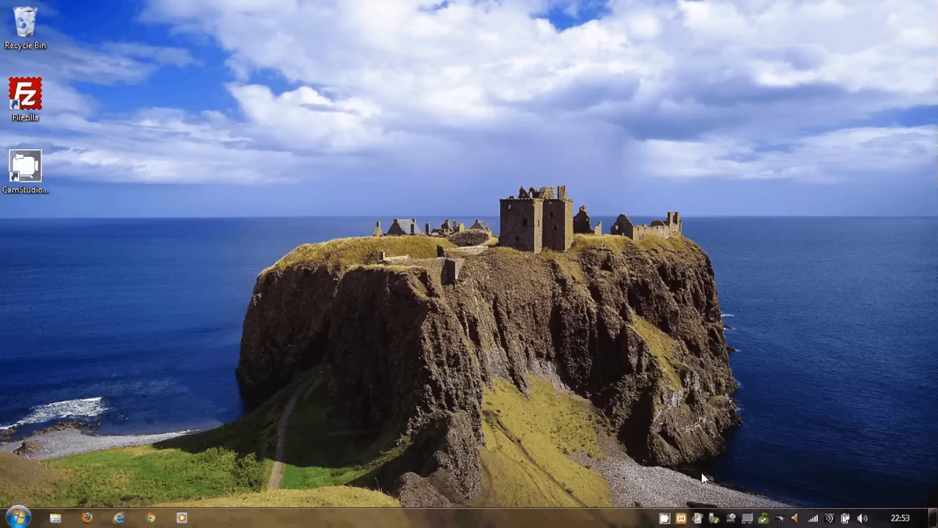
{"action": "left_click", "coordinate": [213, 516]}
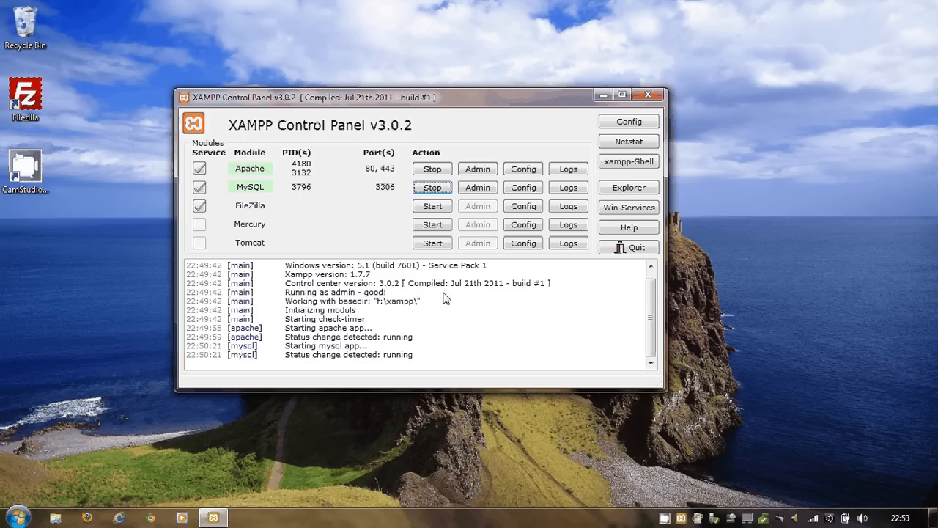
{"action": "left_click", "coordinate": [432, 187]}
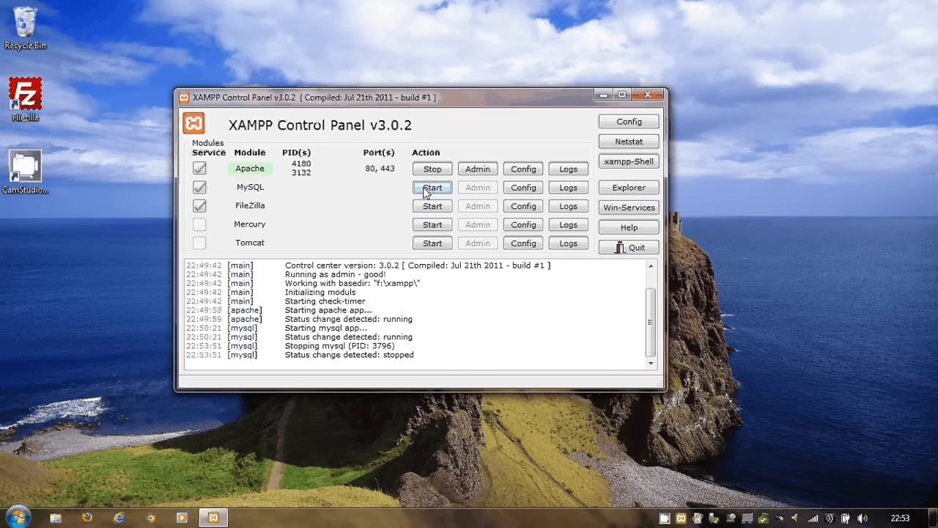
{"action": "left_click", "coordinate": [432, 167]}
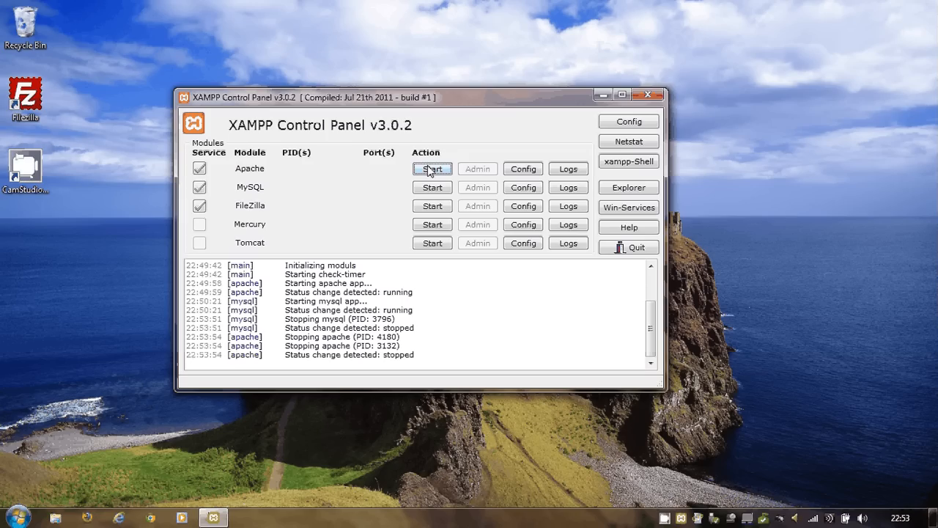